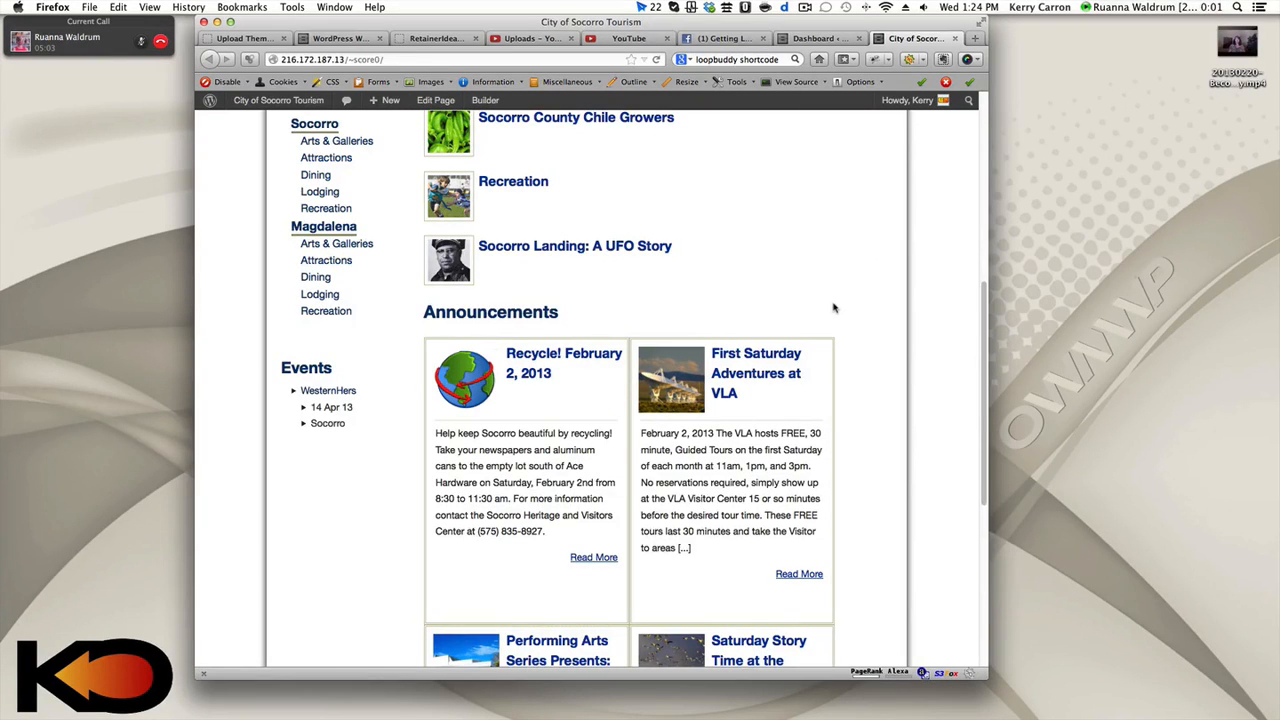
Review the homepage's Announcements and Events listing, then return to the admin dashboard
{"action": "scroll", "scroll_direction": "up", "scroll_amount": 3}
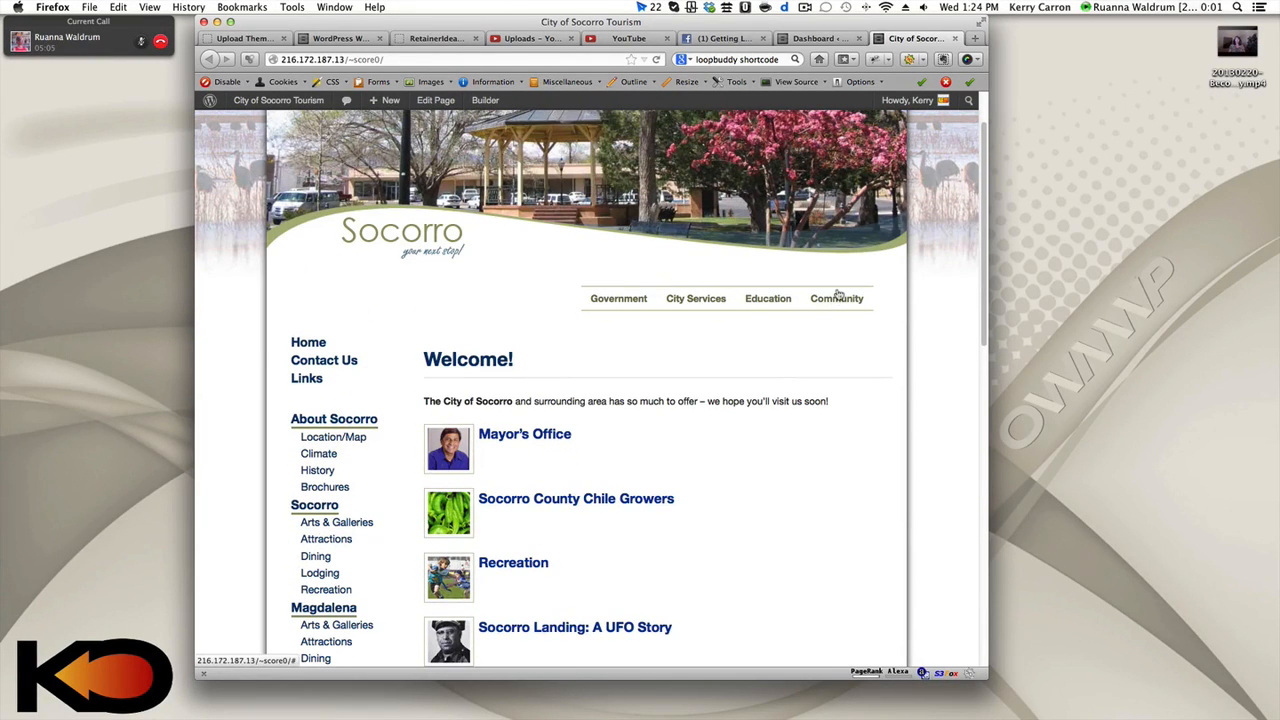
{"action": "scroll", "scroll_direction": "up", "scroll_amount": 3}
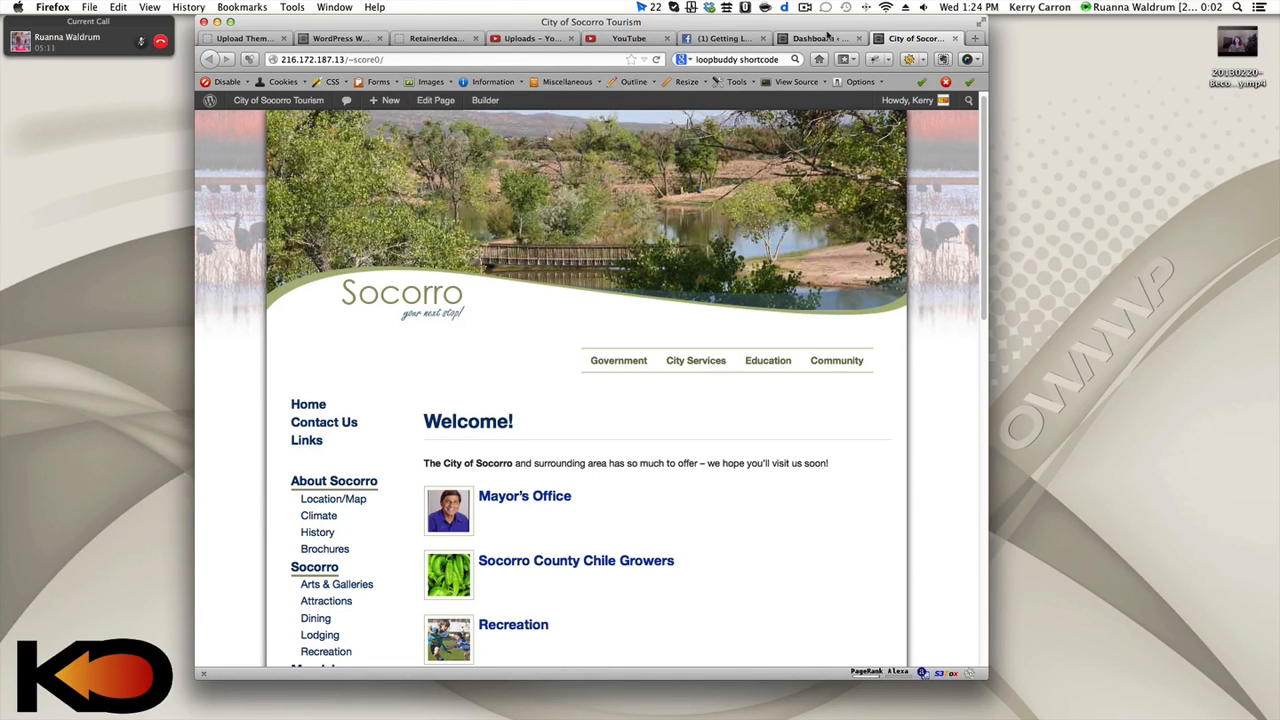
{"action": "left_click", "coordinate": [816, 38]}
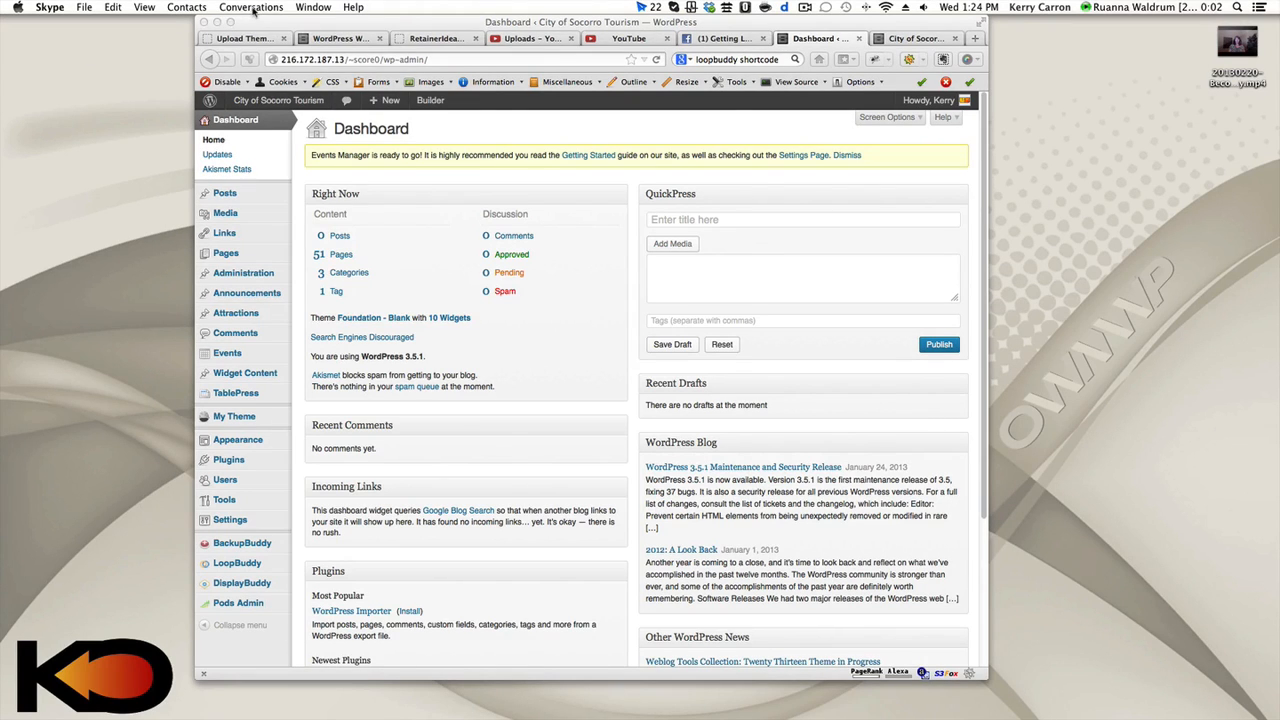
{"action": "left_click", "coordinate": [252, 8]}
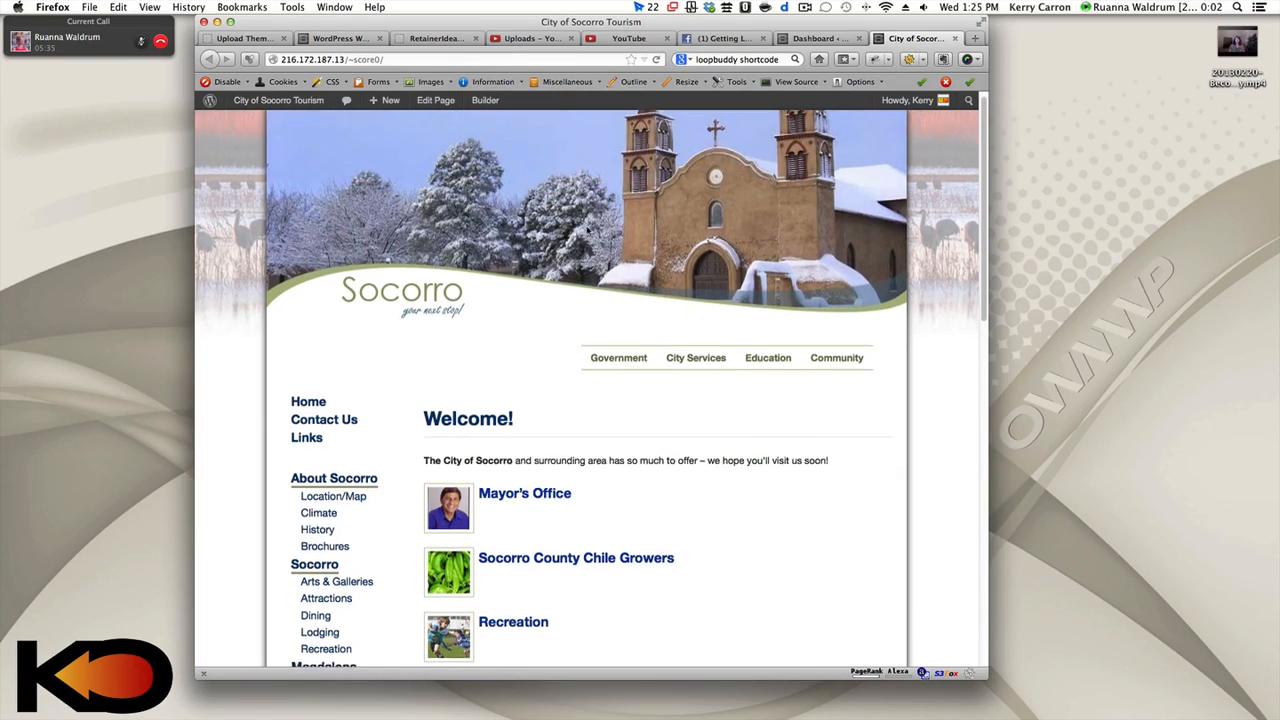
{"action": "scroll", "scroll_direction": "down", "scroll_amount": 3}
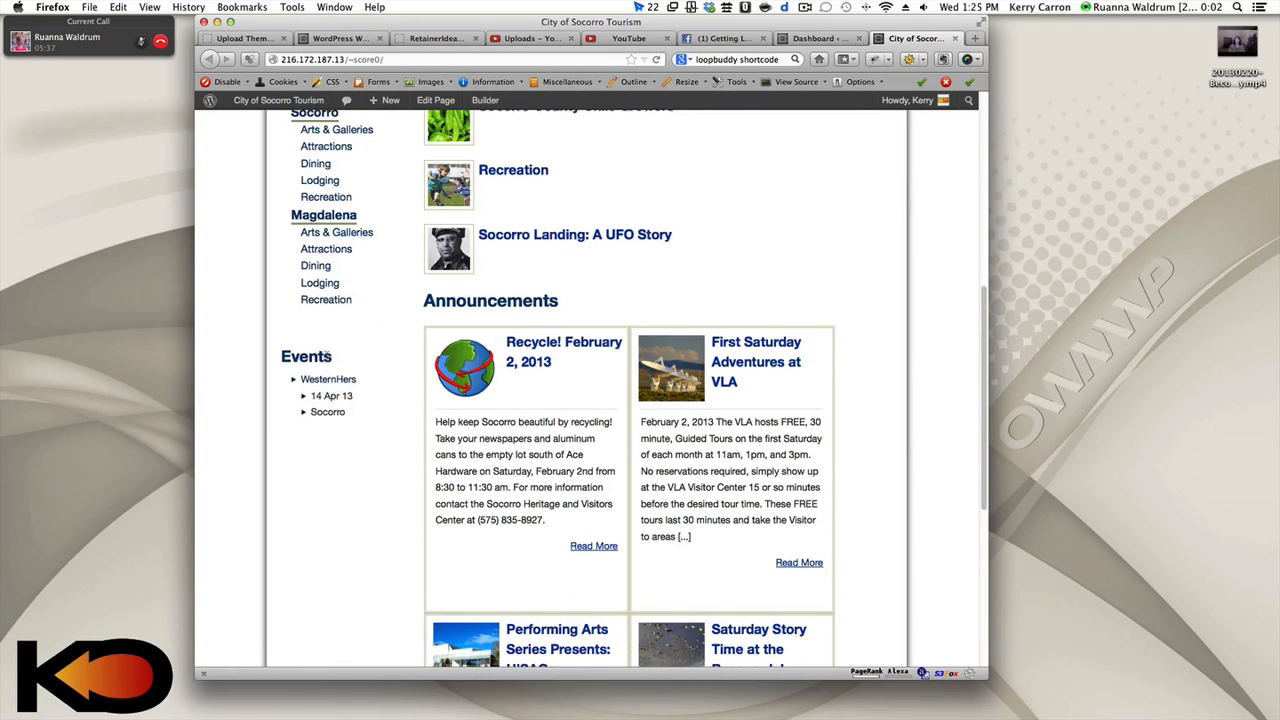
{"action": "scroll", "scroll_direction": "down", "scroll_amount": 3}
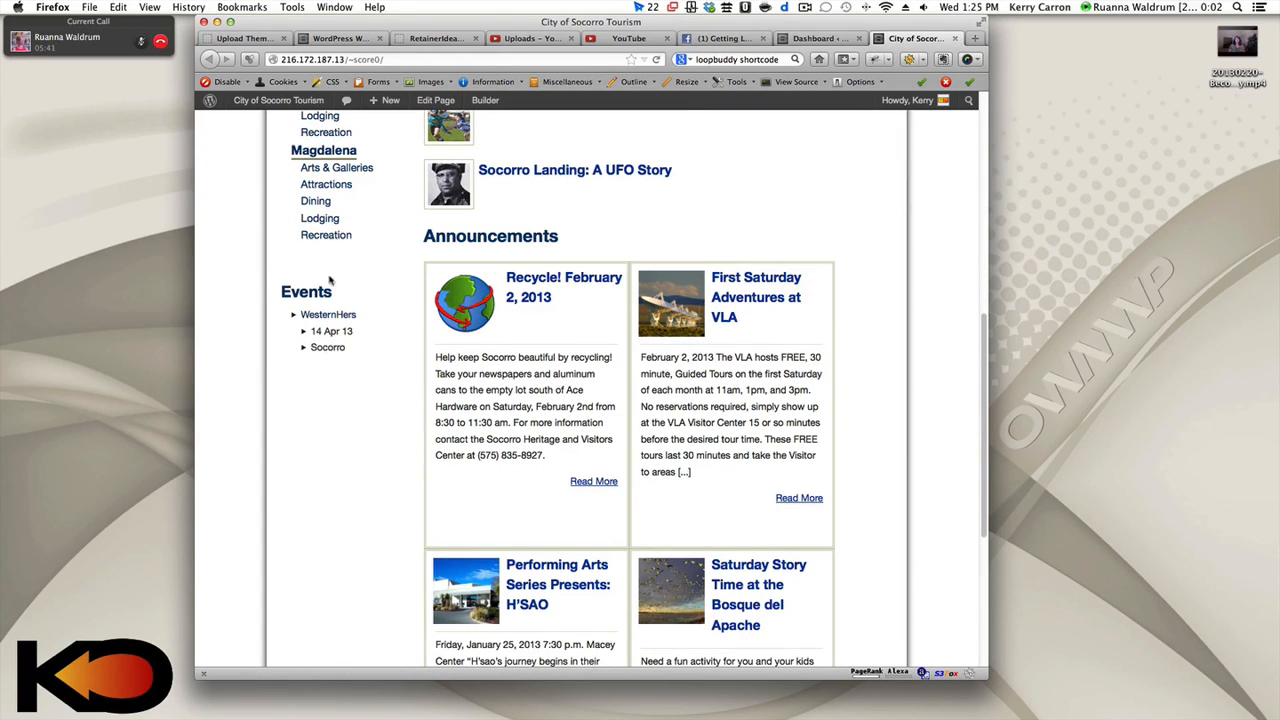
{"action": "mouse_move", "coordinate": [352, 408]}
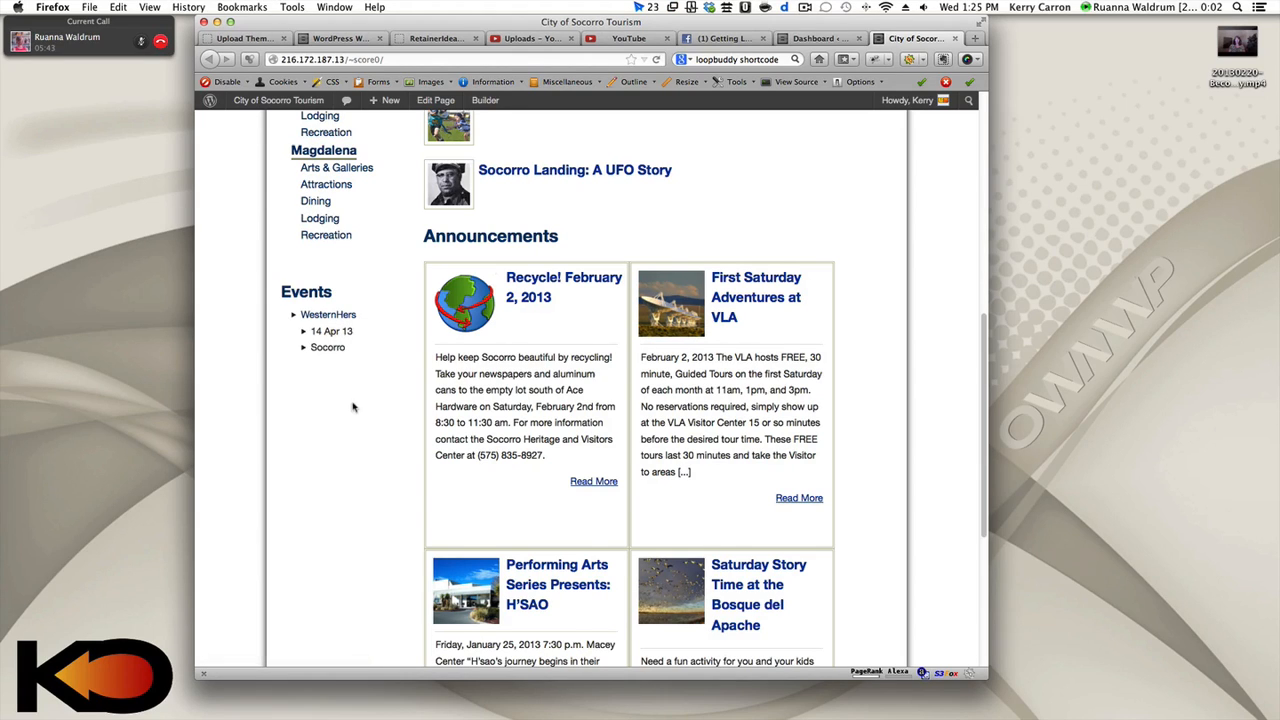
{"action": "mouse_move", "coordinate": [434, 258]}
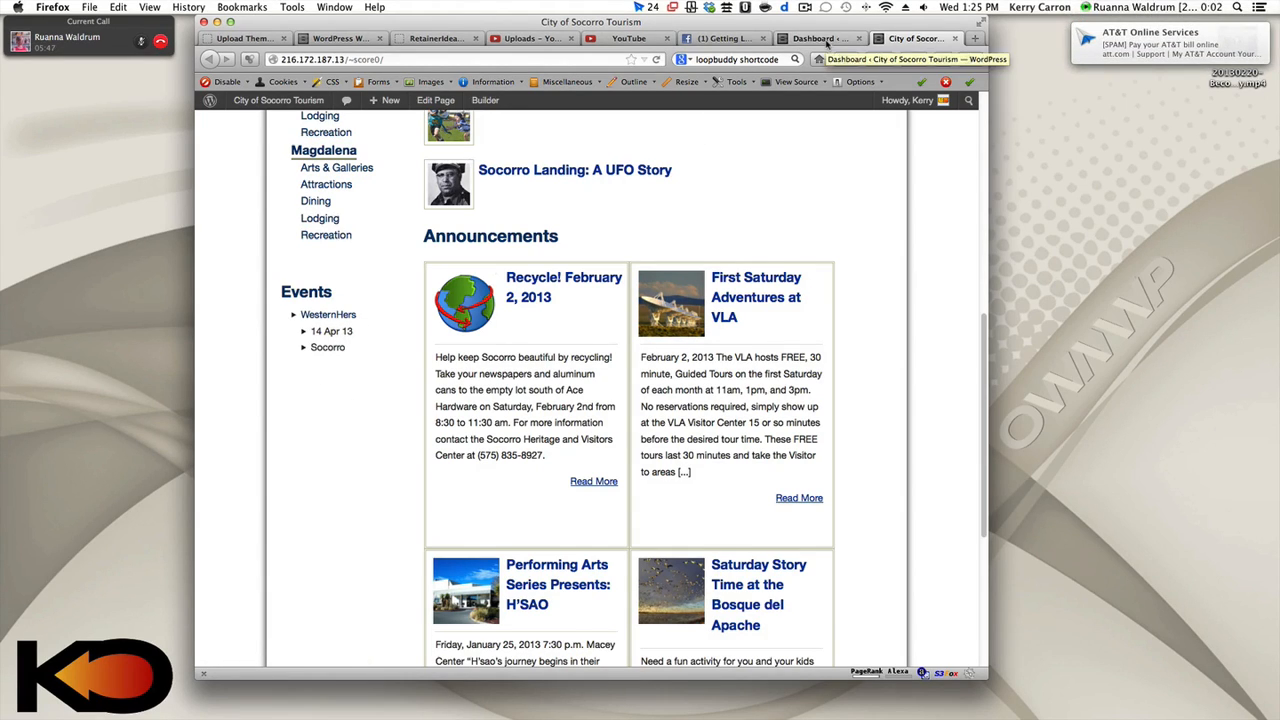
{"action": "left_click", "coordinate": [810, 38]}
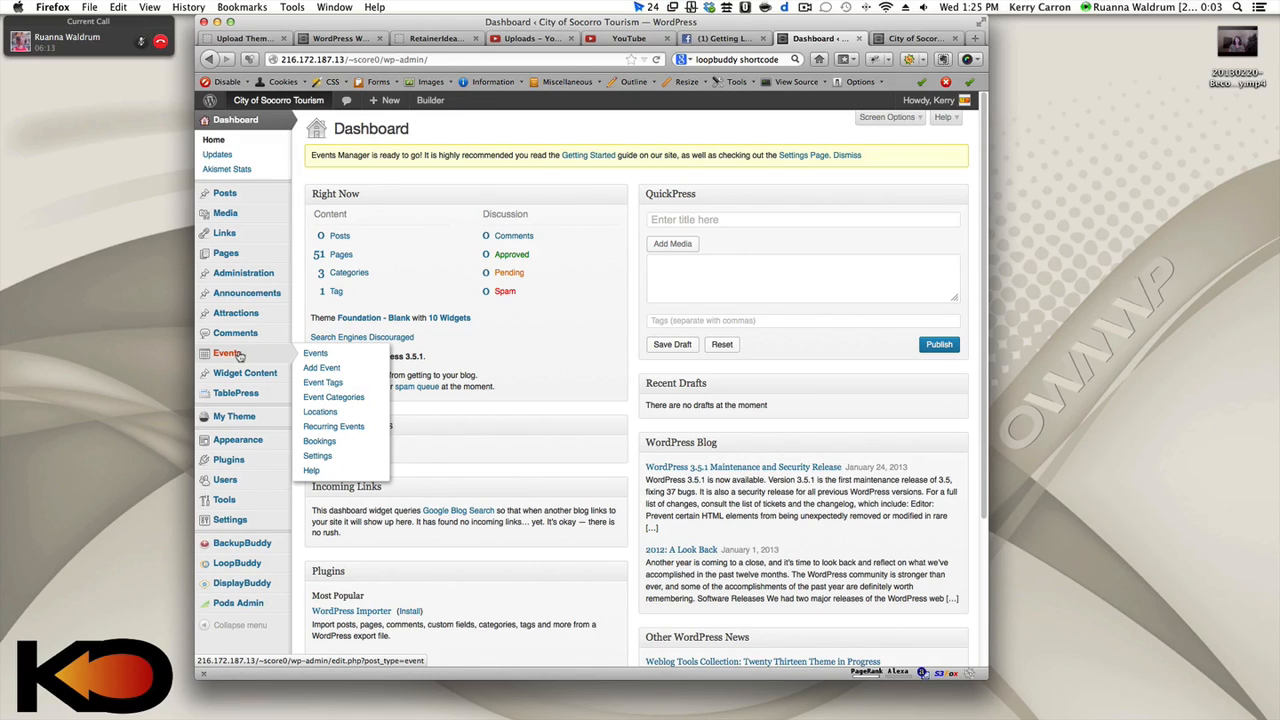
{"action": "mouse_move", "coordinate": [256, 360]}
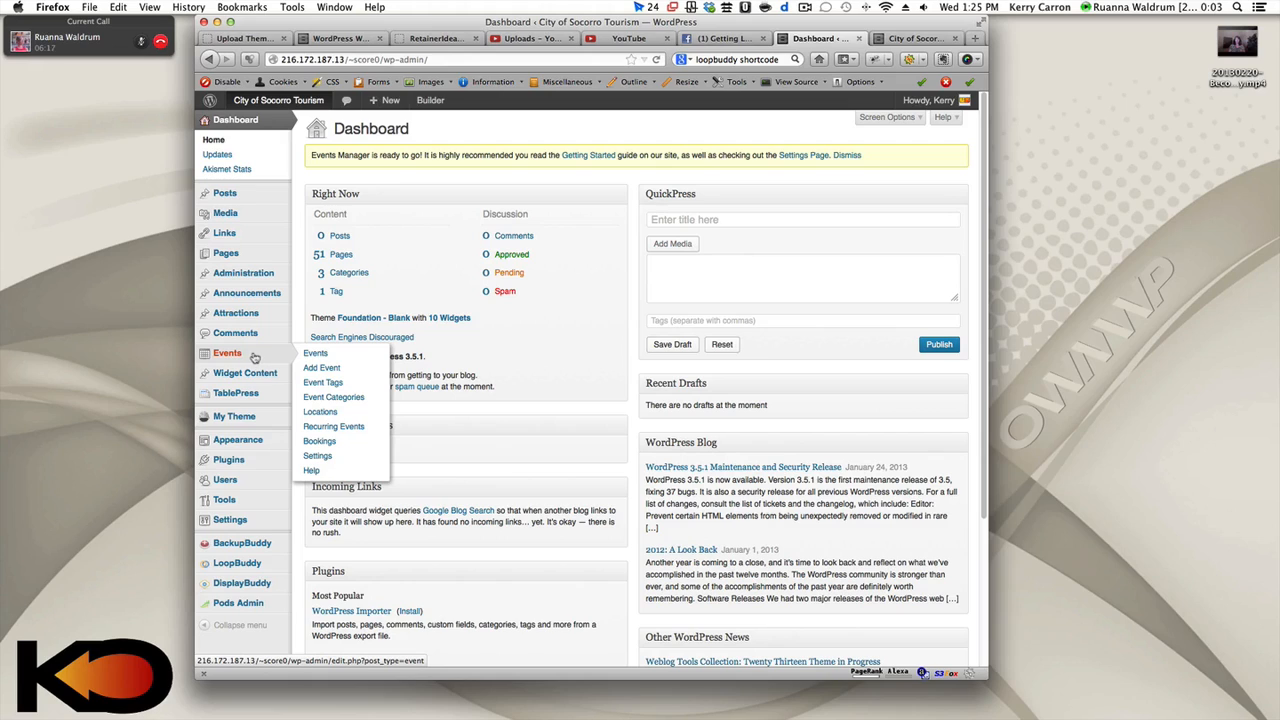
{"action": "mouse_move", "coordinate": [320, 412]}
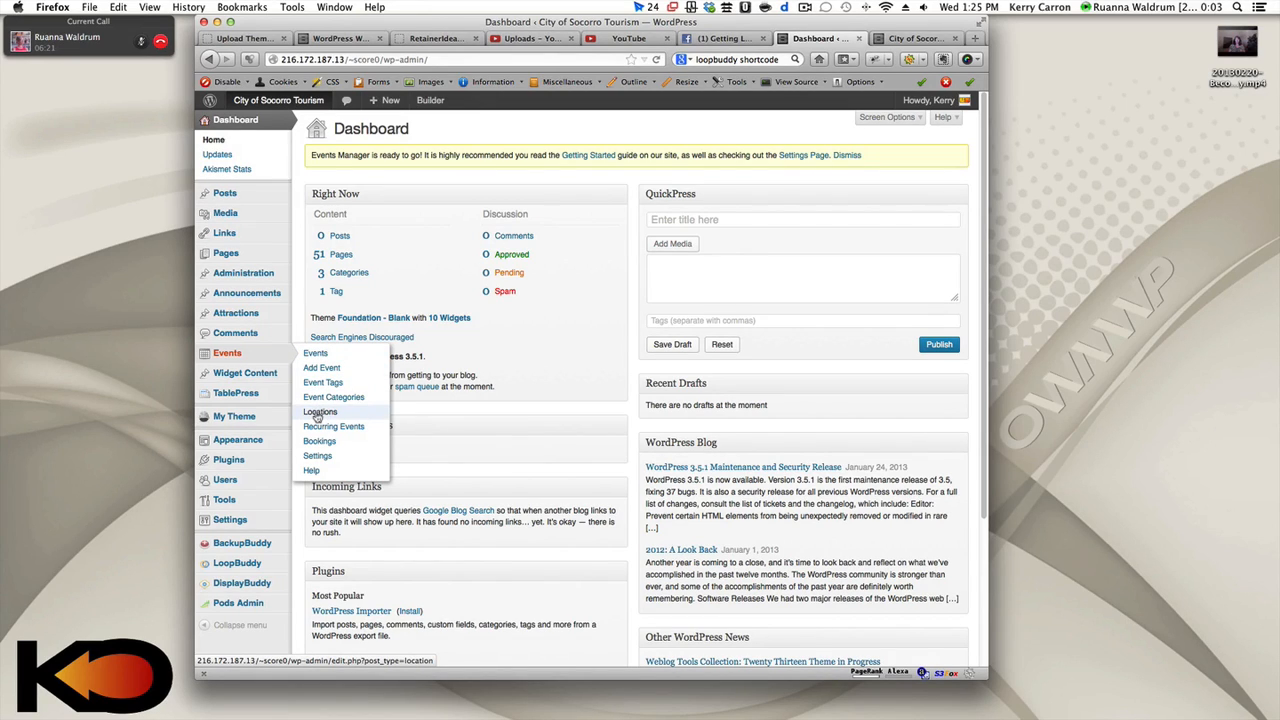
Show the Events Locations list with its seven venues
{"action": "left_click", "coordinate": [320, 412]}
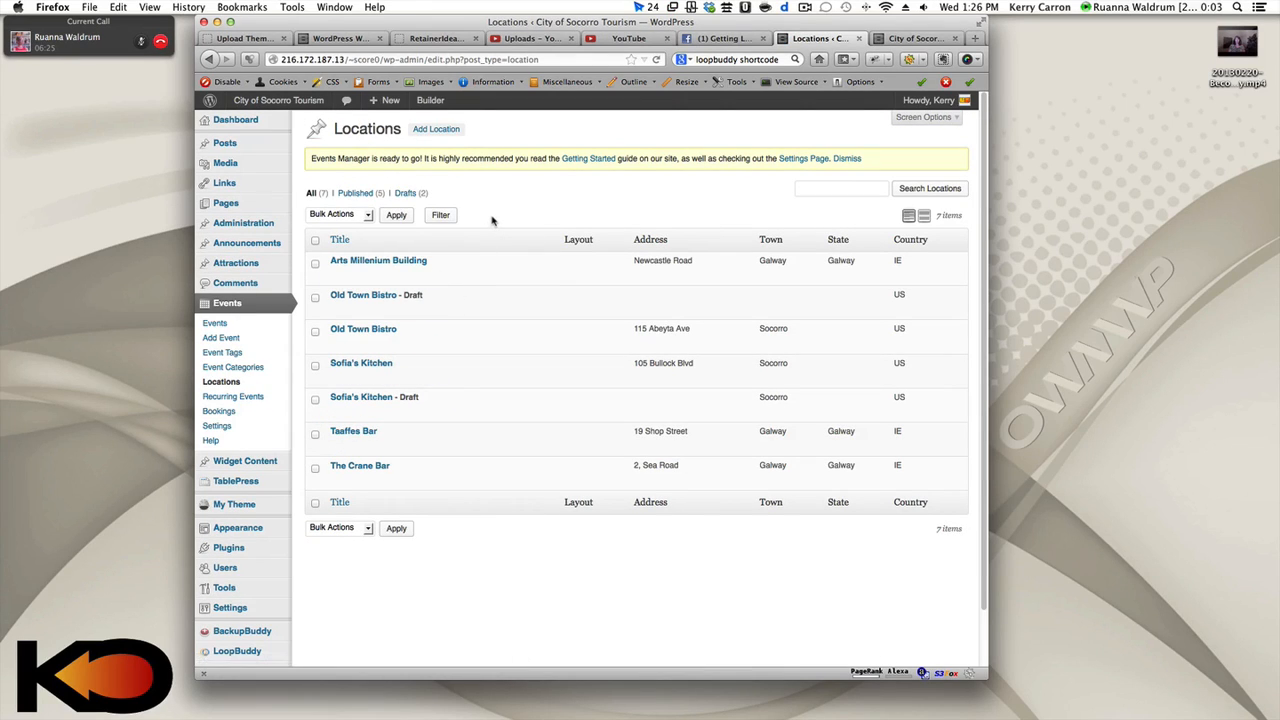
{"action": "mouse_move", "coordinate": [364, 328]}
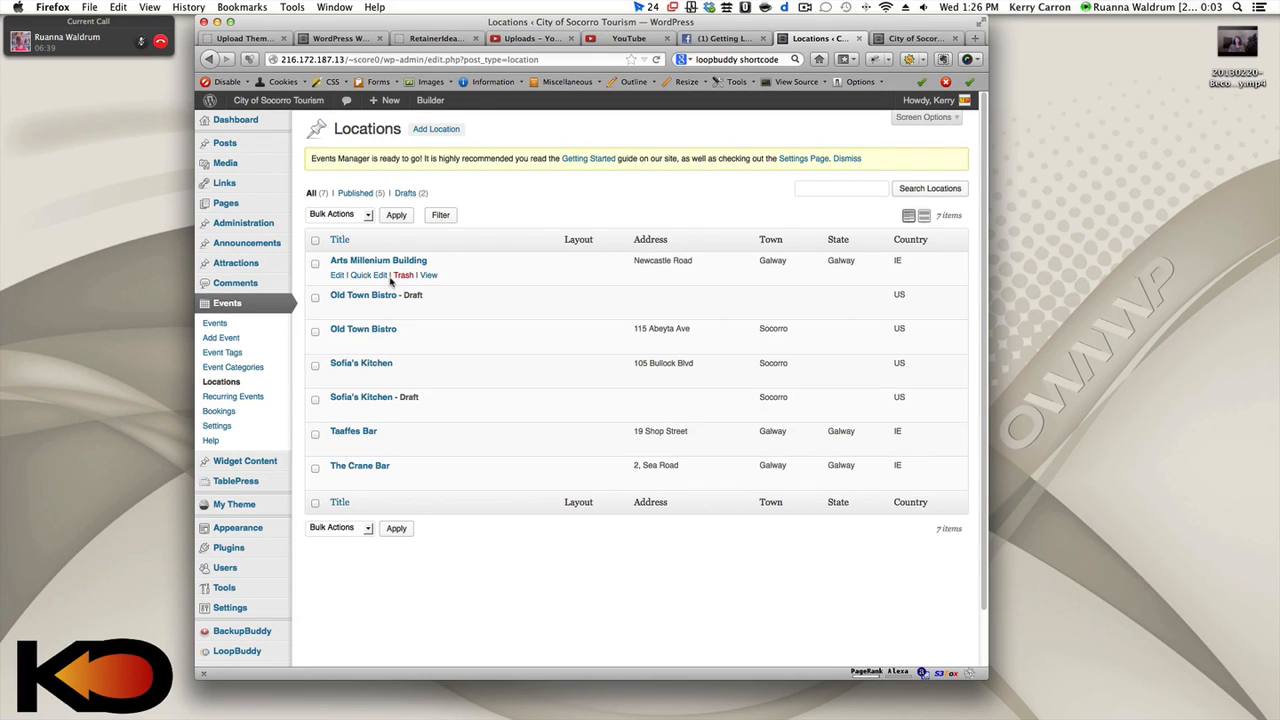
{"action": "mouse_move", "coordinate": [364, 328]}
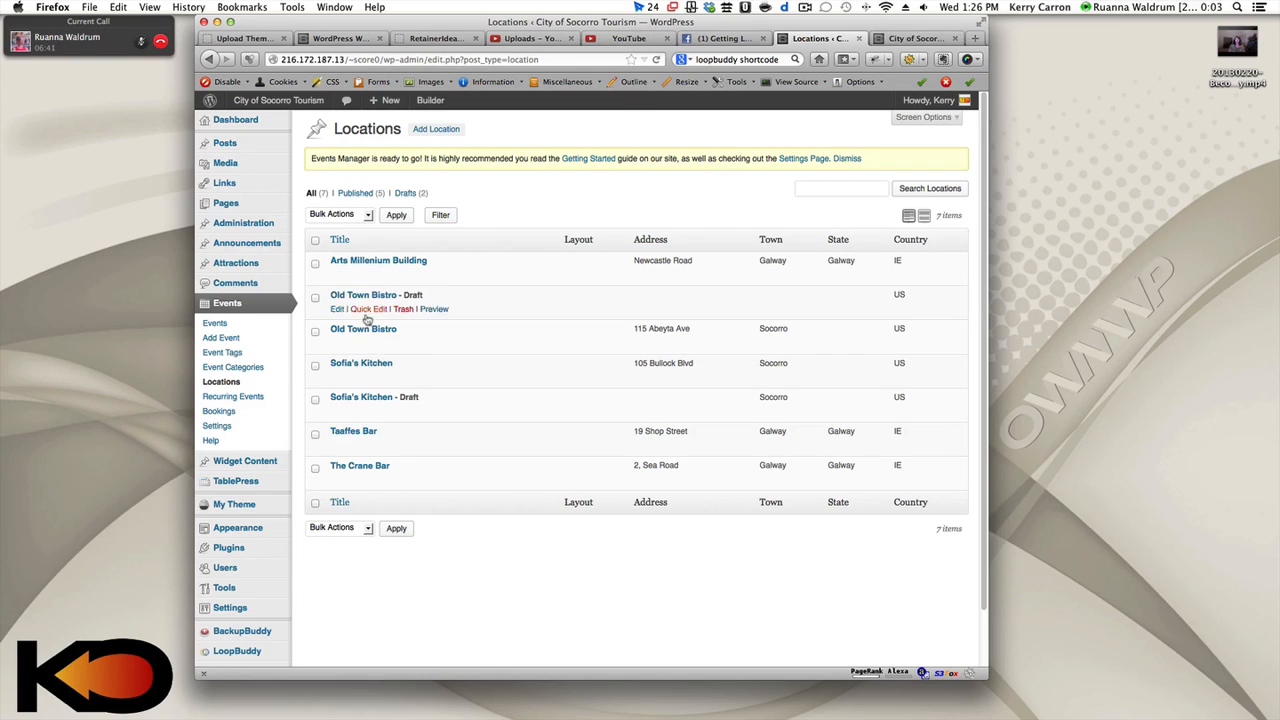
{"action": "mouse_move", "coordinate": [436, 148]}
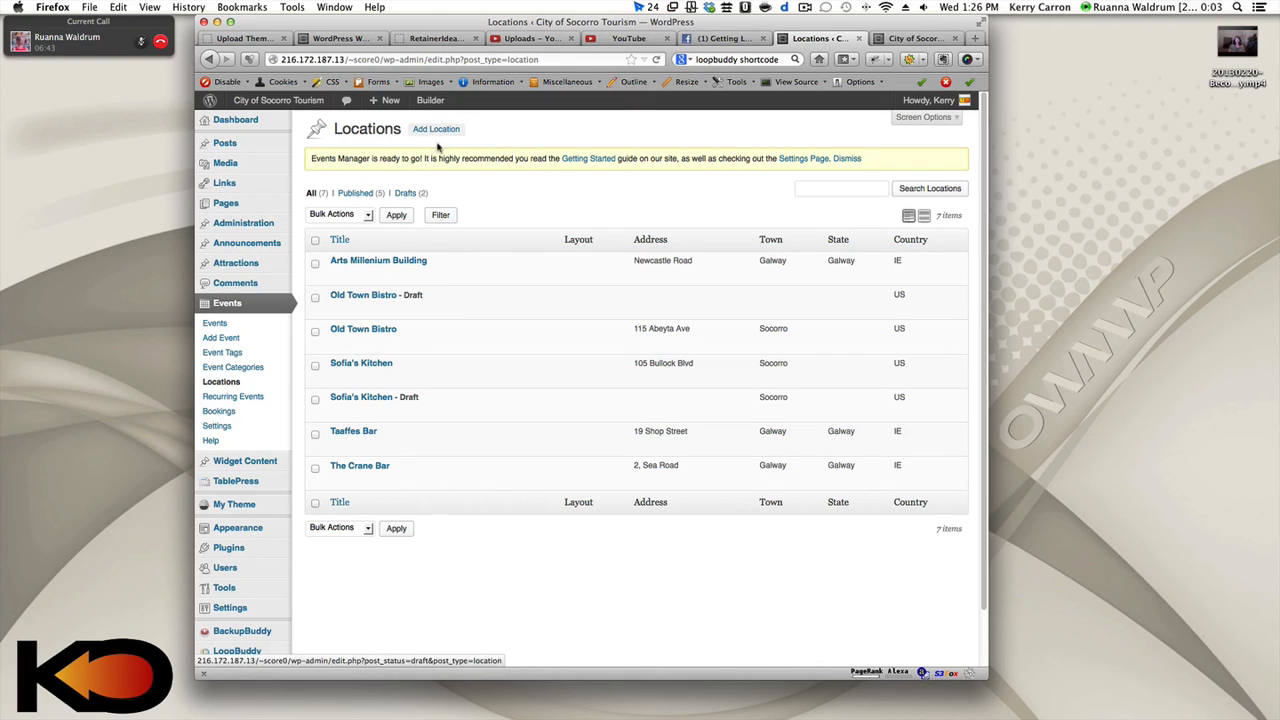
{"action": "mouse_move", "coordinate": [364, 294]}
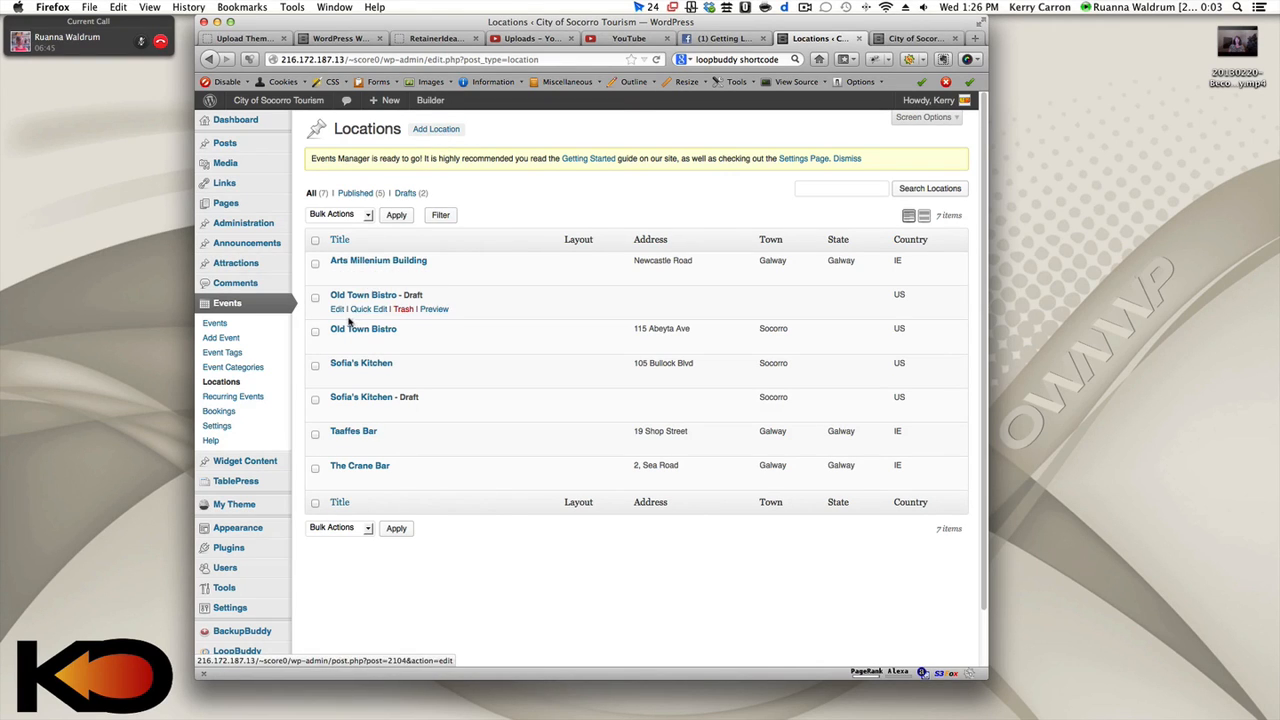
{"action": "mouse_move", "coordinate": [340, 404]}
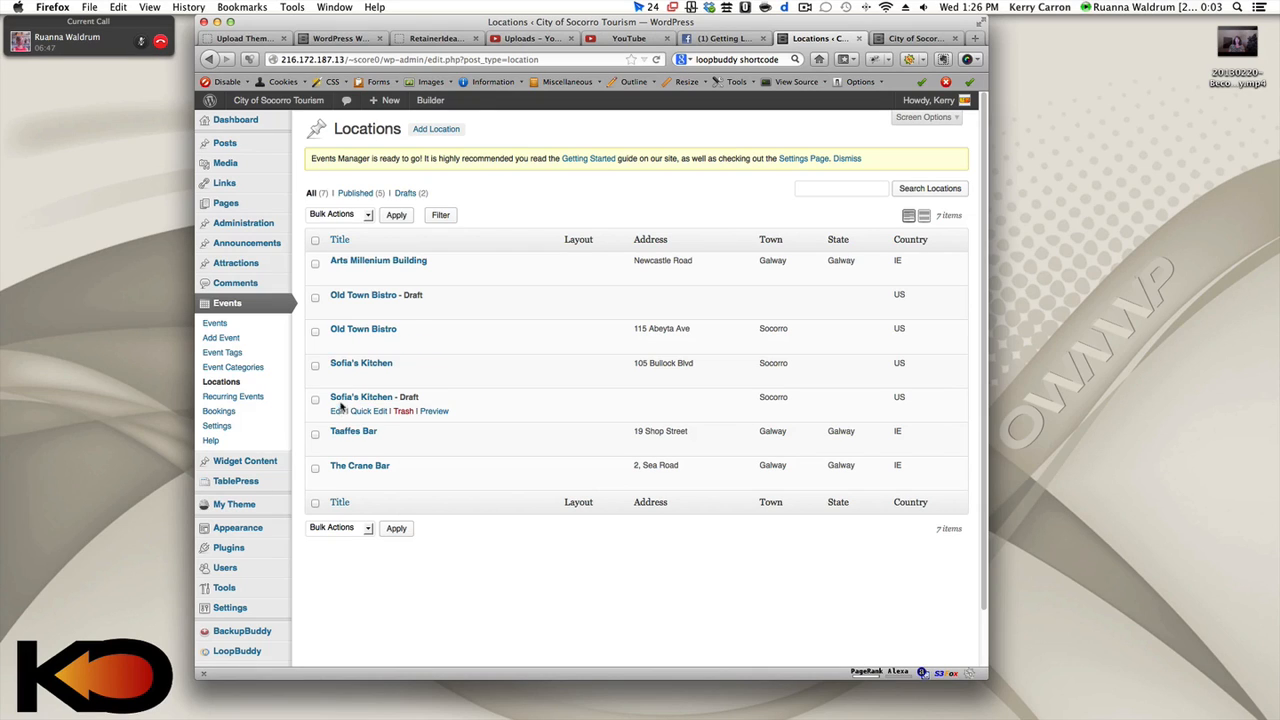
{"action": "mouse_move", "coordinate": [338, 376]}
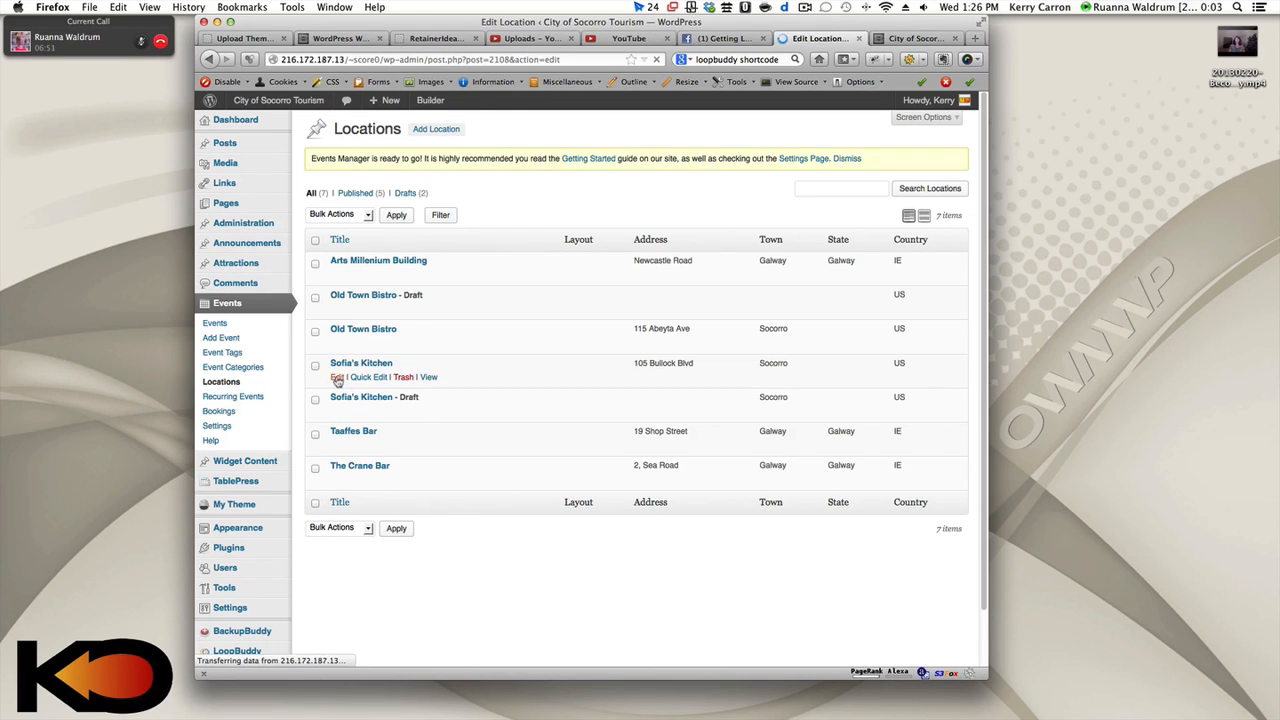
{"action": "left_click", "coordinate": [338, 376]}
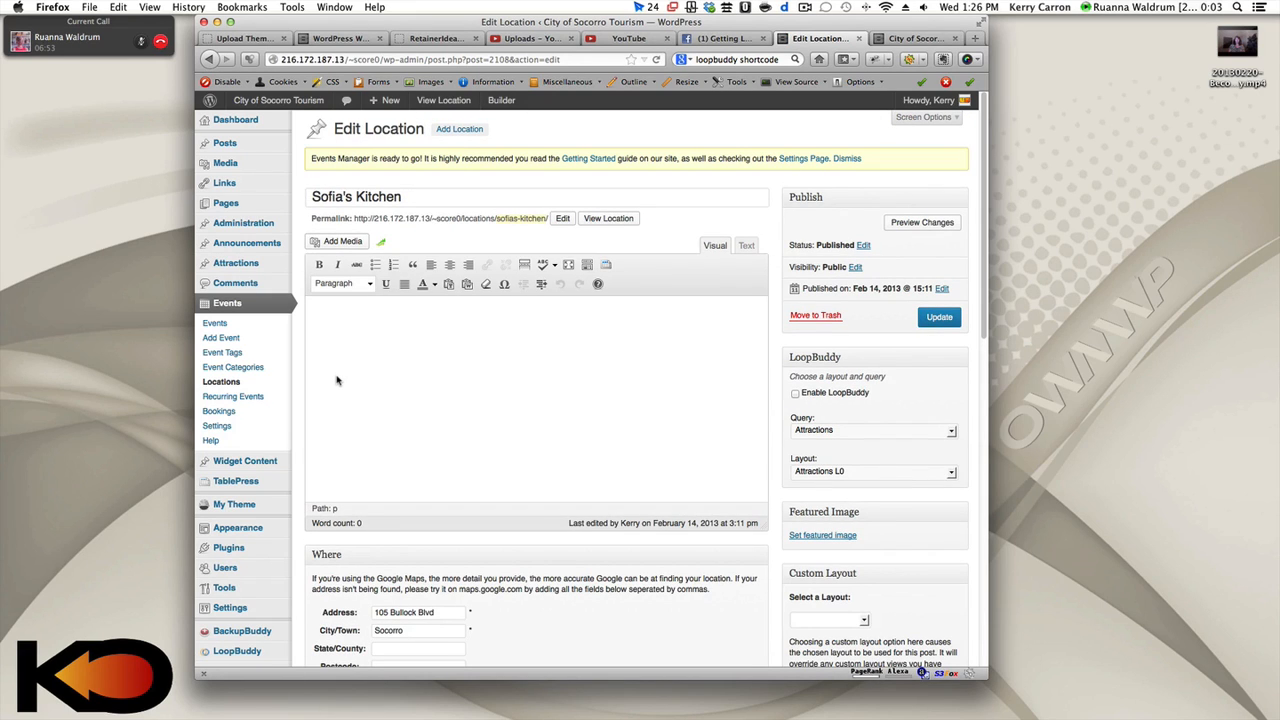
{"action": "mouse_move", "coordinate": [500, 436]}
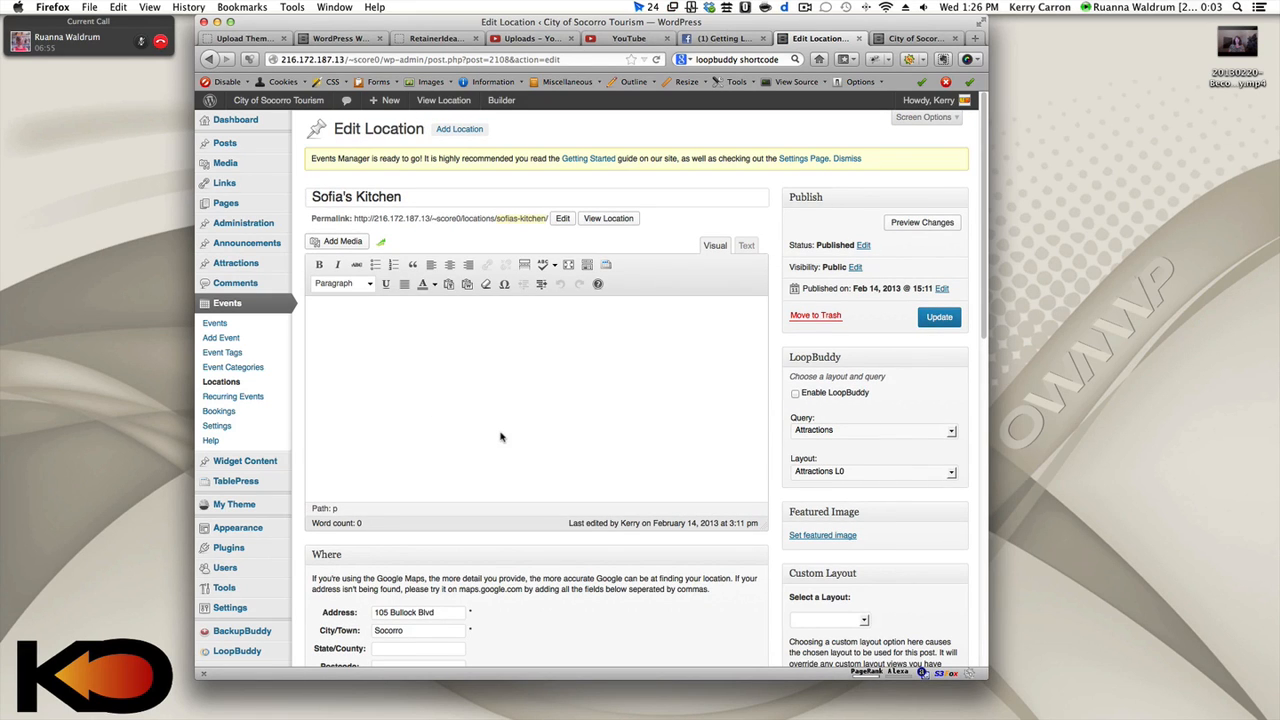
{"action": "scroll", "scroll_direction": "down", "scroll_amount": 3}
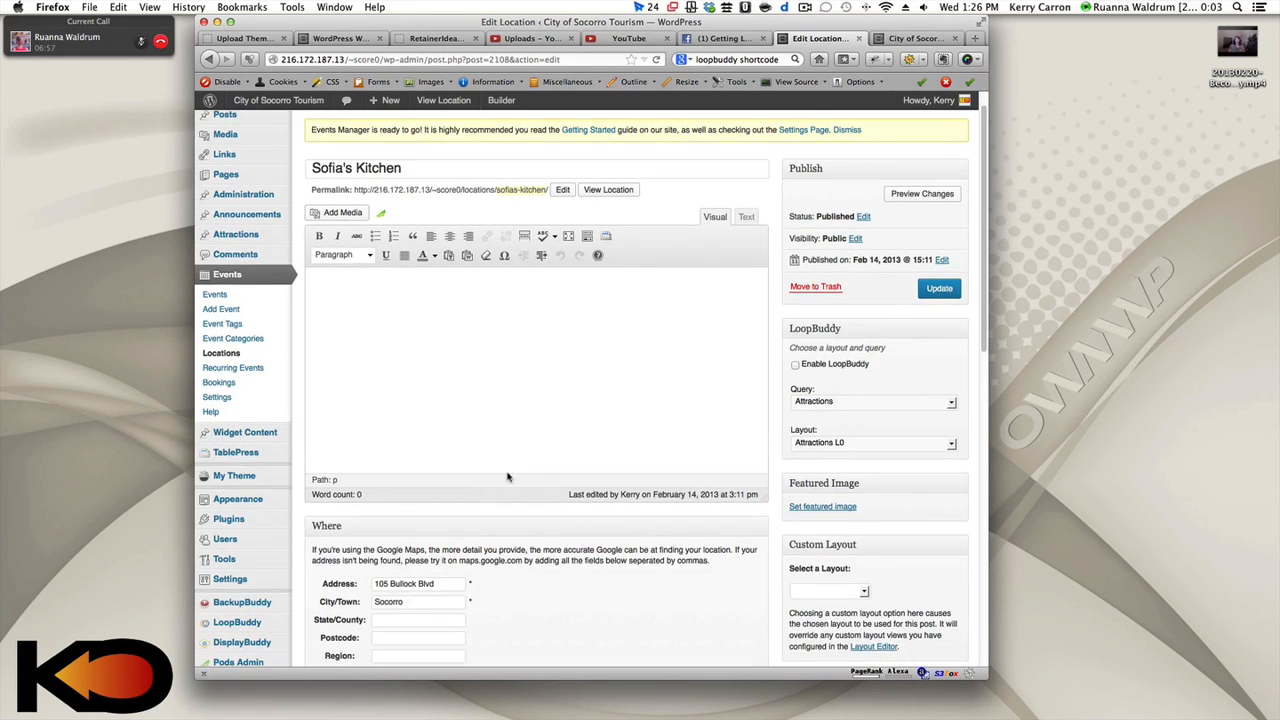
{"action": "mouse_move", "coordinate": [770, 512]}
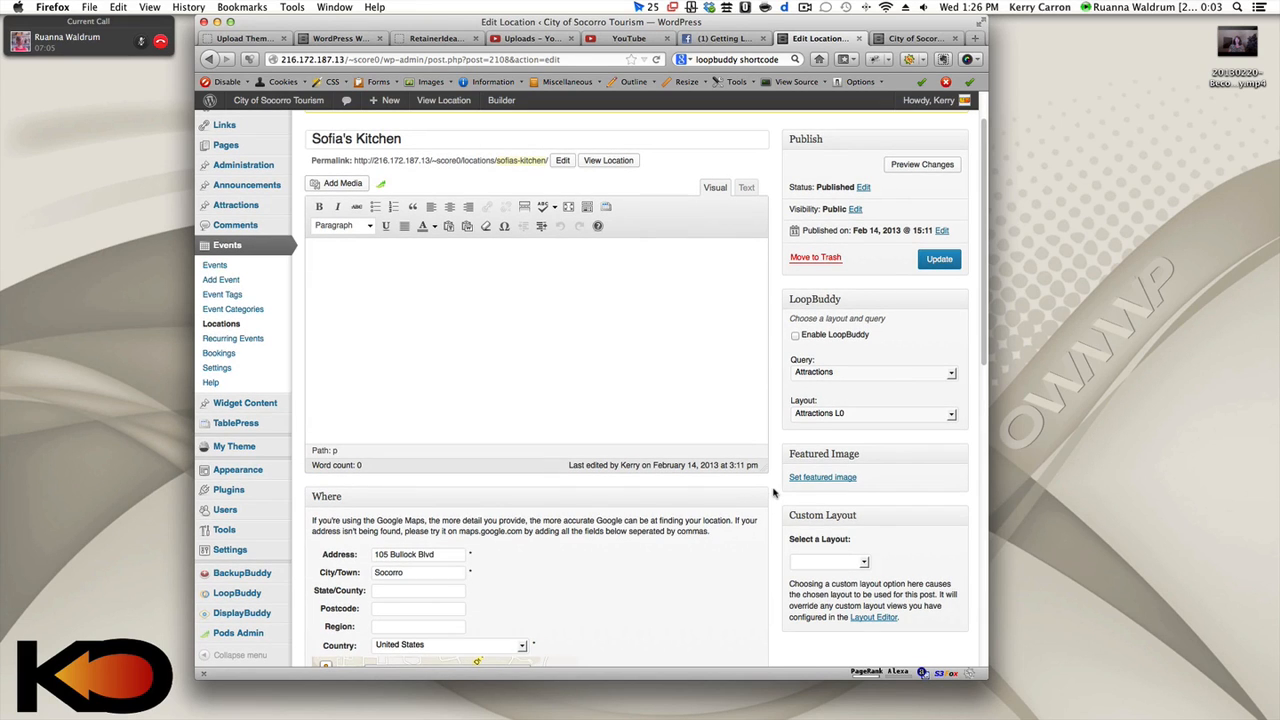
{"action": "scroll", "scroll_direction": "down", "scroll_amount": 3}
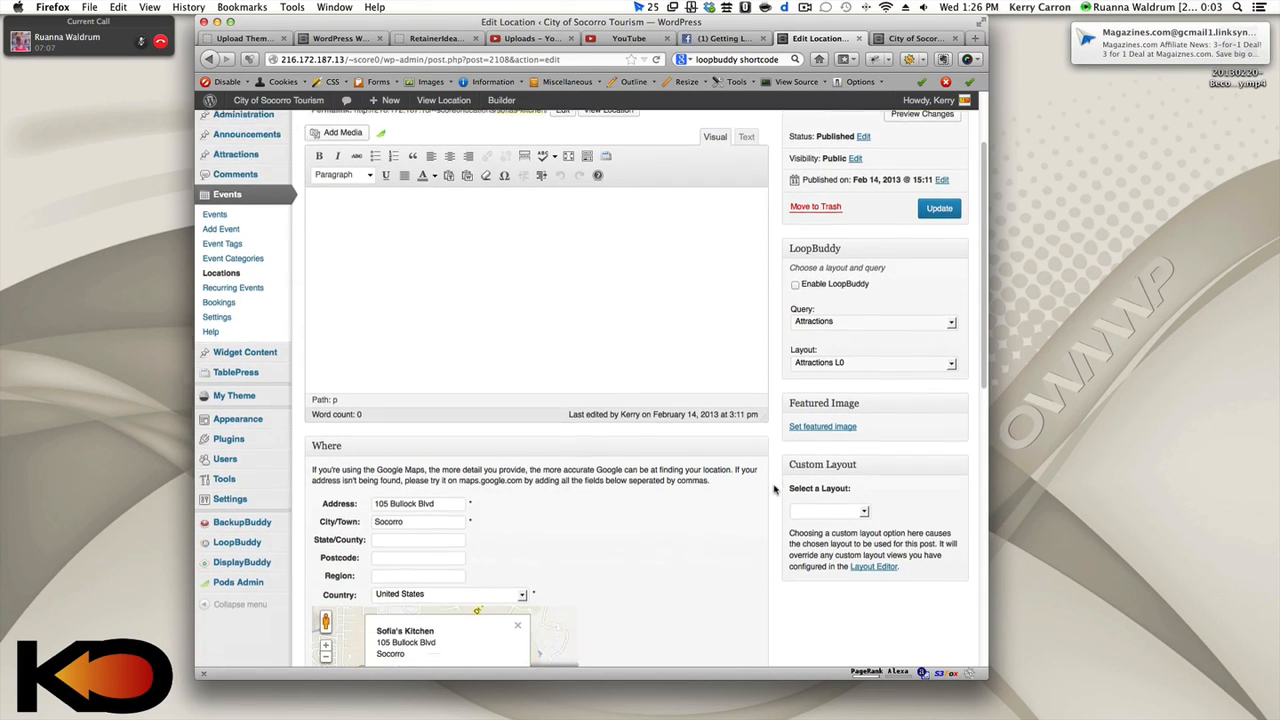
{"action": "scroll", "scroll_direction": "down", "scroll_amount": 3}
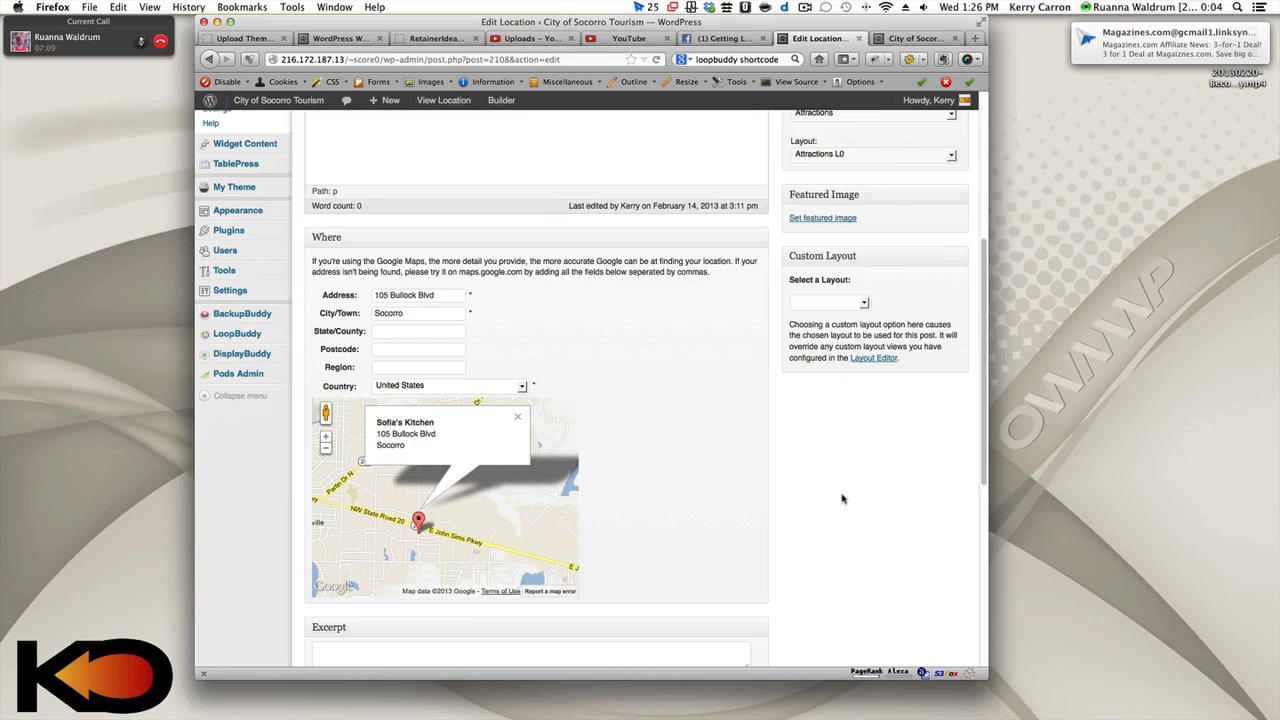
{"action": "scroll", "scroll_direction": "down", "scroll_amount": 3}
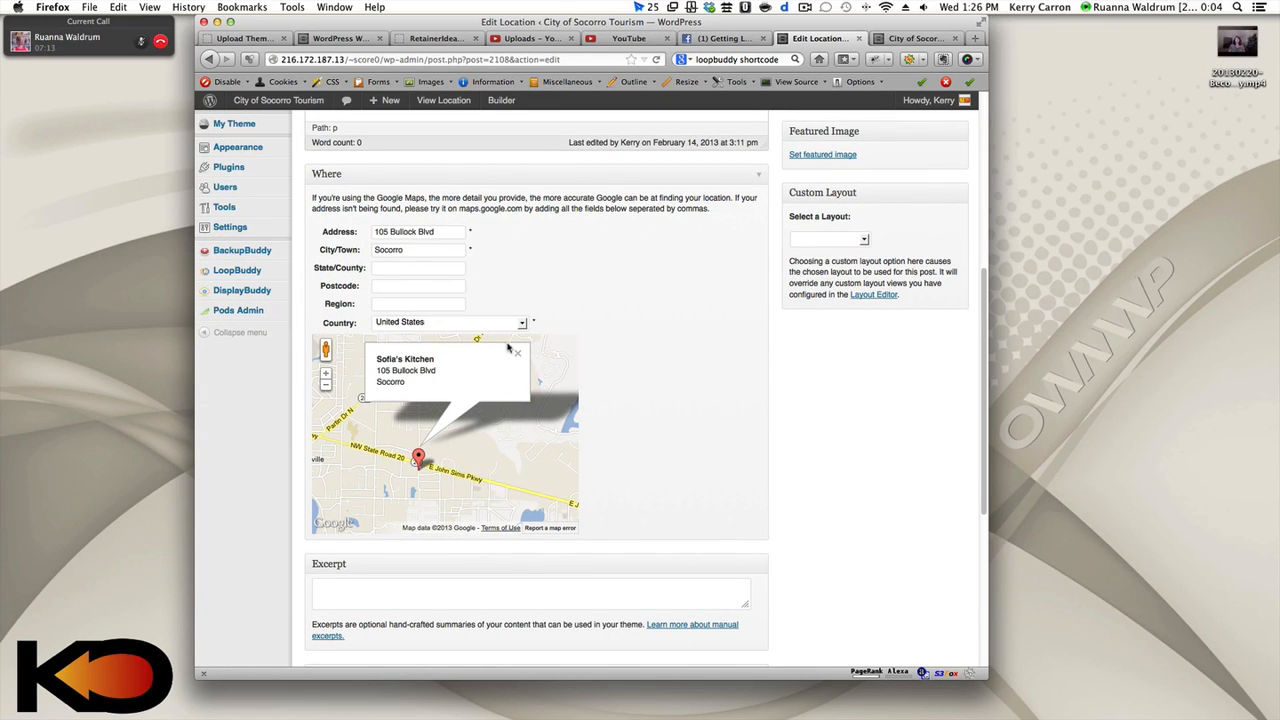
{"action": "mouse_move", "coordinate": [706, 366]}
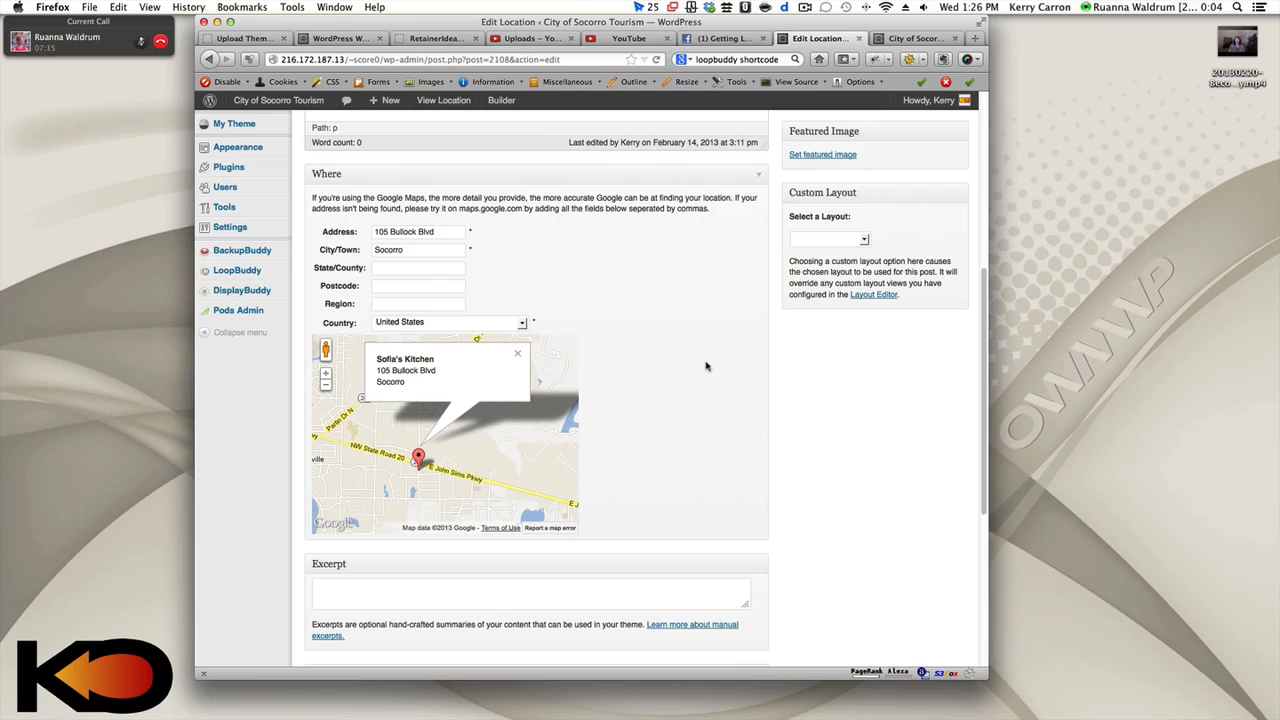
{"action": "mouse_move", "coordinate": [630, 406]}
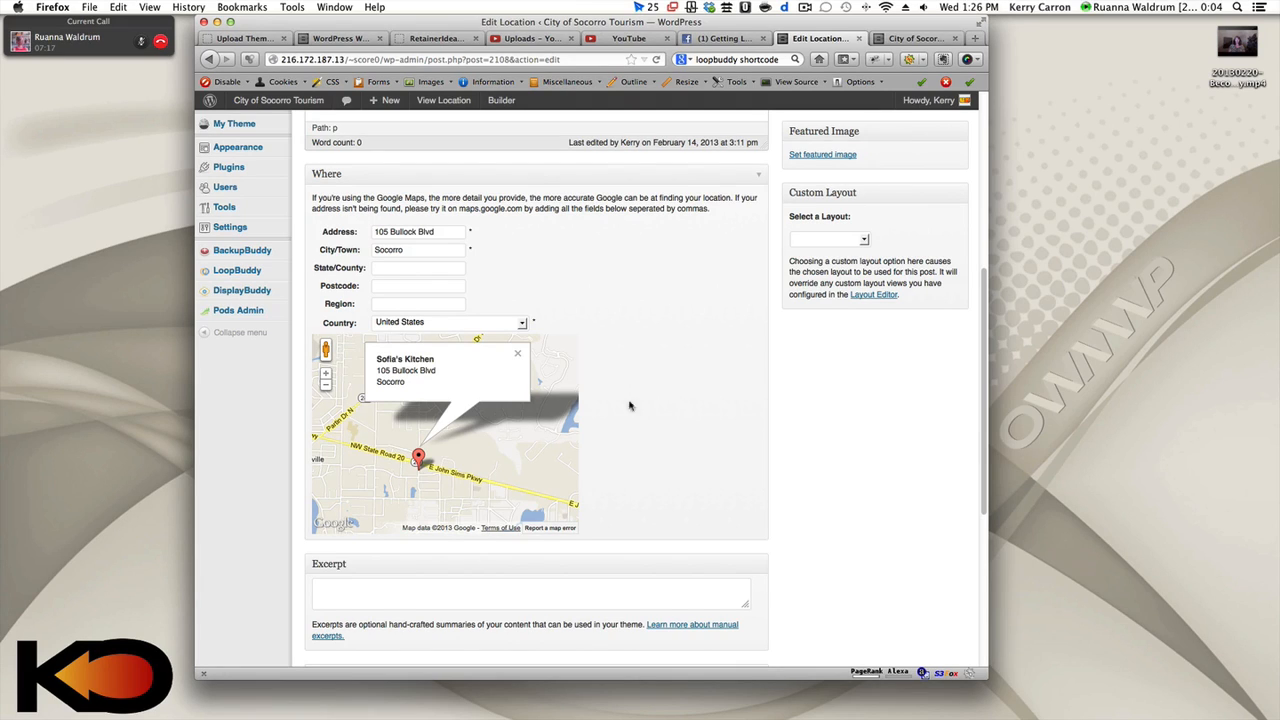
{"action": "mouse_move", "coordinate": [424, 472]}
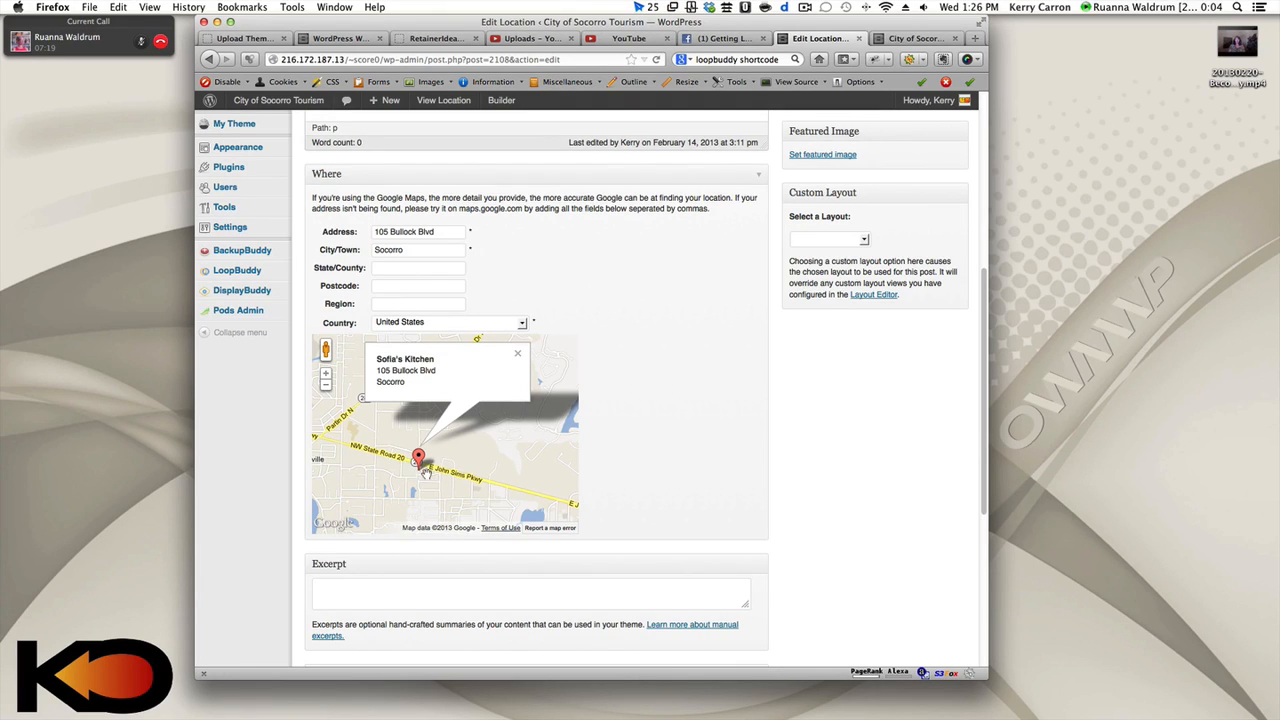
{"action": "mouse_move", "coordinate": [692, 480]}
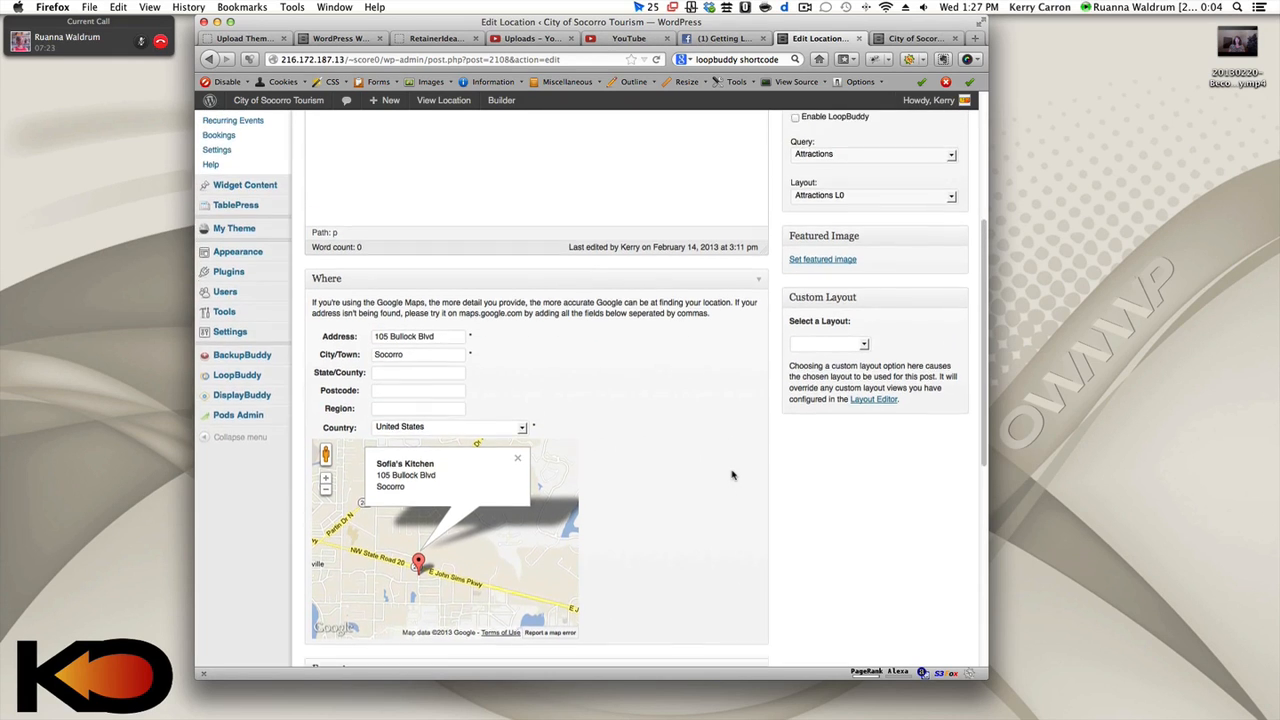
{"action": "scroll", "scroll_direction": "up", "scroll_amount": 3}
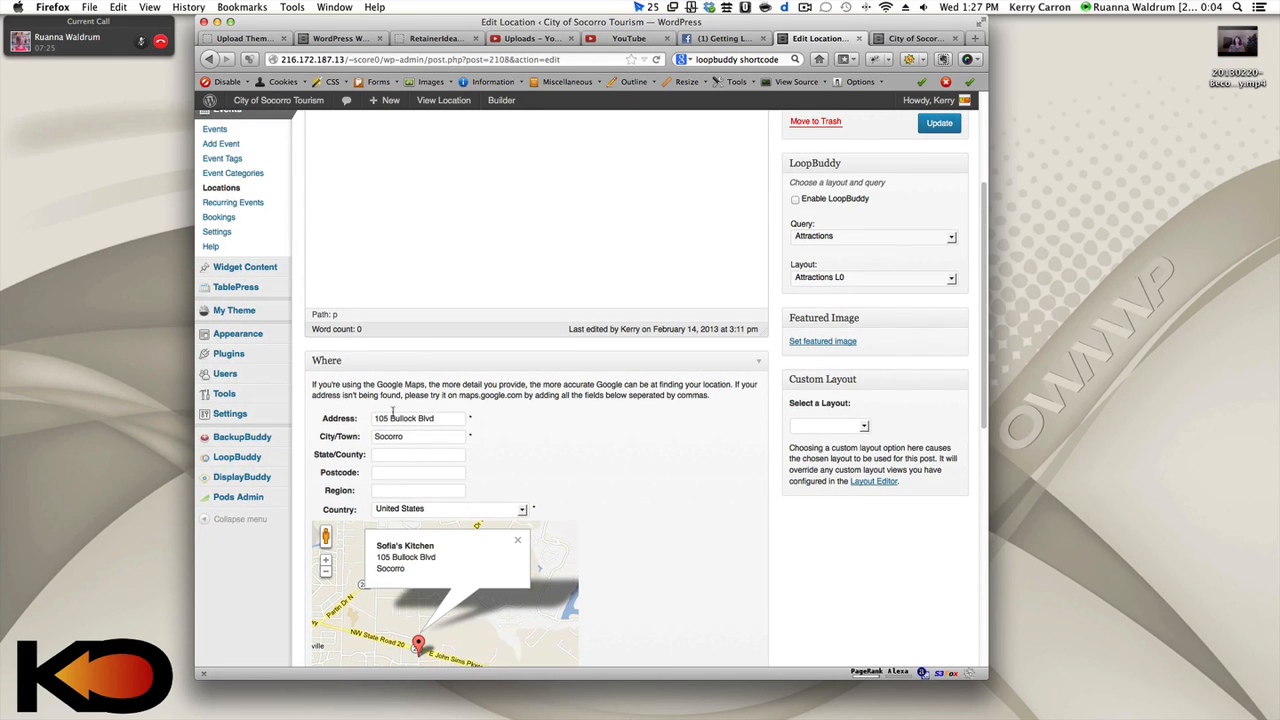
{"action": "scroll", "scroll_direction": "up", "scroll_amount": 3}
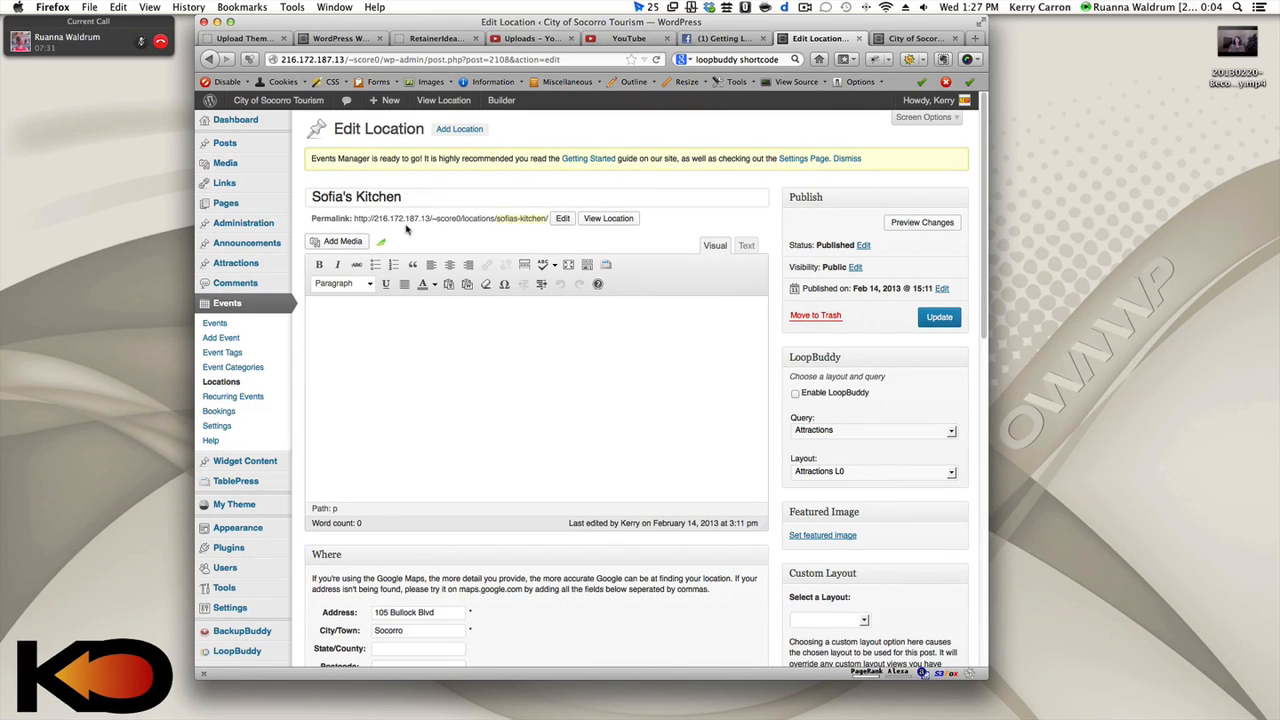
{"action": "mouse_move", "coordinate": [540, 360]}
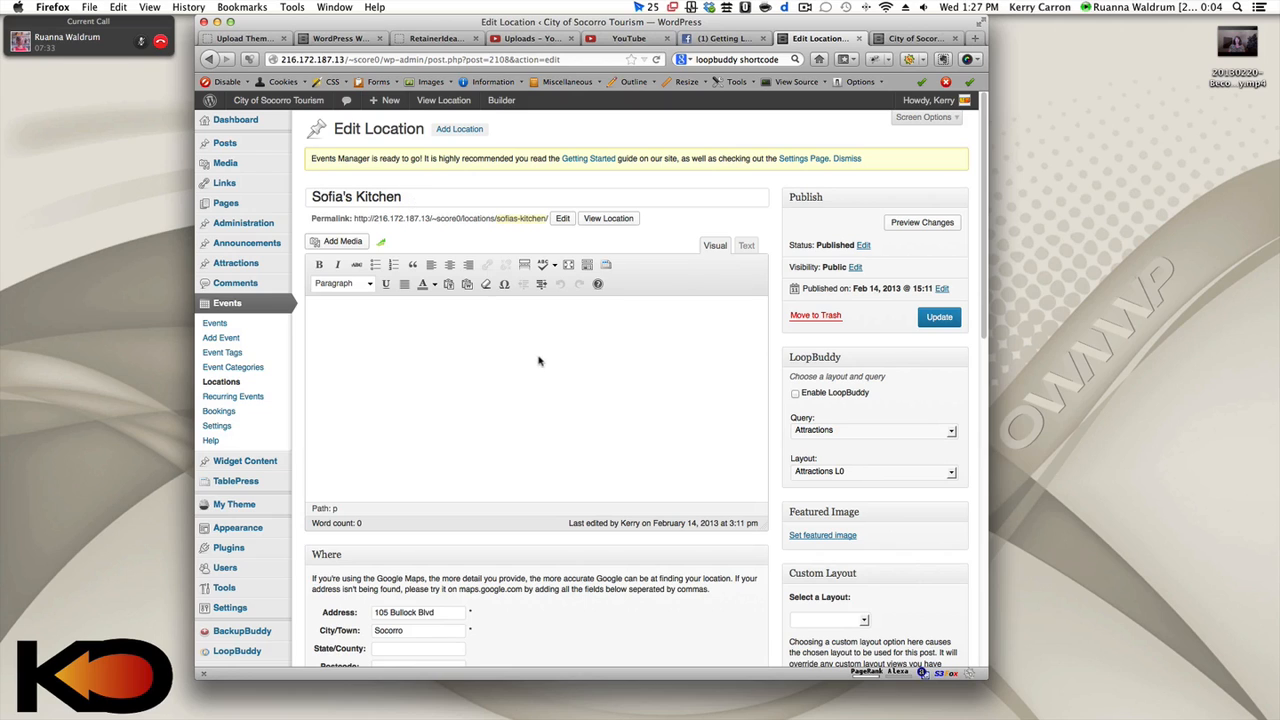
Look over the Sofia's Kitchen Edit Location page and go back to the Locations list
{"action": "scroll", "scroll_direction": "down", "scroll_amount": 3}
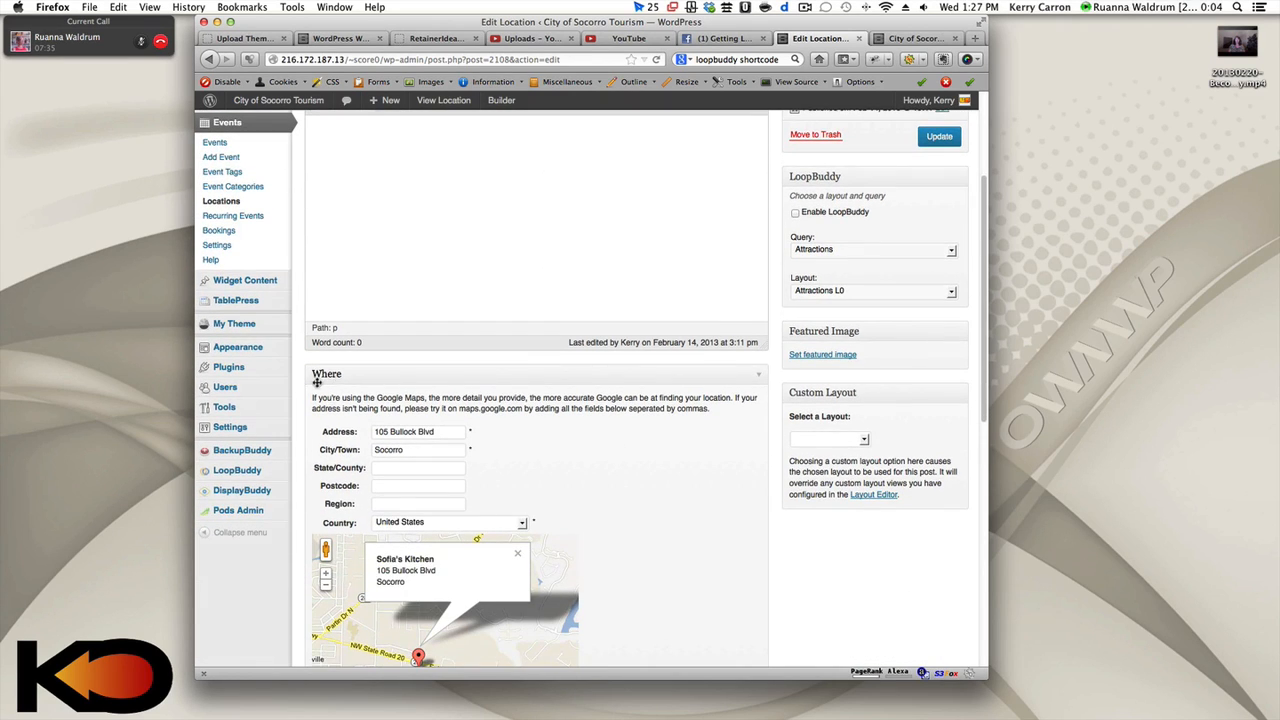
{"action": "scroll", "scroll_direction": "up", "scroll_amount": 3}
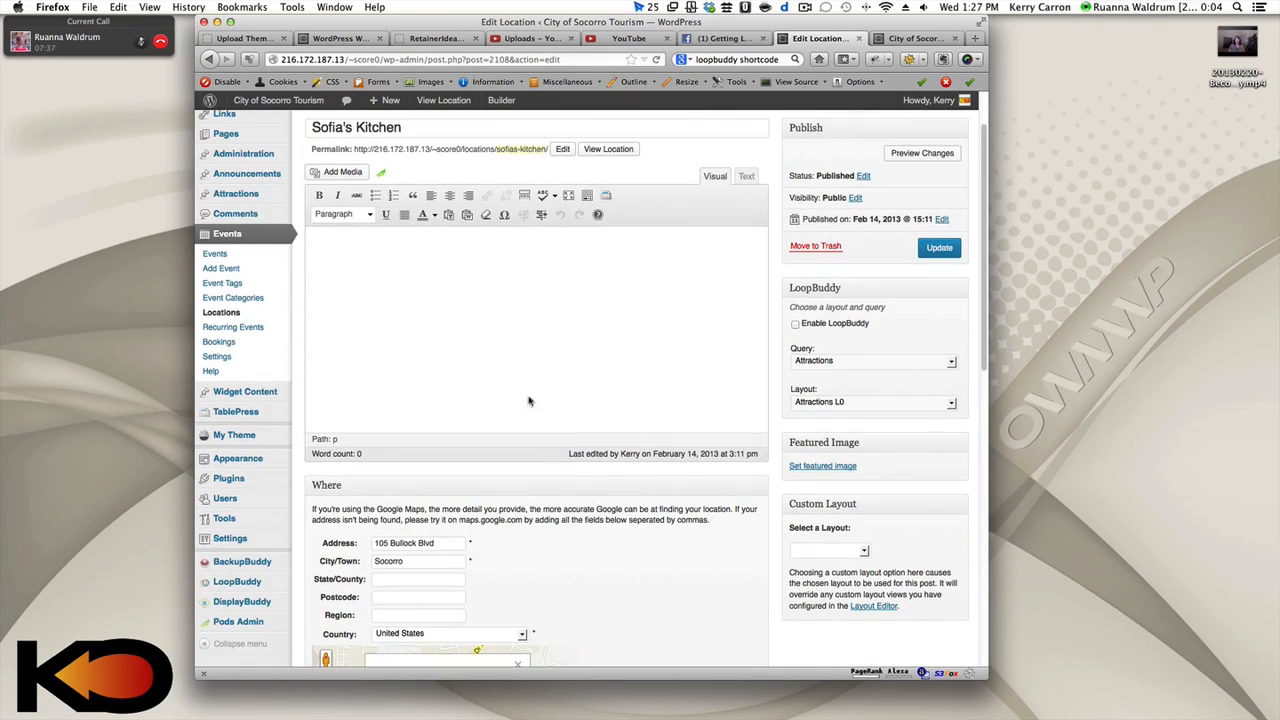
{"action": "mouse_move", "coordinate": [530, 362]}
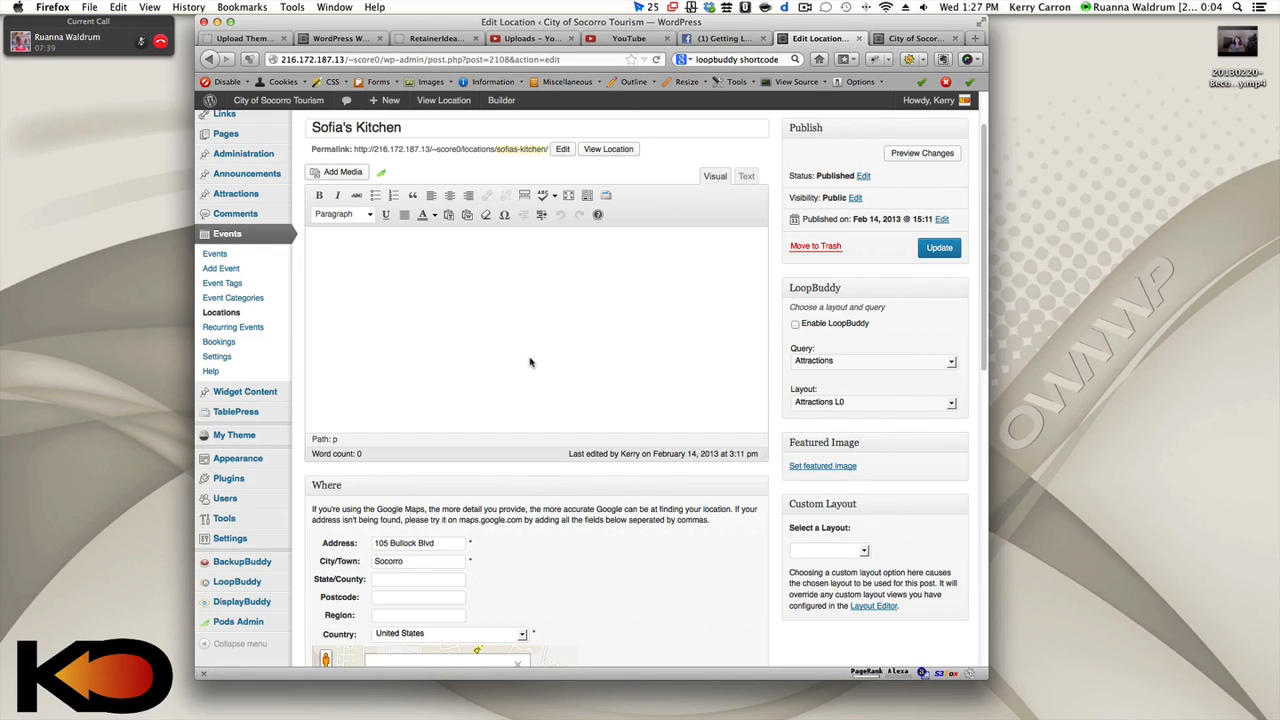
{"action": "mouse_move", "coordinate": [404, 270]}
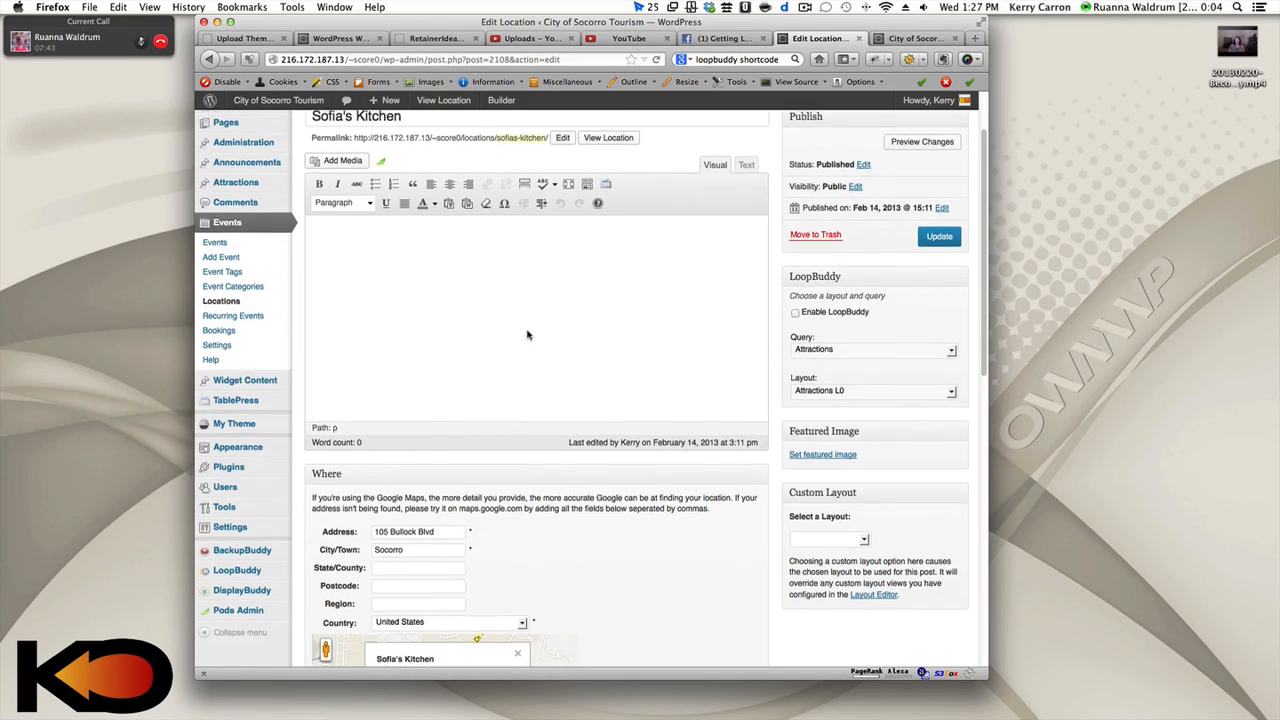
{"action": "scroll", "scroll_direction": "down", "scroll_amount": 3}
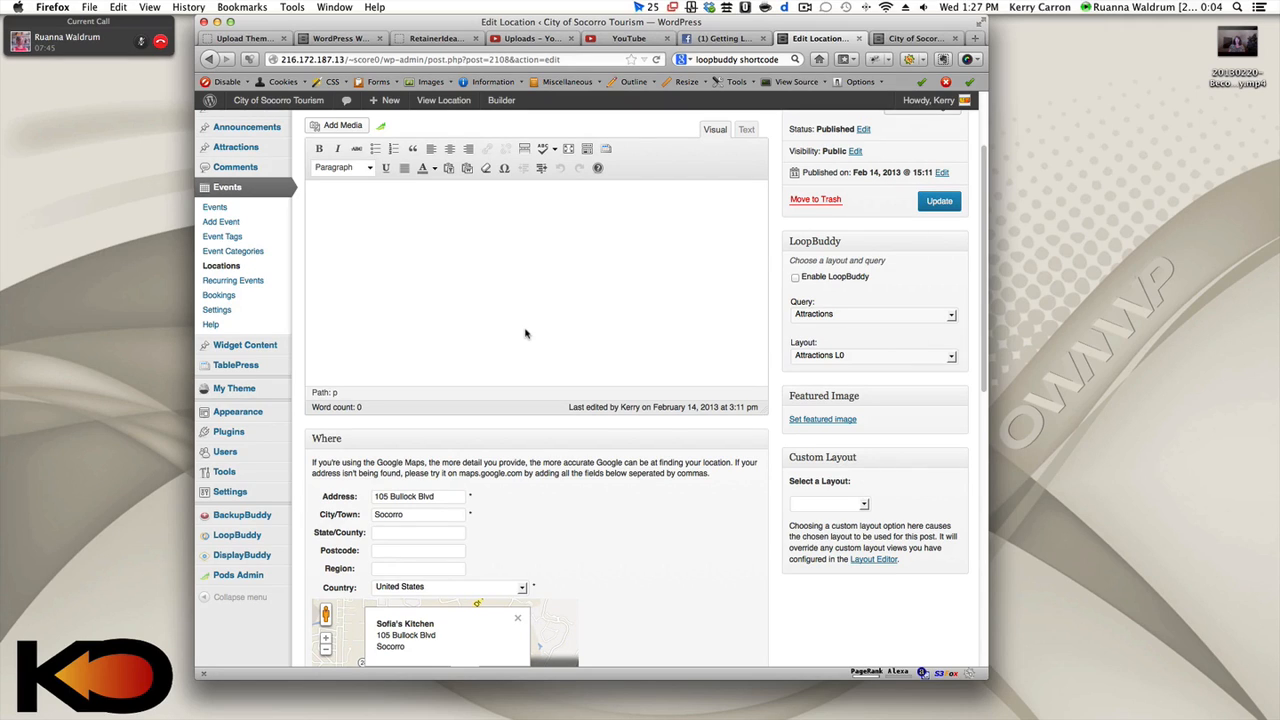
{"action": "mouse_move", "coordinate": [512, 338]}
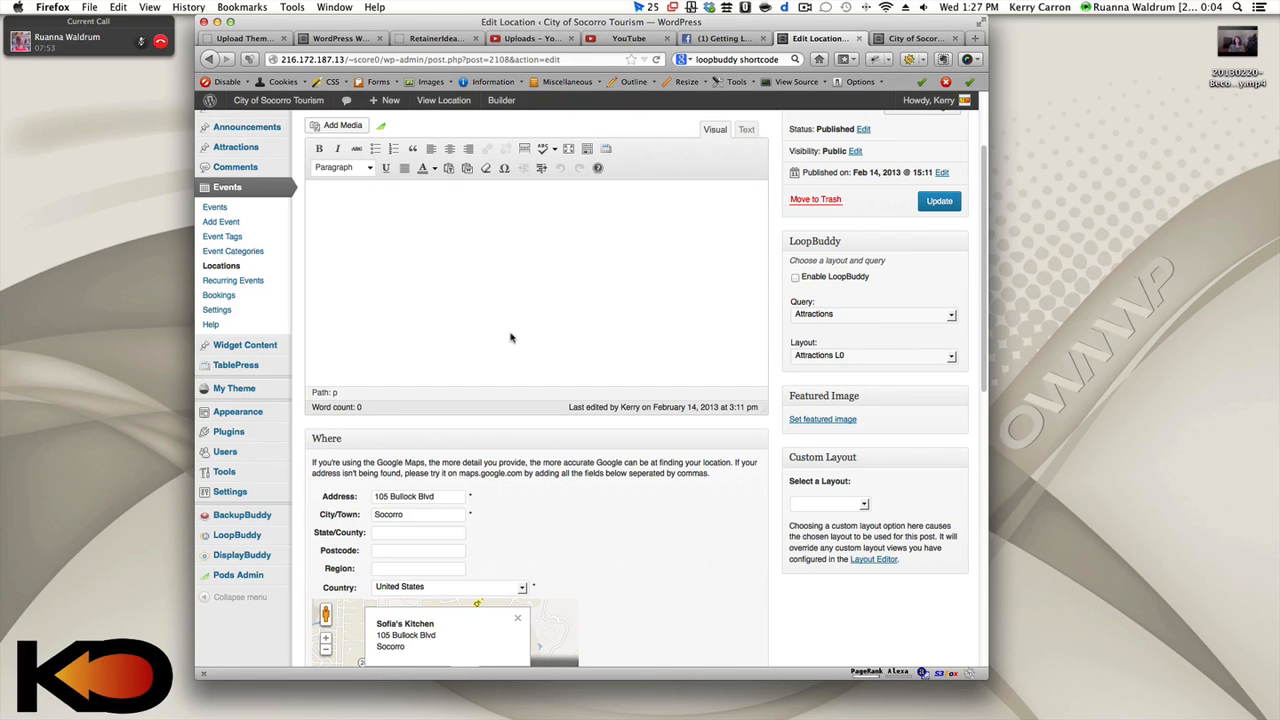
{"action": "mouse_move", "coordinate": [504, 320]}
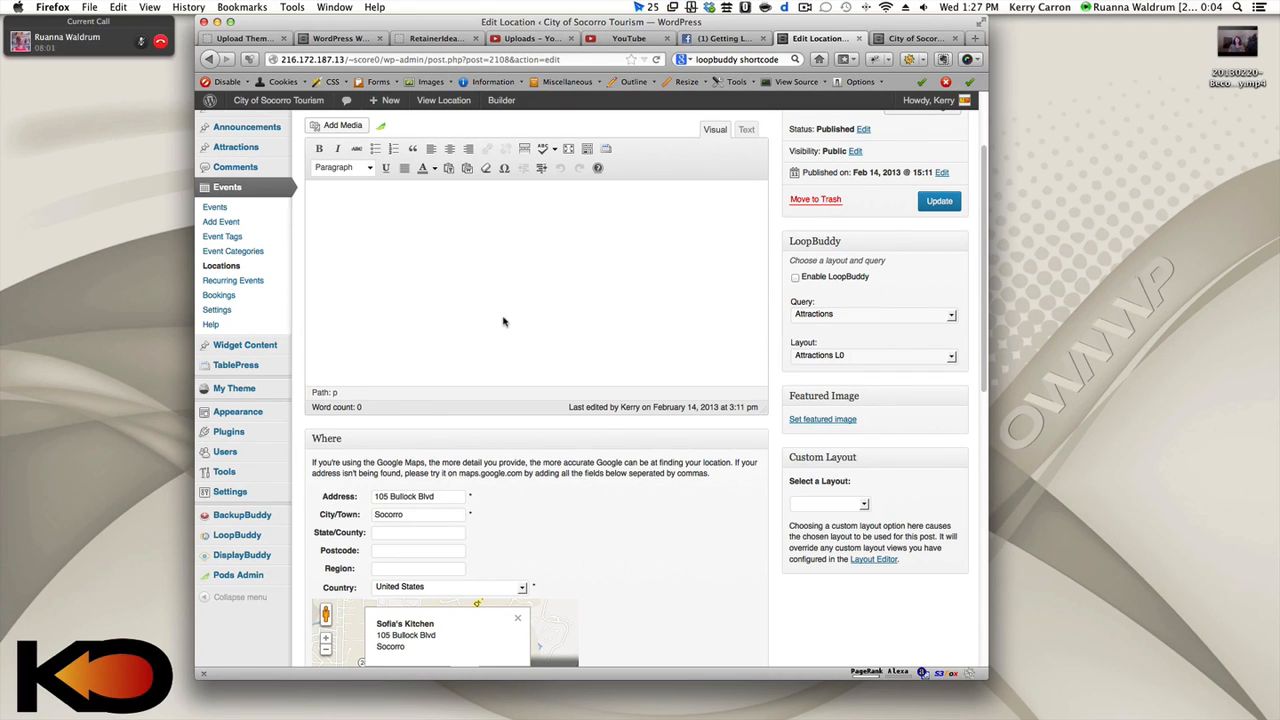
{"action": "mouse_move", "coordinate": [388, 244]}
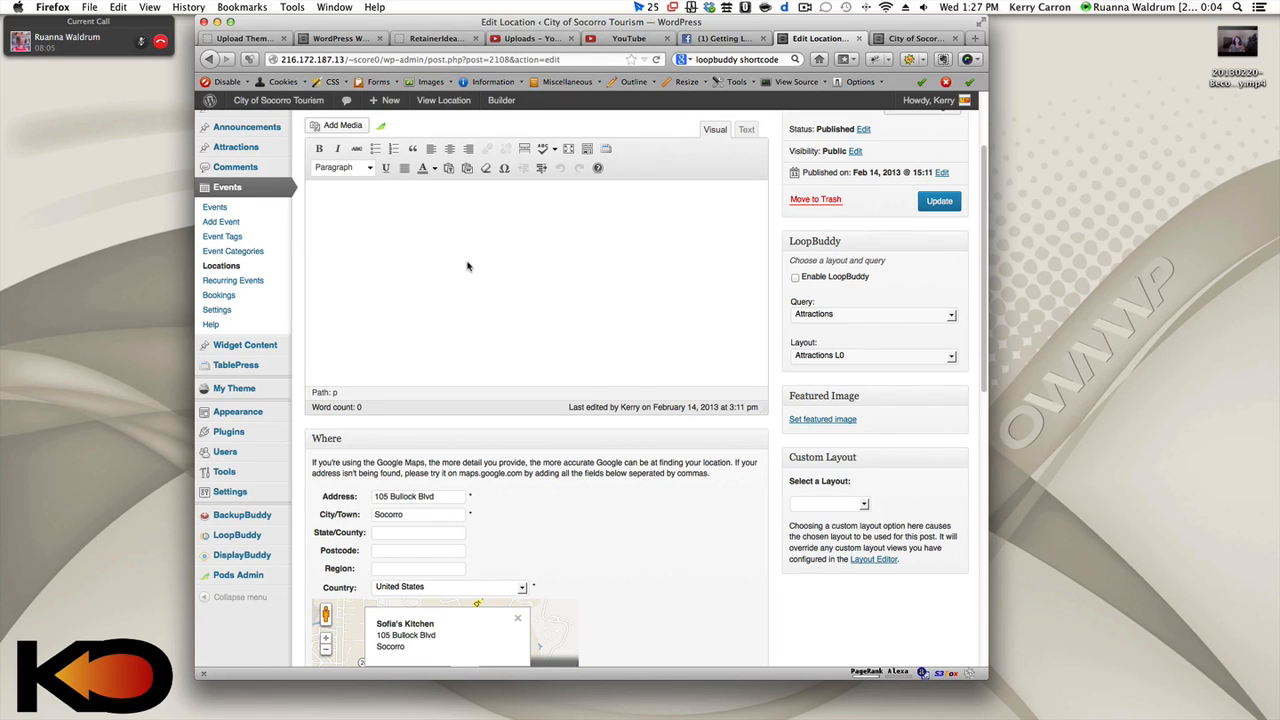
{"action": "scroll", "scroll_direction": "up", "scroll_amount": 3}
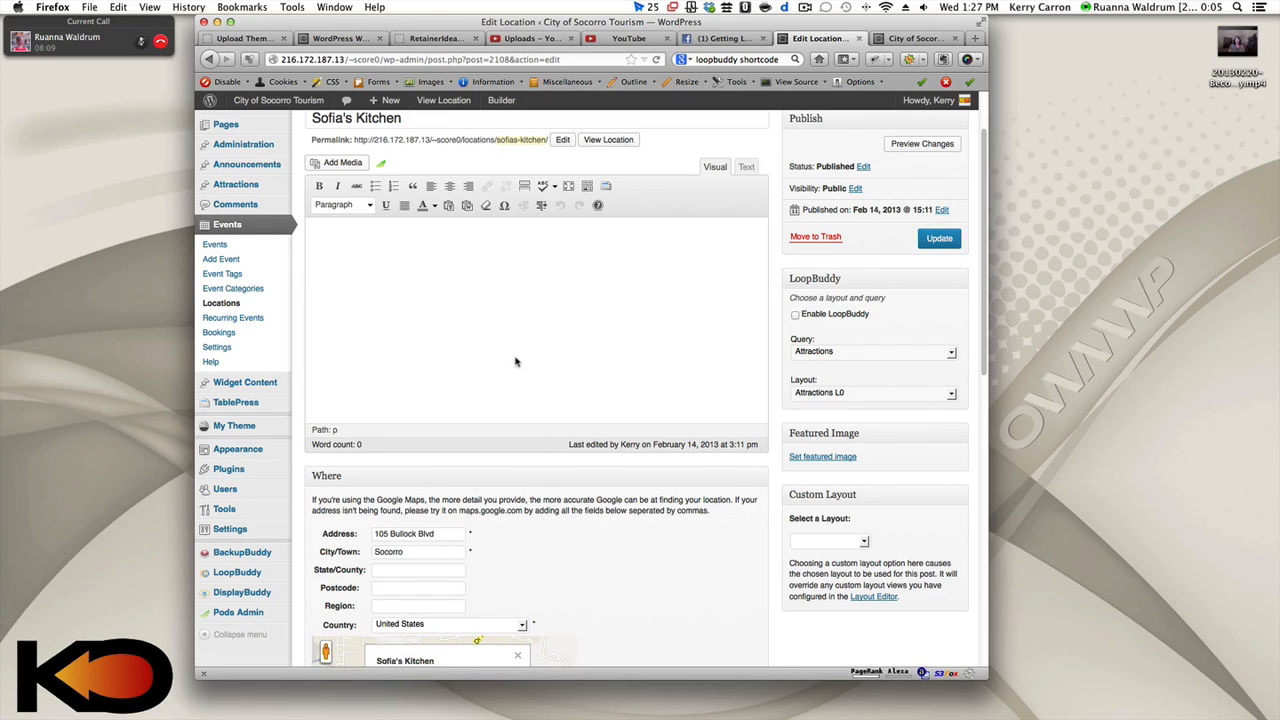
{"action": "mouse_move", "coordinate": [680, 306]}
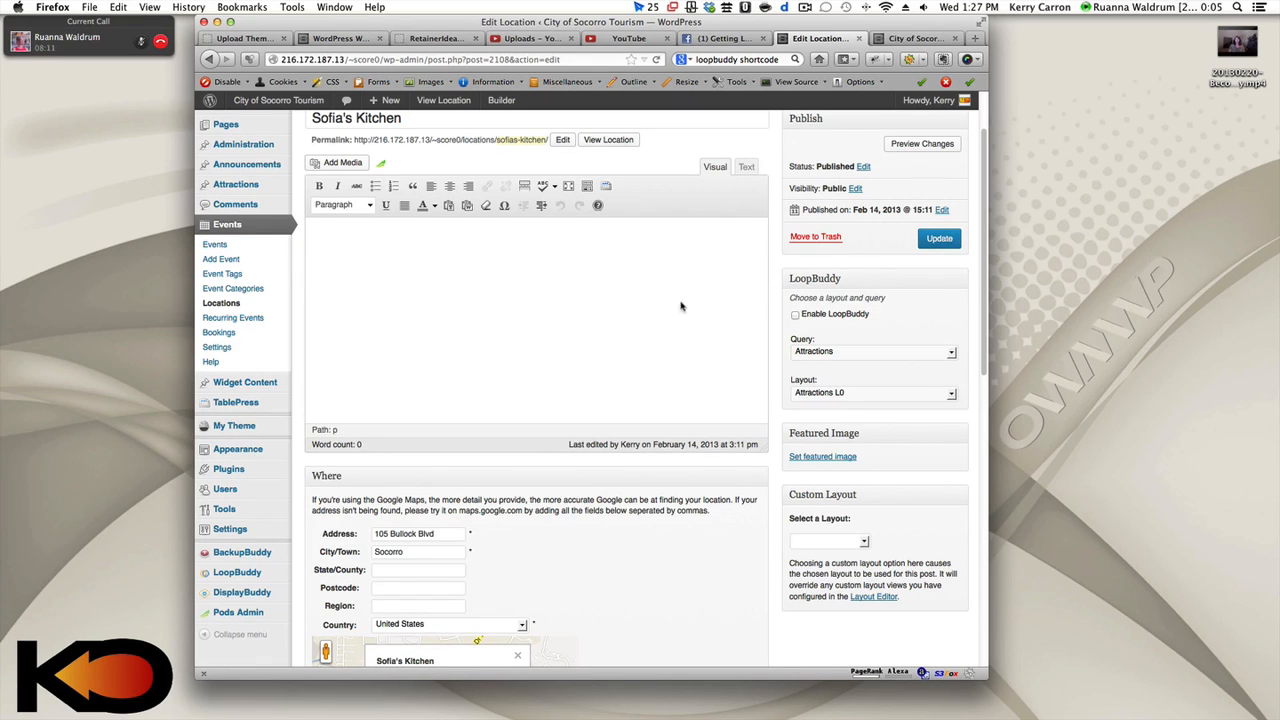
{"action": "mouse_move", "coordinate": [220, 304]}
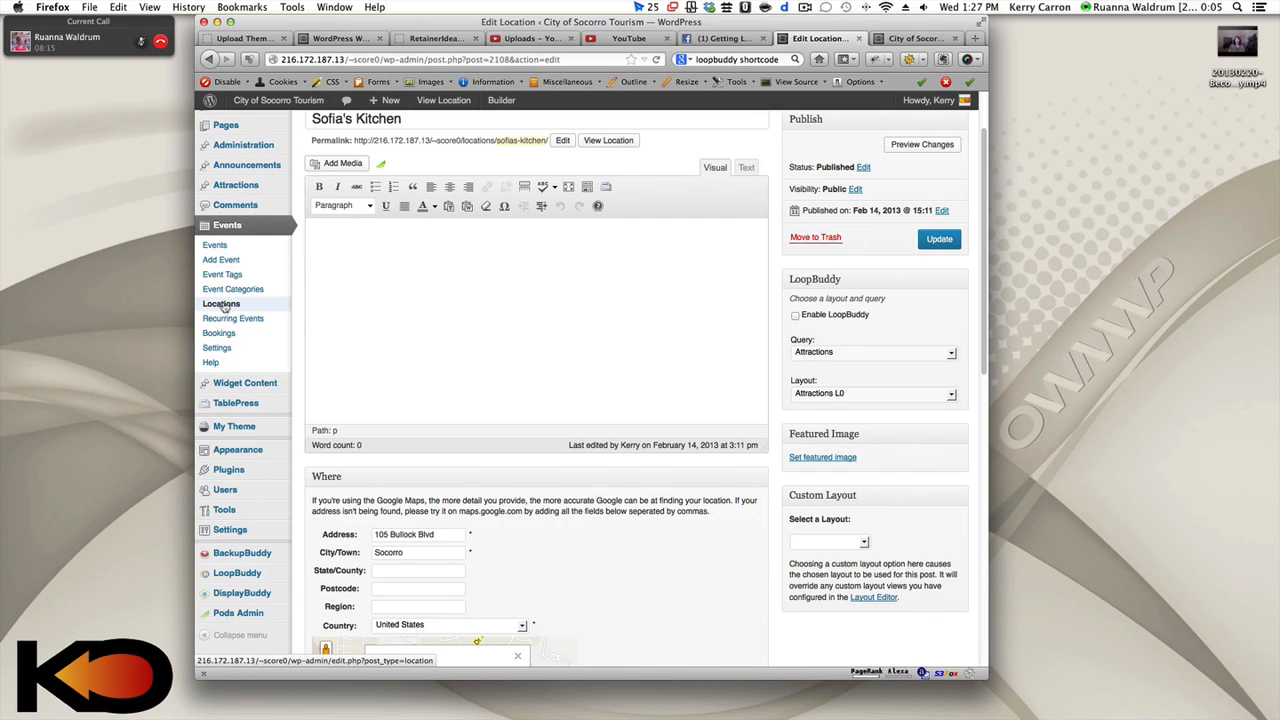
{"action": "left_click", "coordinate": [220, 304]}
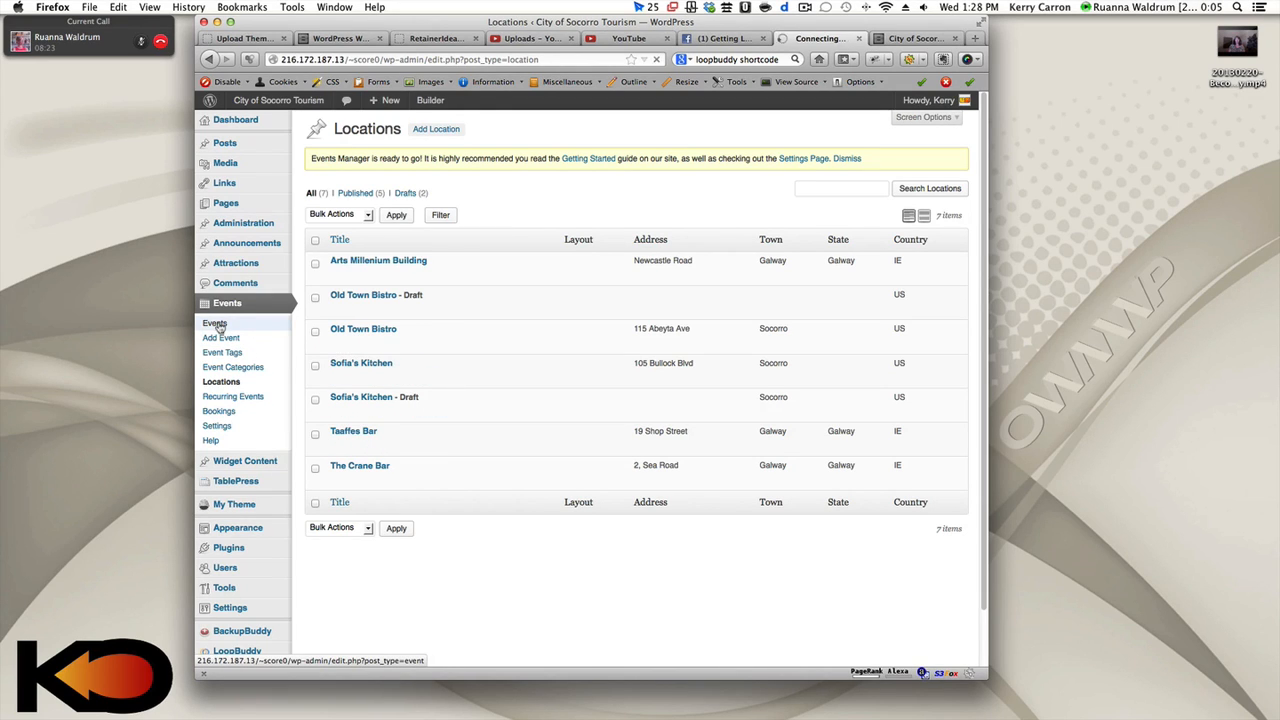
{"action": "left_click", "coordinate": [216, 322]}
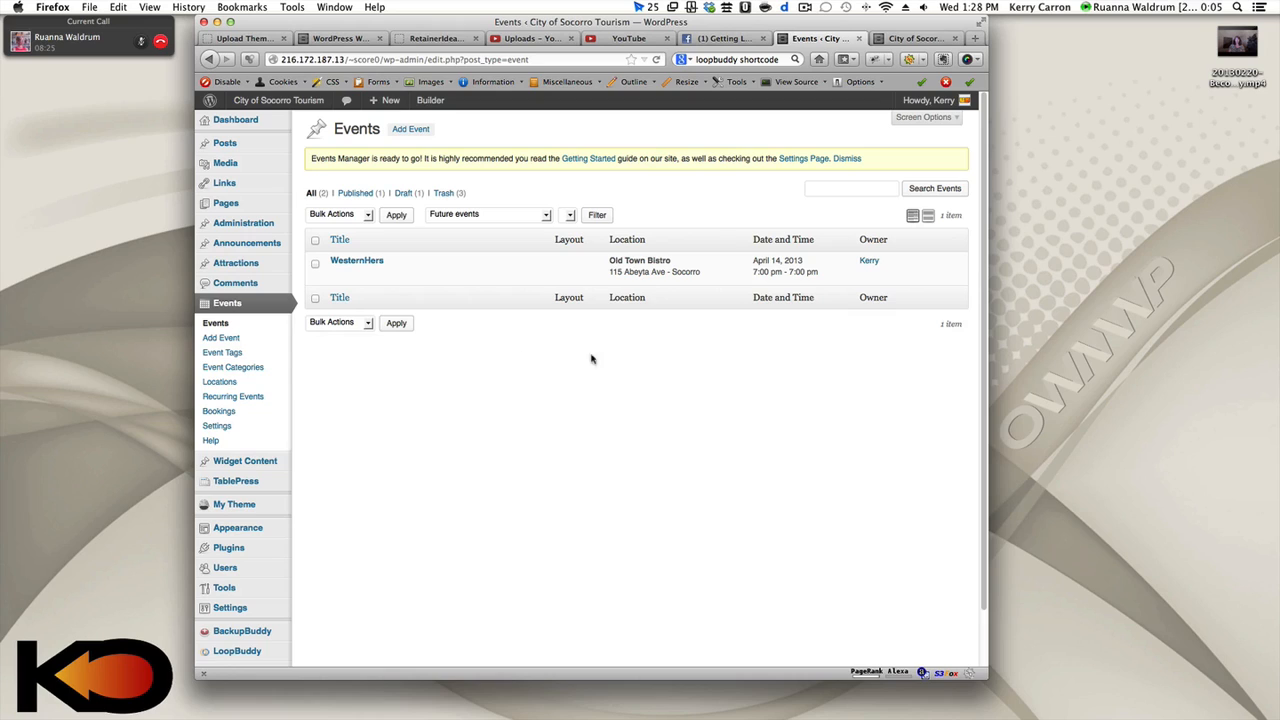
{"action": "mouse_move", "coordinate": [370, 270]}
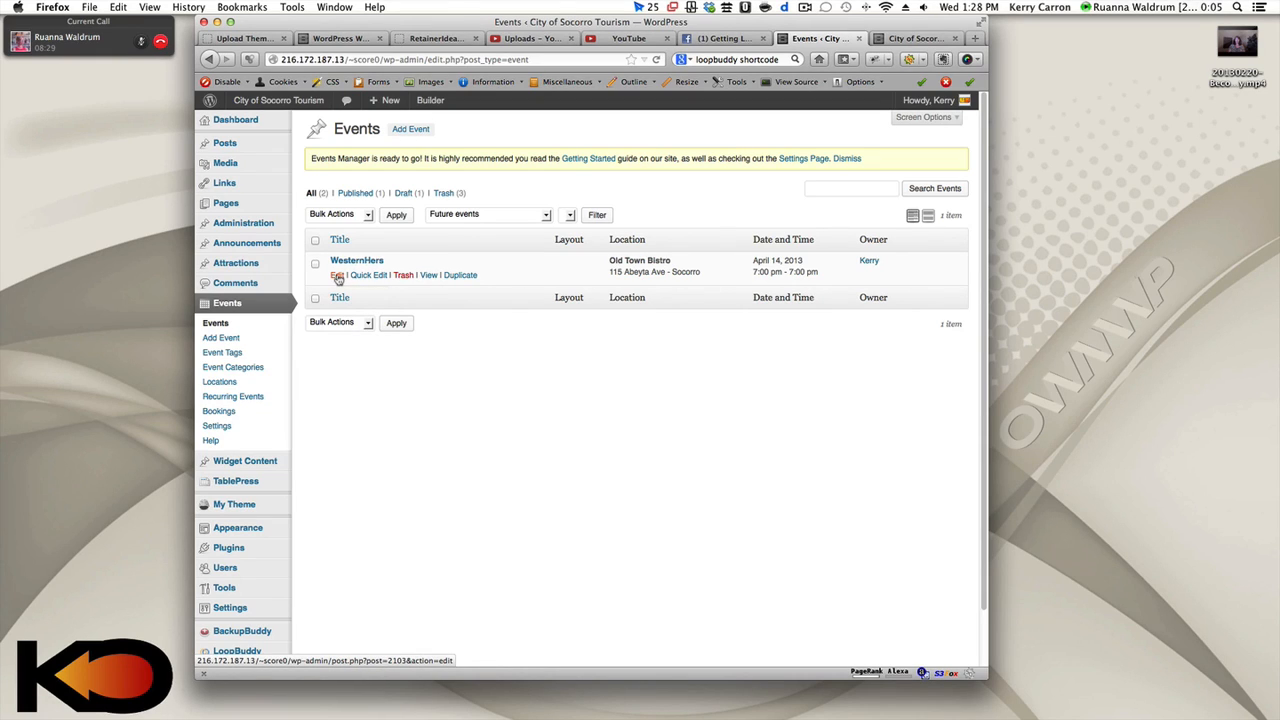
{"action": "left_click", "coordinate": [340, 276]}
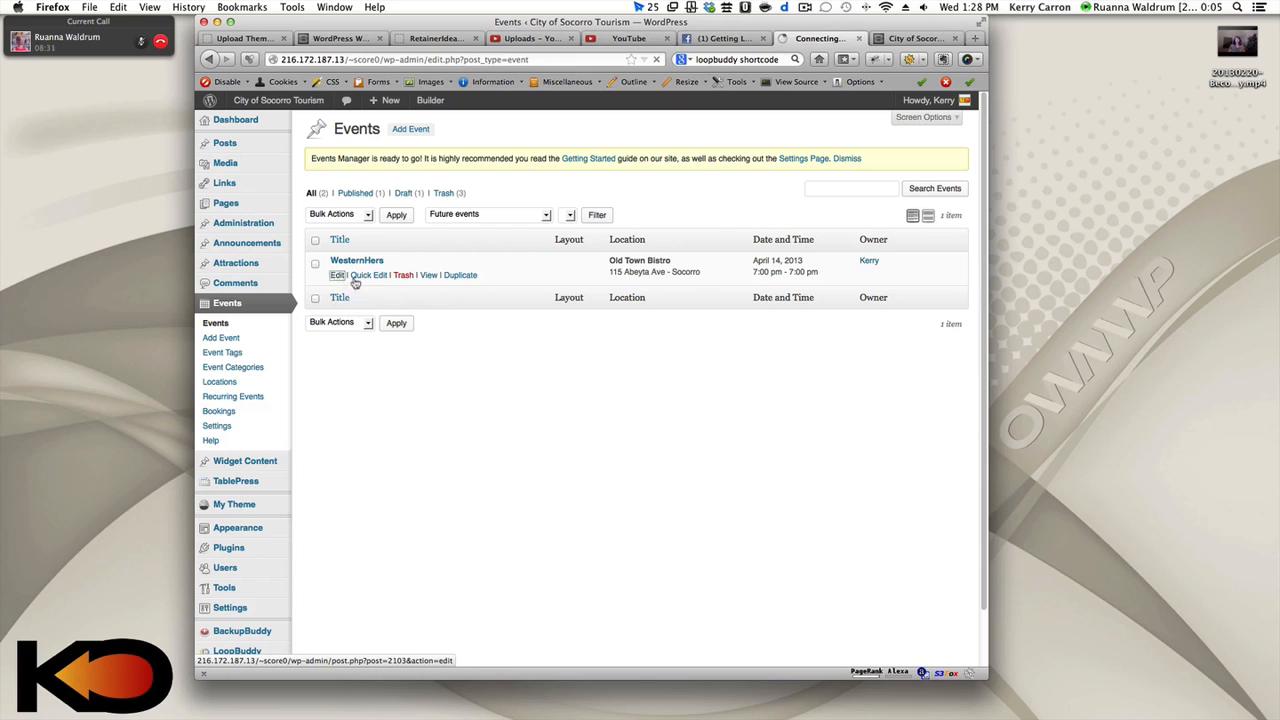
{"action": "left_click", "coordinate": [336, 276]}
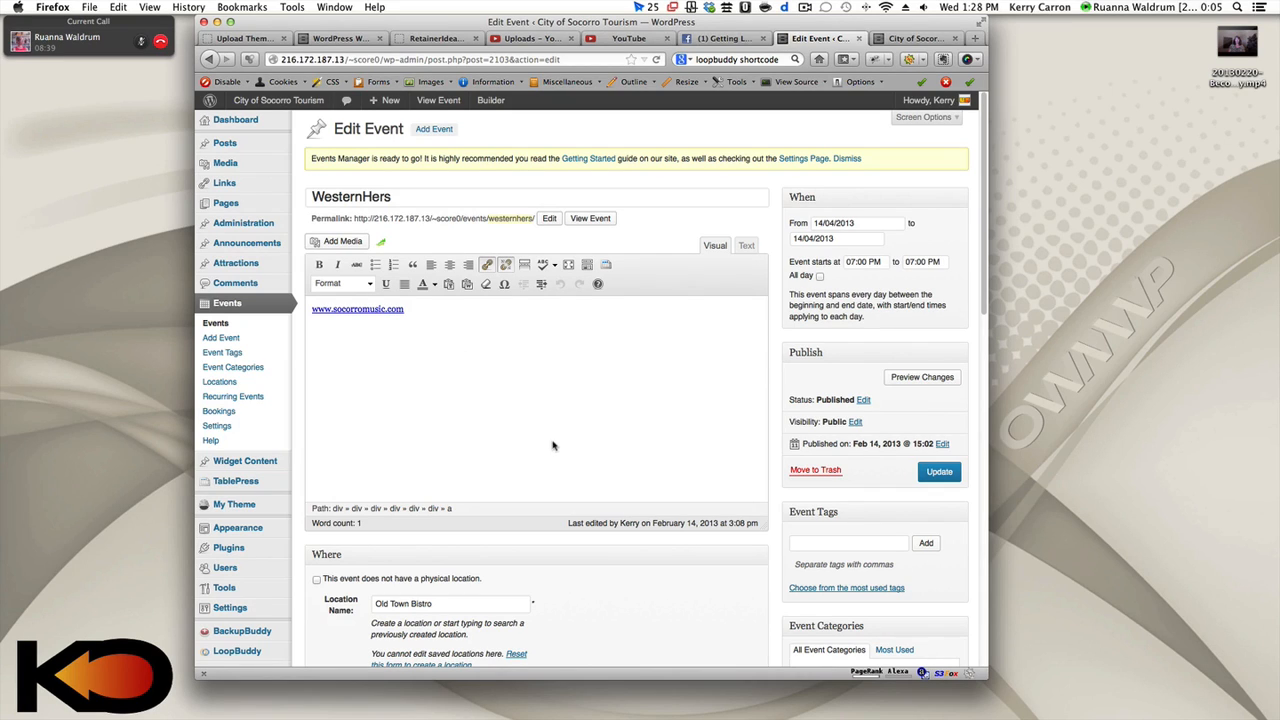
{"action": "mouse_move", "coordinate": [312, 332]}
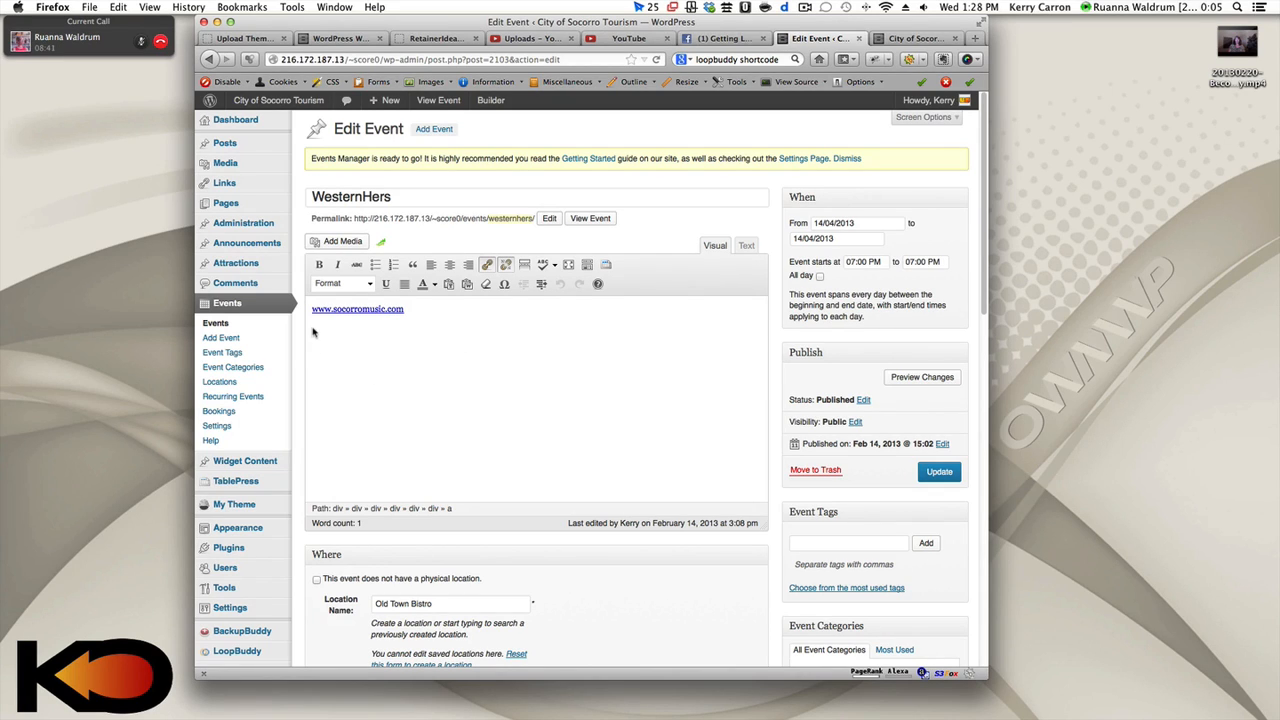
{"action": "mouse_move", "coordinate": [356, 336]}
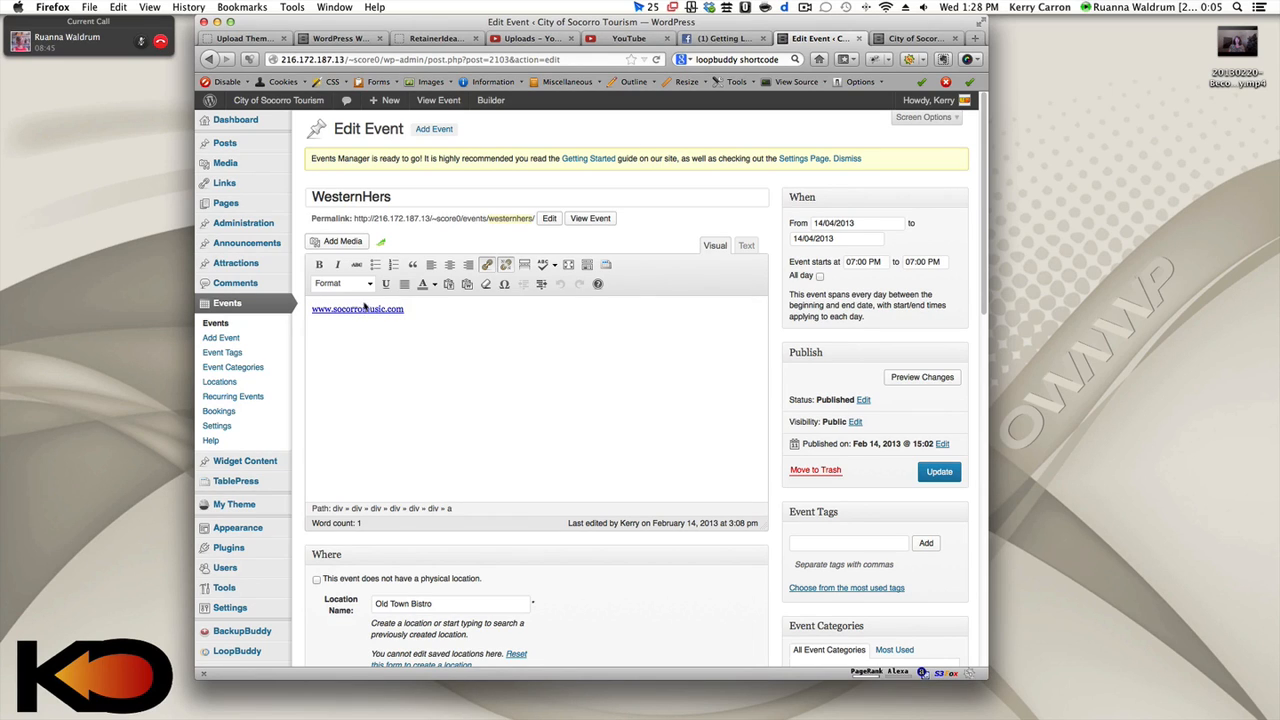
{"action": "mouse_move", "coordinate": [396, 332]}
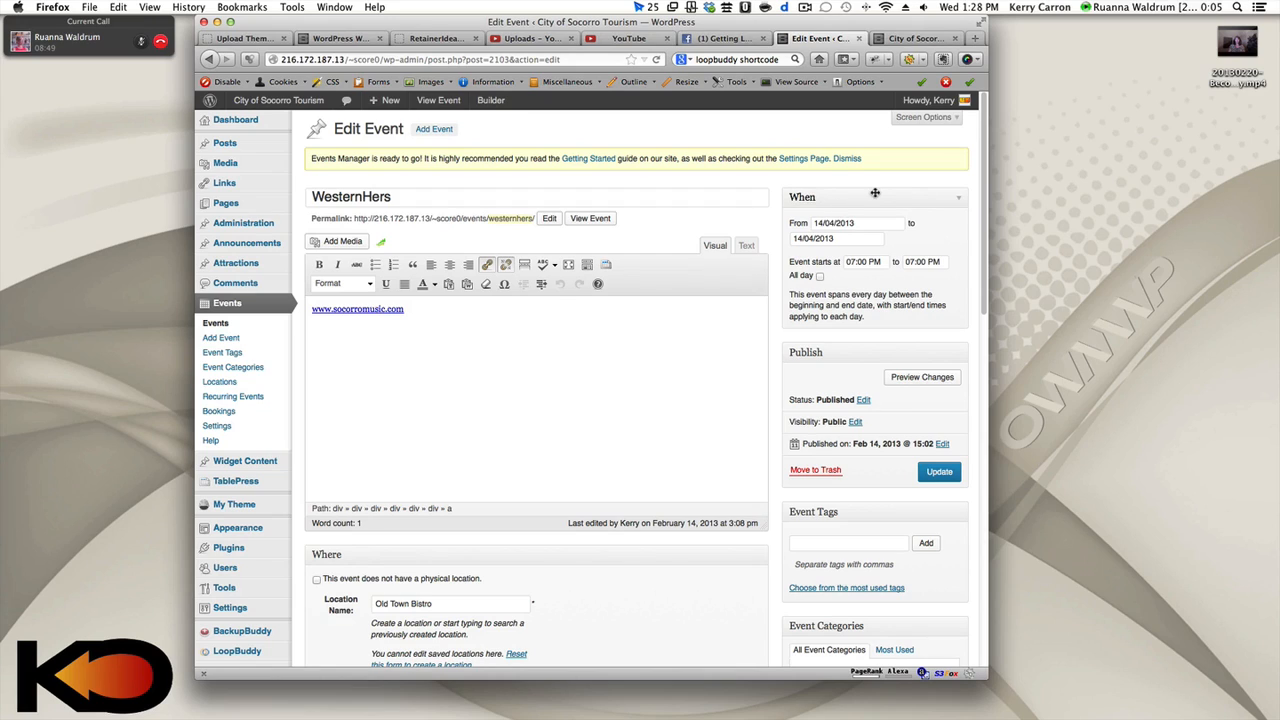
{"action": "mouse_move", "coordinate": [918, 216]}
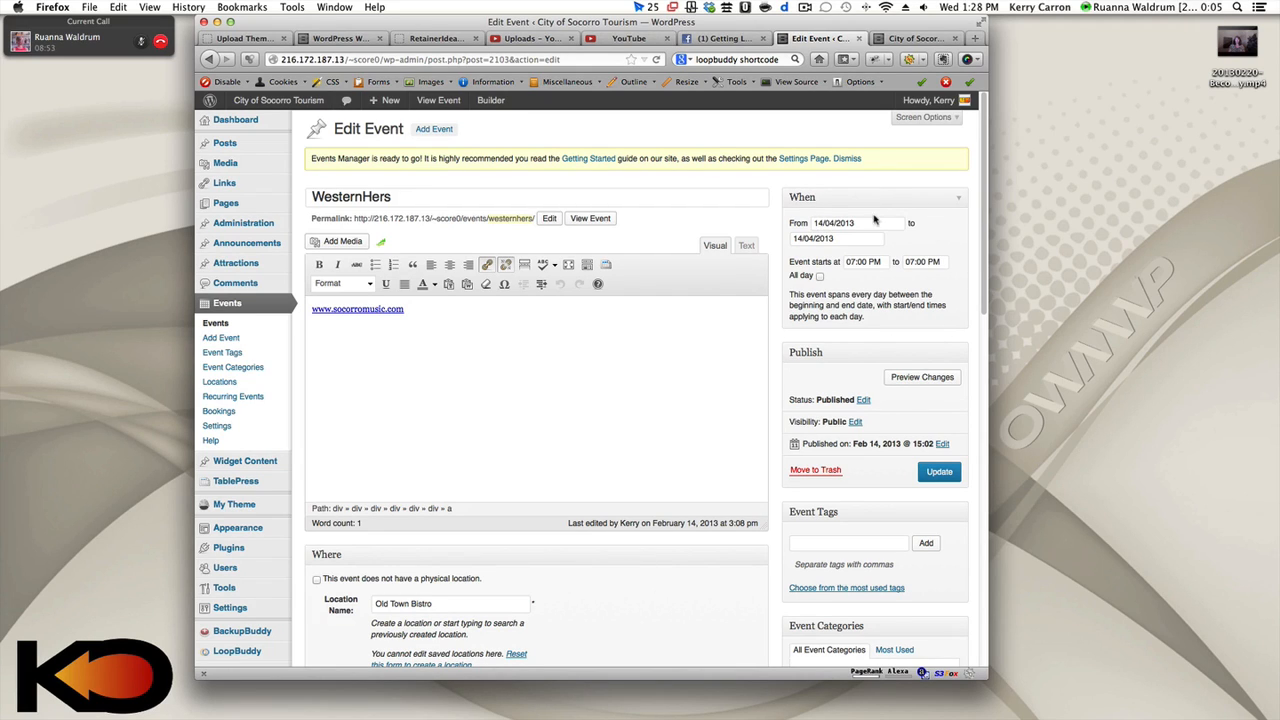
{"action": "mouse_move", "coordinate": [878, 298]}
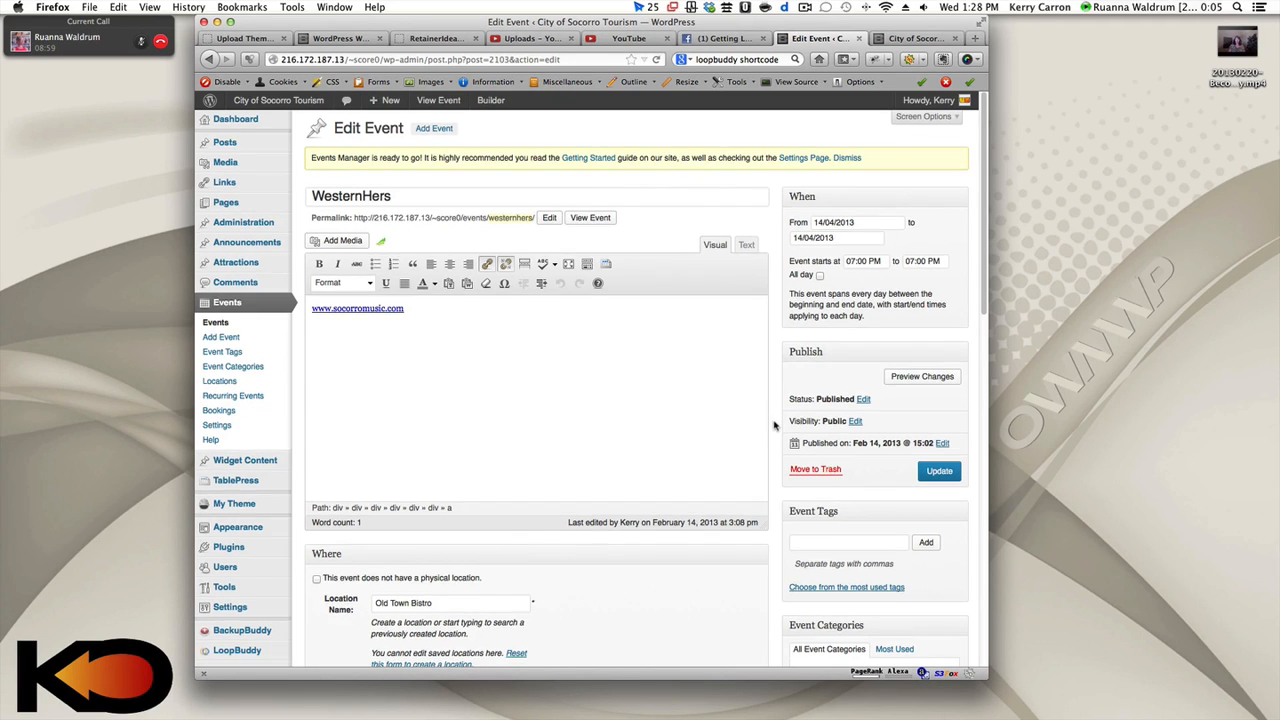
{"action": "scroll", "scroll_direction": "down", "scroll_amount": 3}
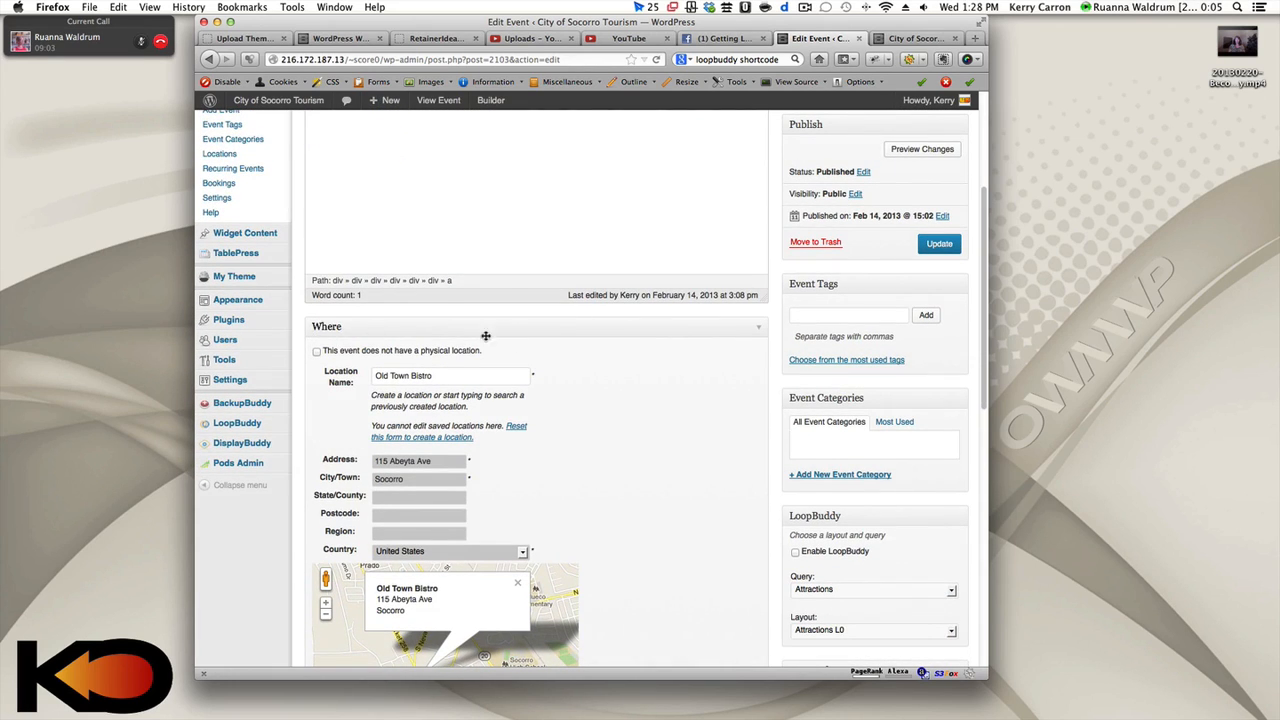
{"action": "mouse_move", "coordinate": [330, 342]}
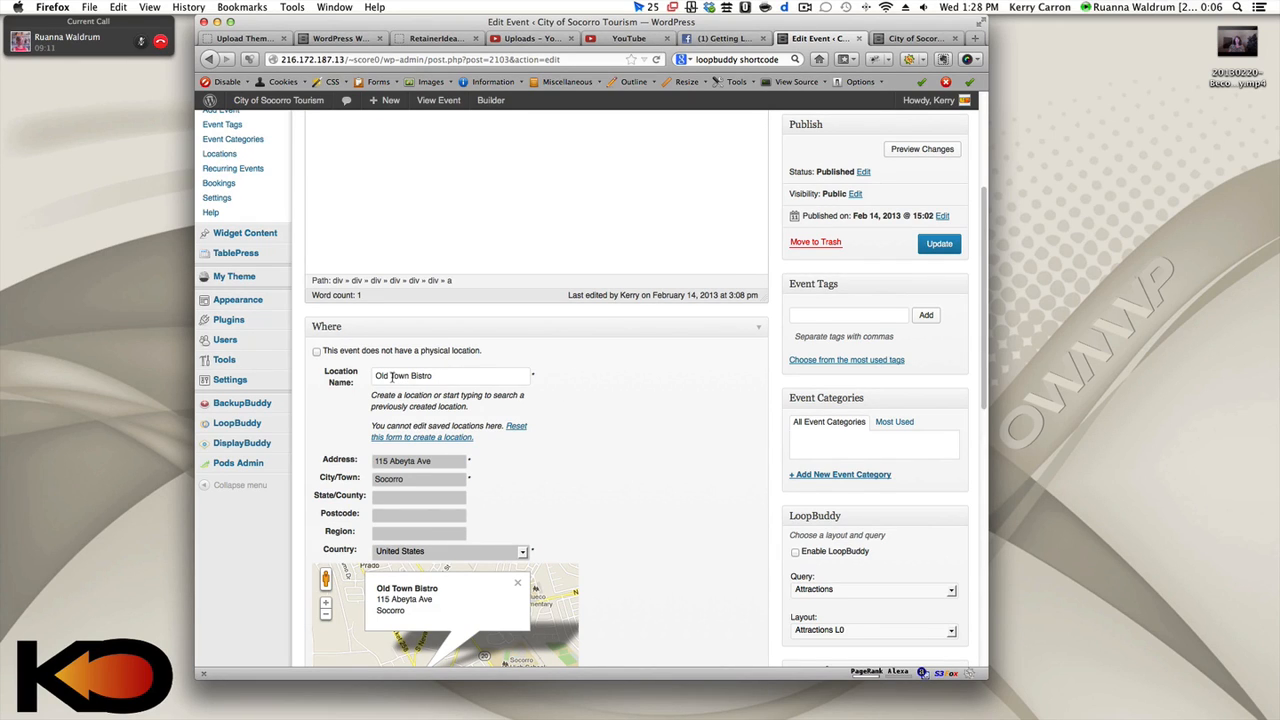
{"action": "scroll", "scroll_direction": "down", "scroll_amount": 3}
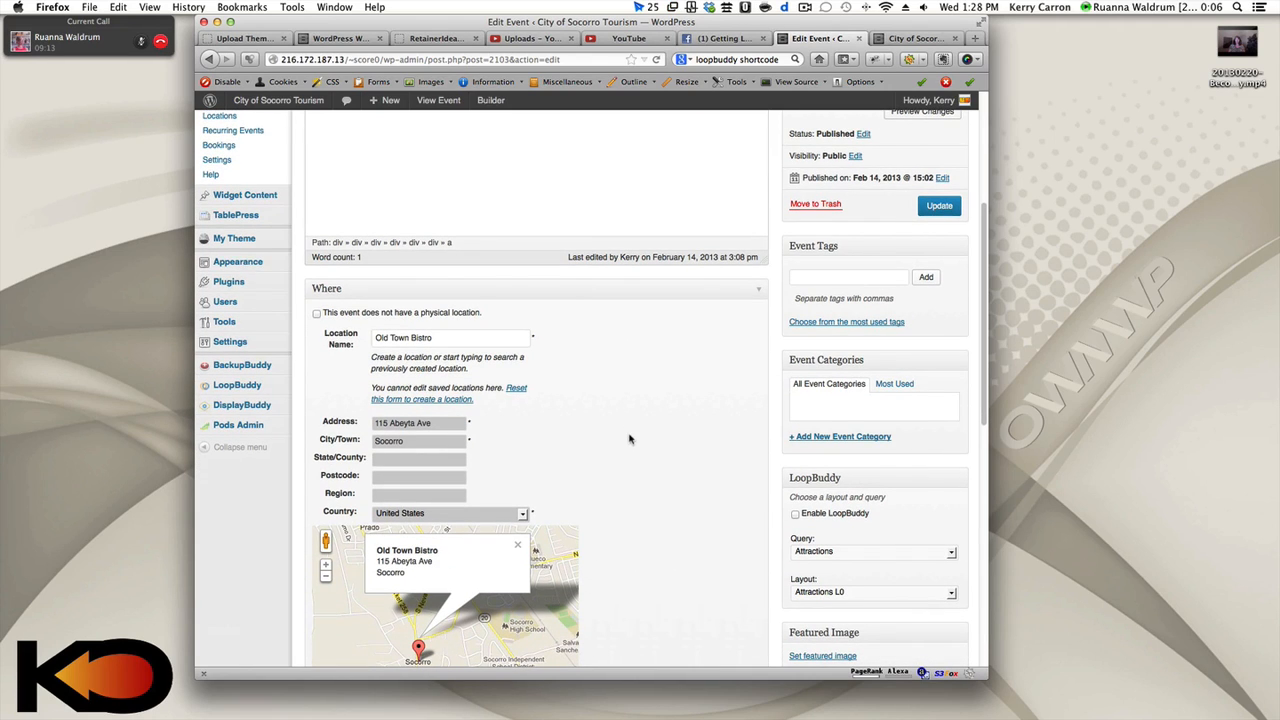
{"action": "mouse_move", "coordinate": [632, 380]}
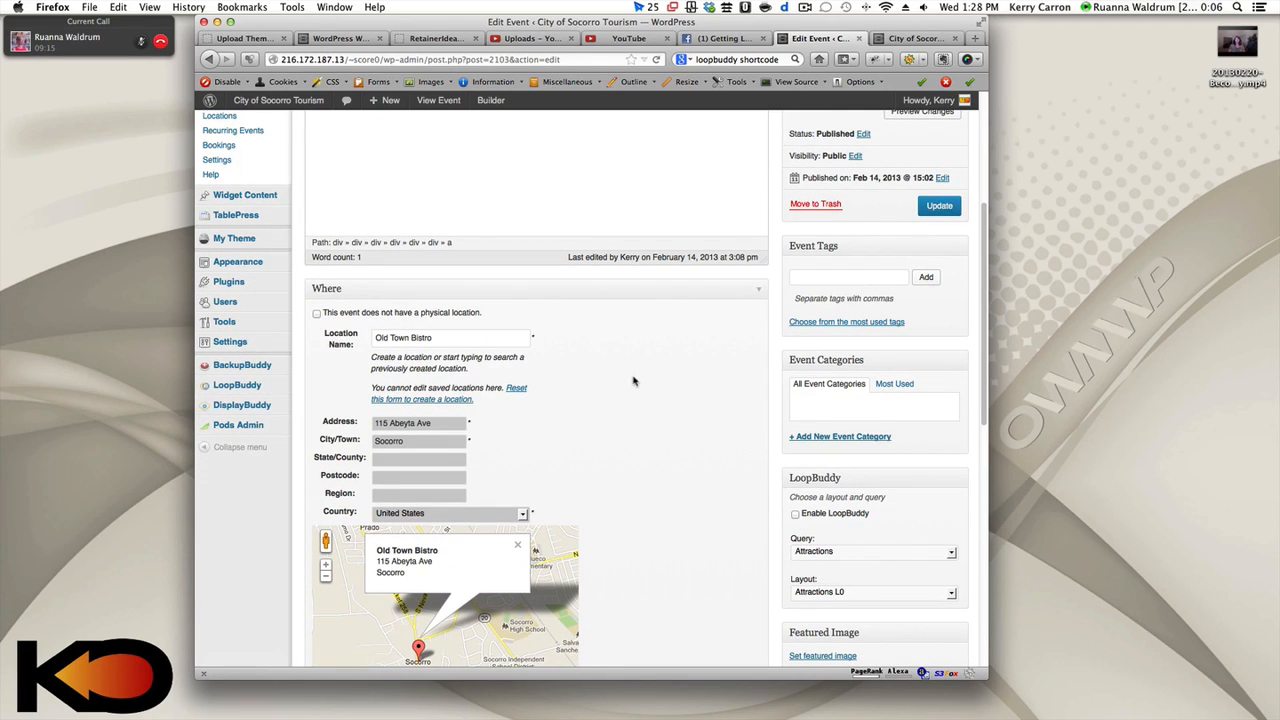
{"action": "mouse_move", "coordinate": [352, 318]}
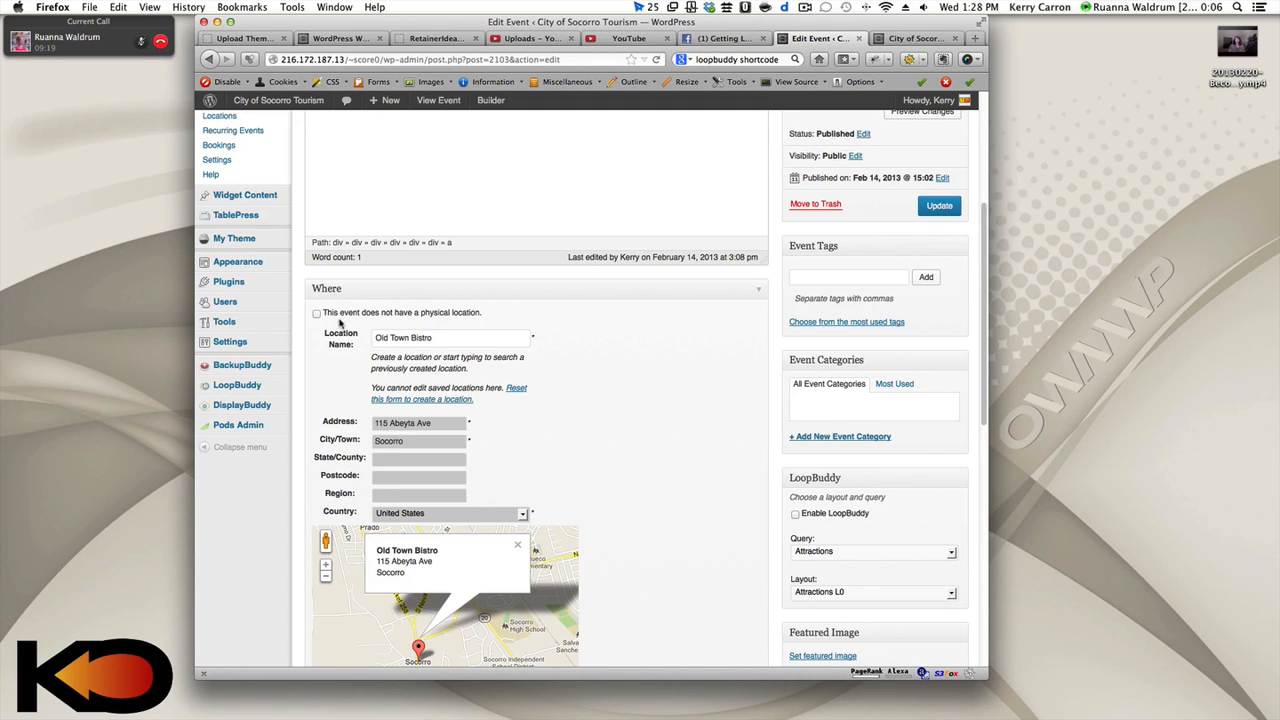
{"action": "scroll", "scroll_direction": "down", "scroll_amount": 3}
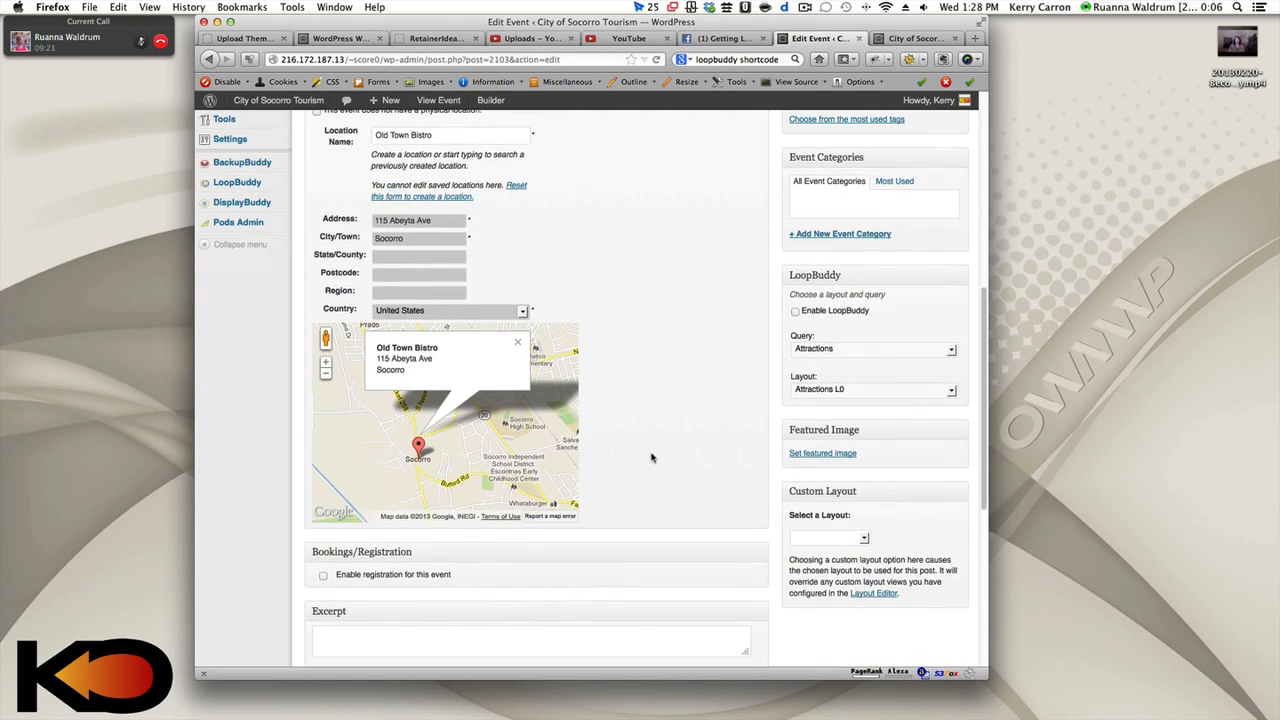
{"action": "scroll", "scroll_direction": "up", "scroll_amount": 3}
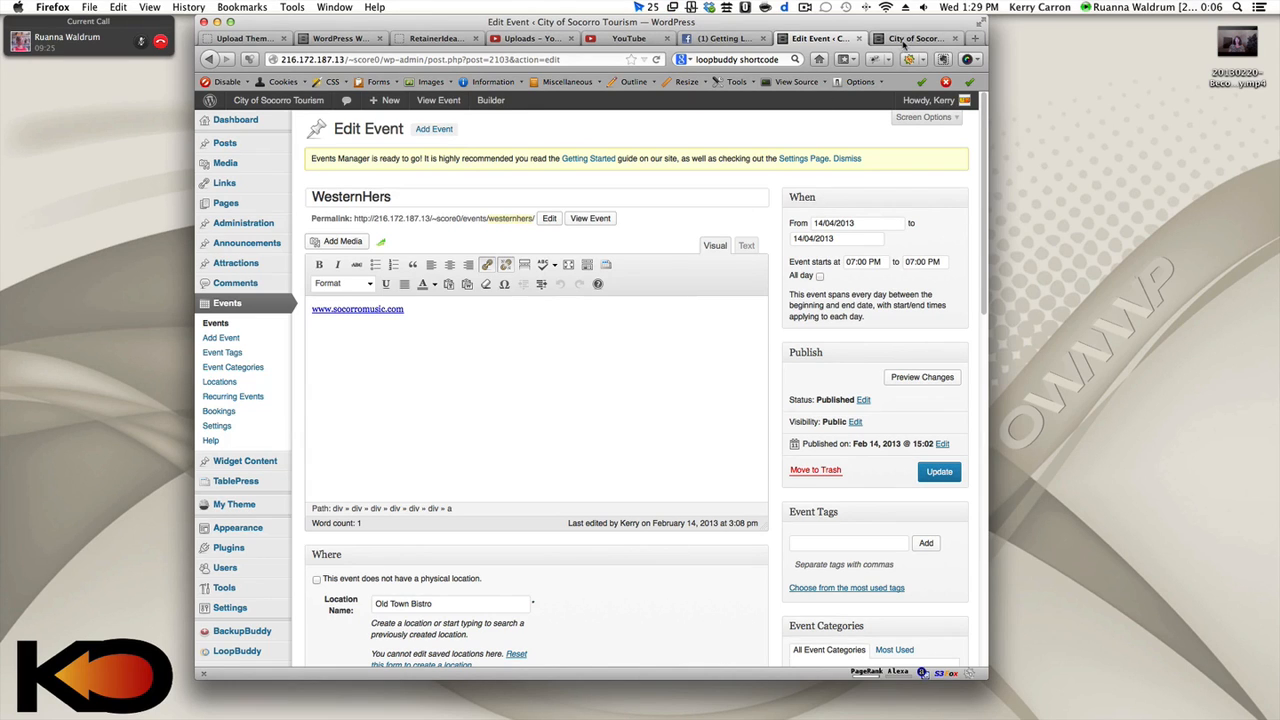
View the WesternHers event page from the site's Events widget, showing Old Town Bistro and its map
{"action": "left_click", "coordinate": [916, 38]}
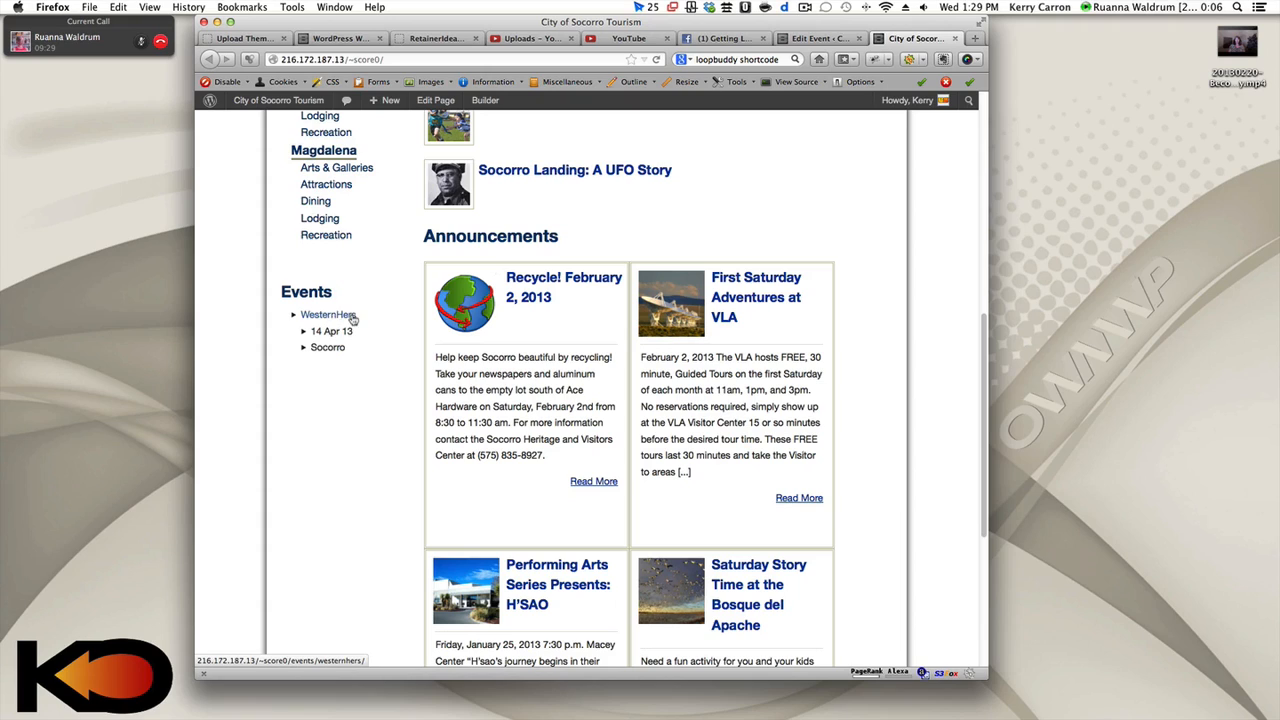
{"action": "mouse_move", "coordinate": [372, 336]}
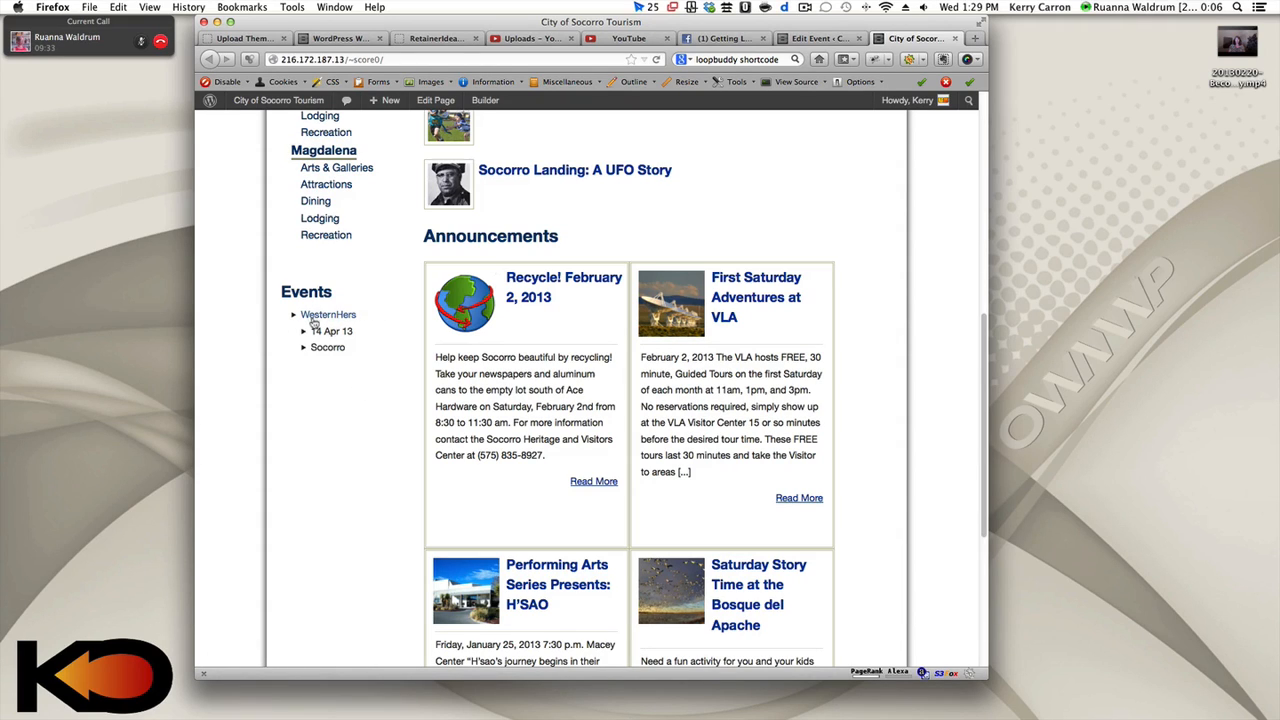
{"action": "mouse_move", "coordinate": [328, 314]}
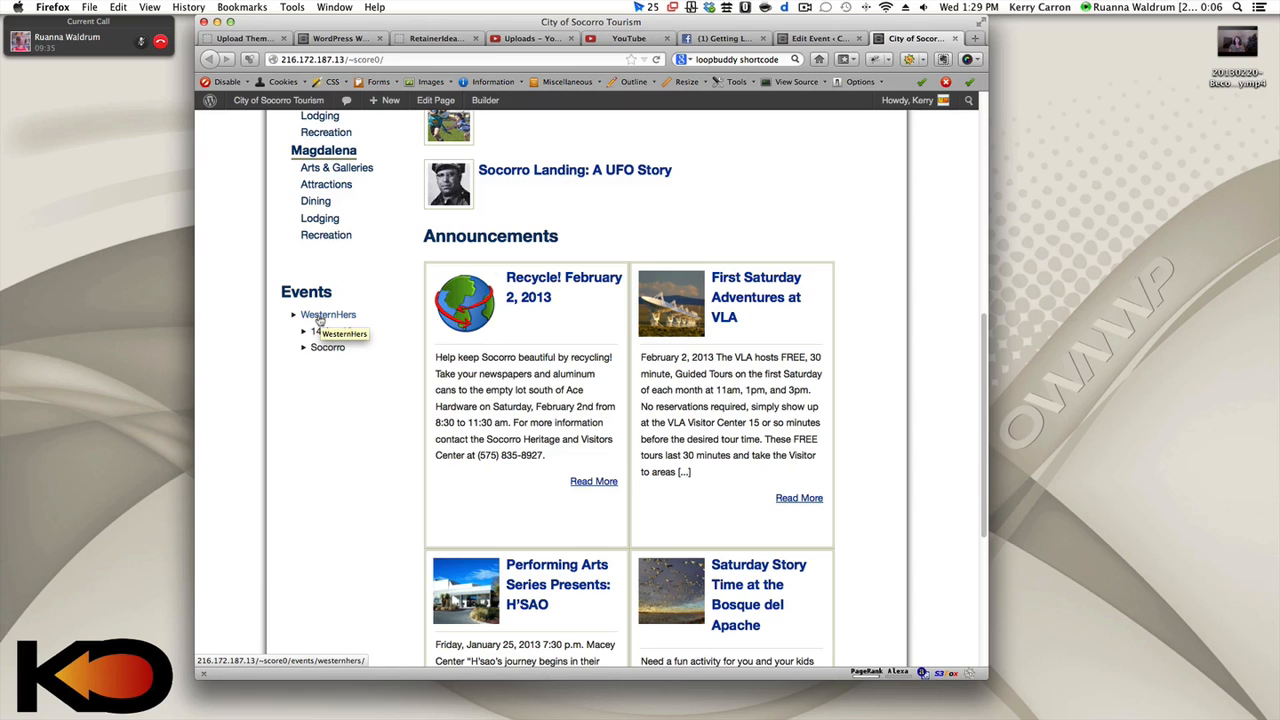
{"action": "left_click", "coordinate": [328, 314]}
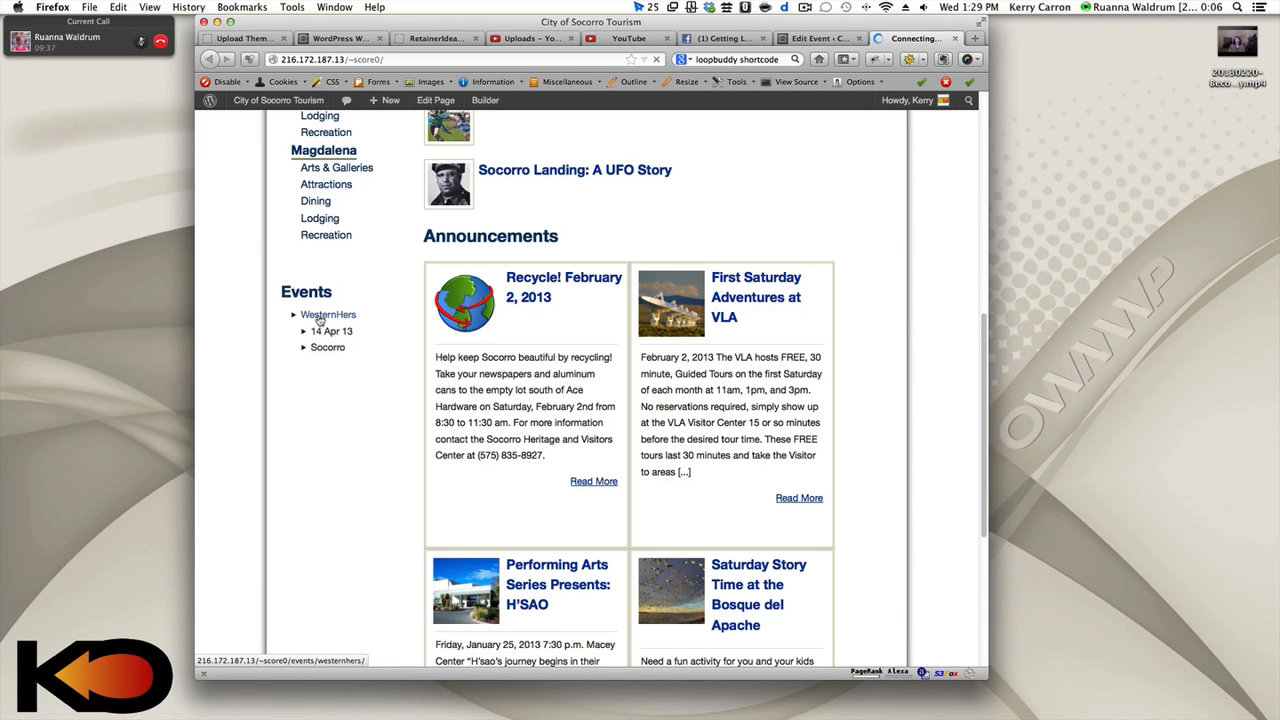
{"action": "left_click", "coordinate": [328, 314]}
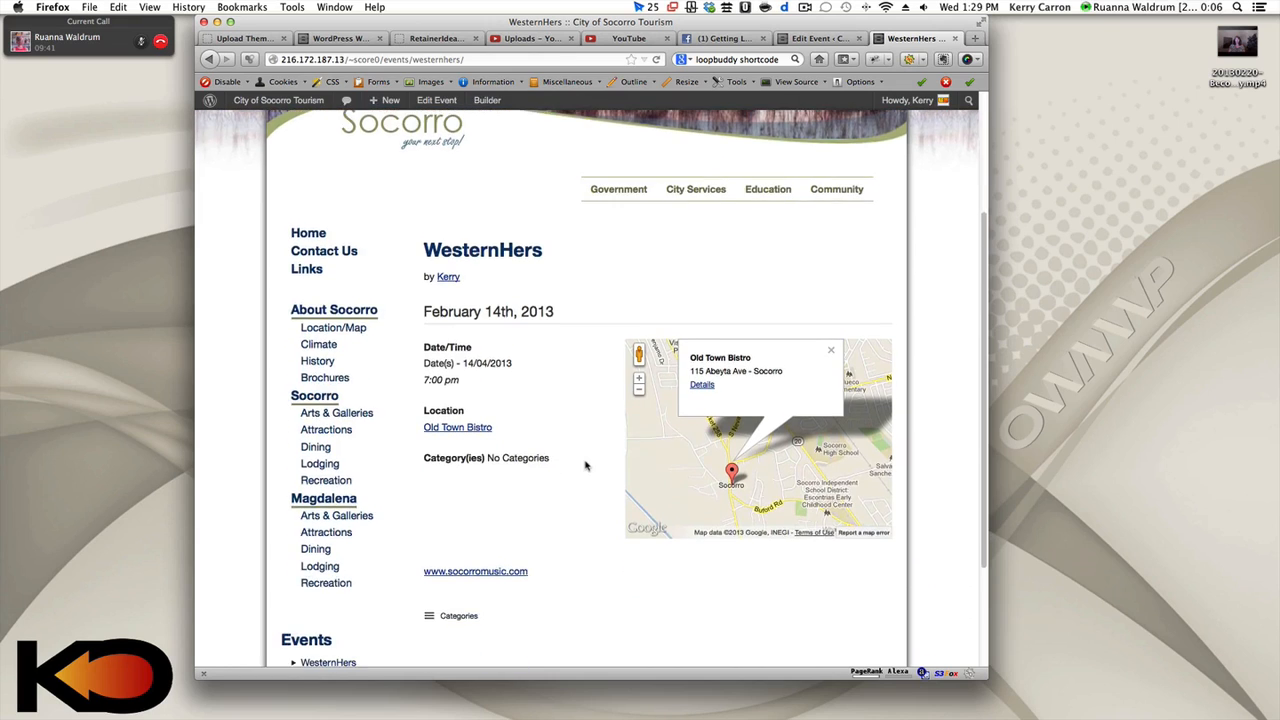
{"action": "left_click", "coordinate": [696, 188]}
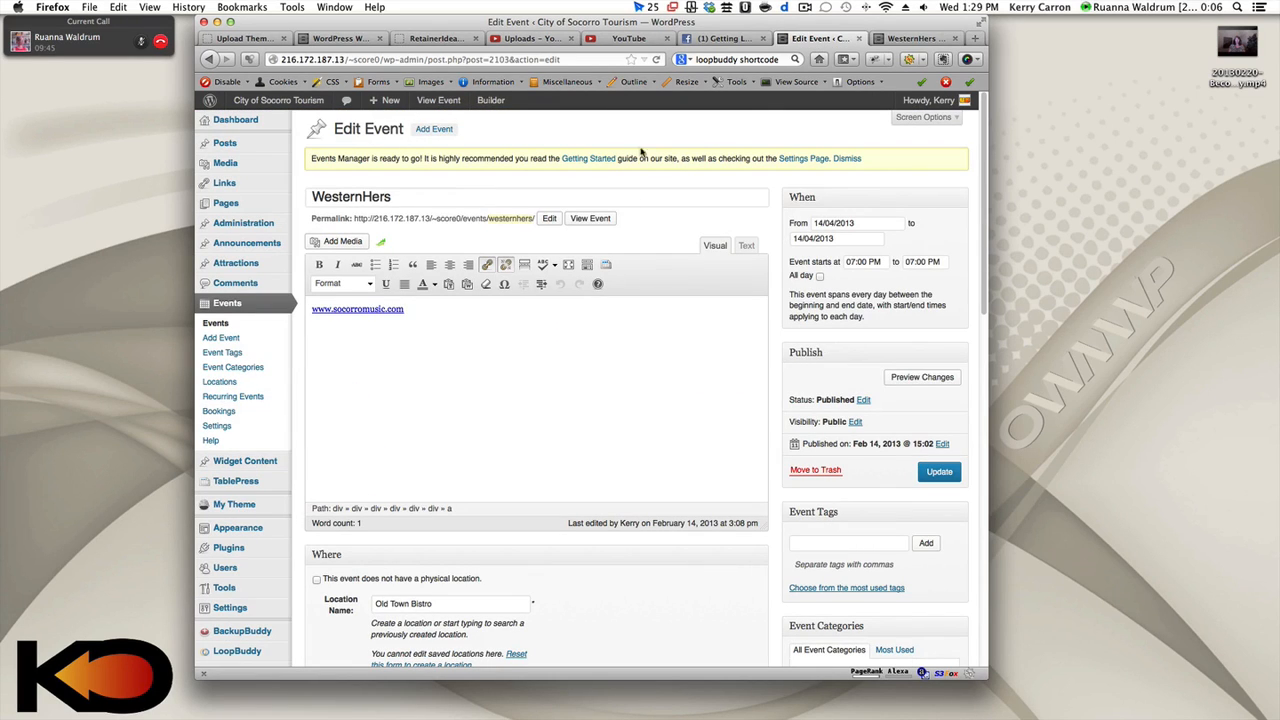
{"action": "mouse_move", "coordinate": [760, 428]}
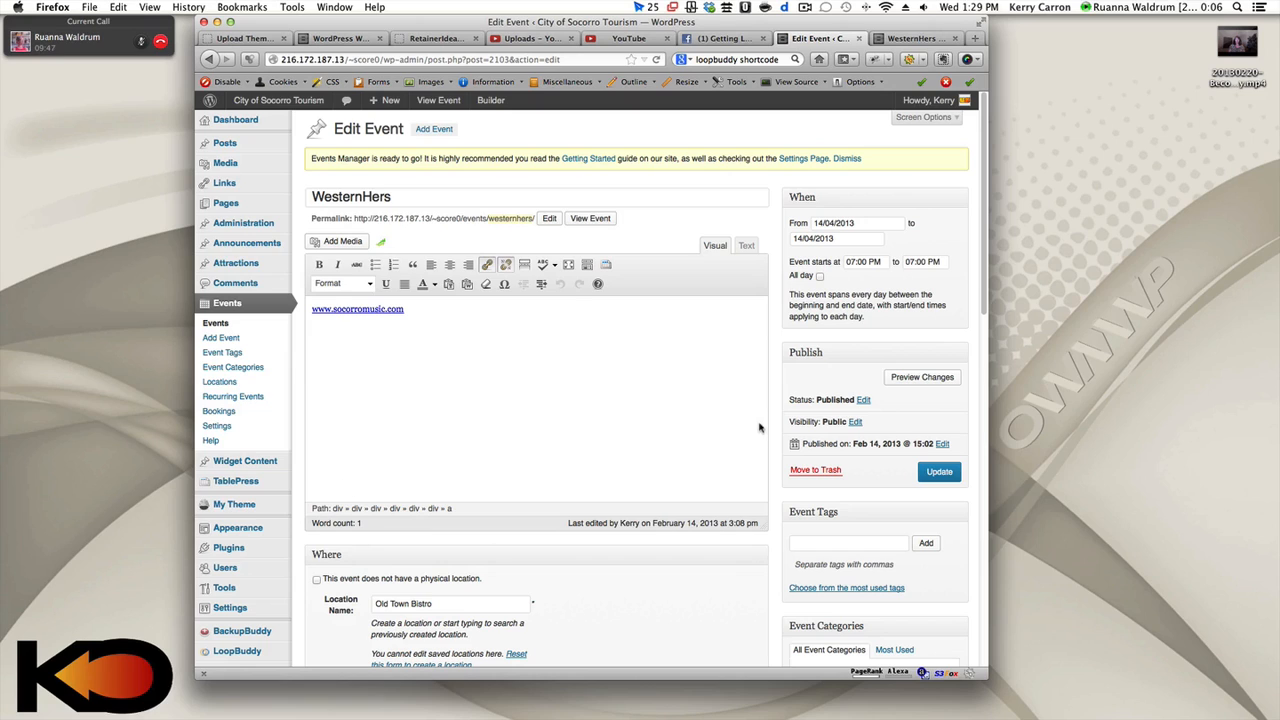
{"action": "left_click", "coordinate": [590, 218]}
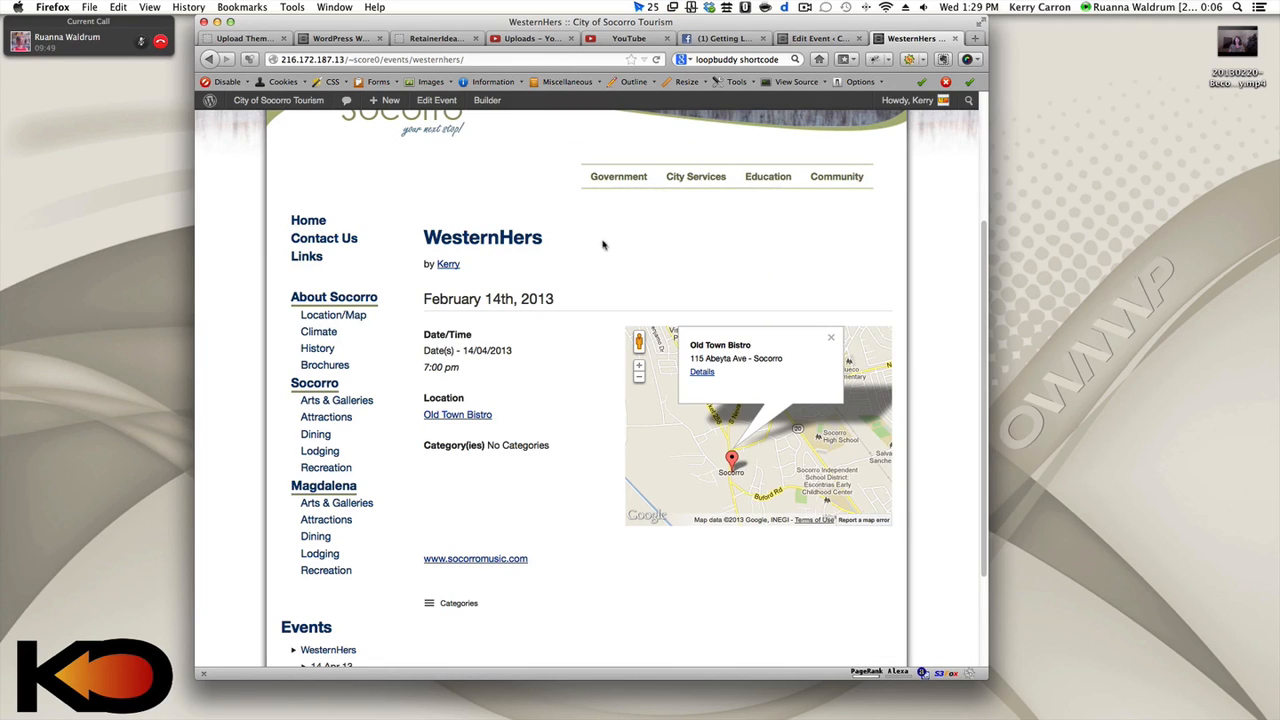
{"action": "mouse_move", "coordinate": [470, 420]}
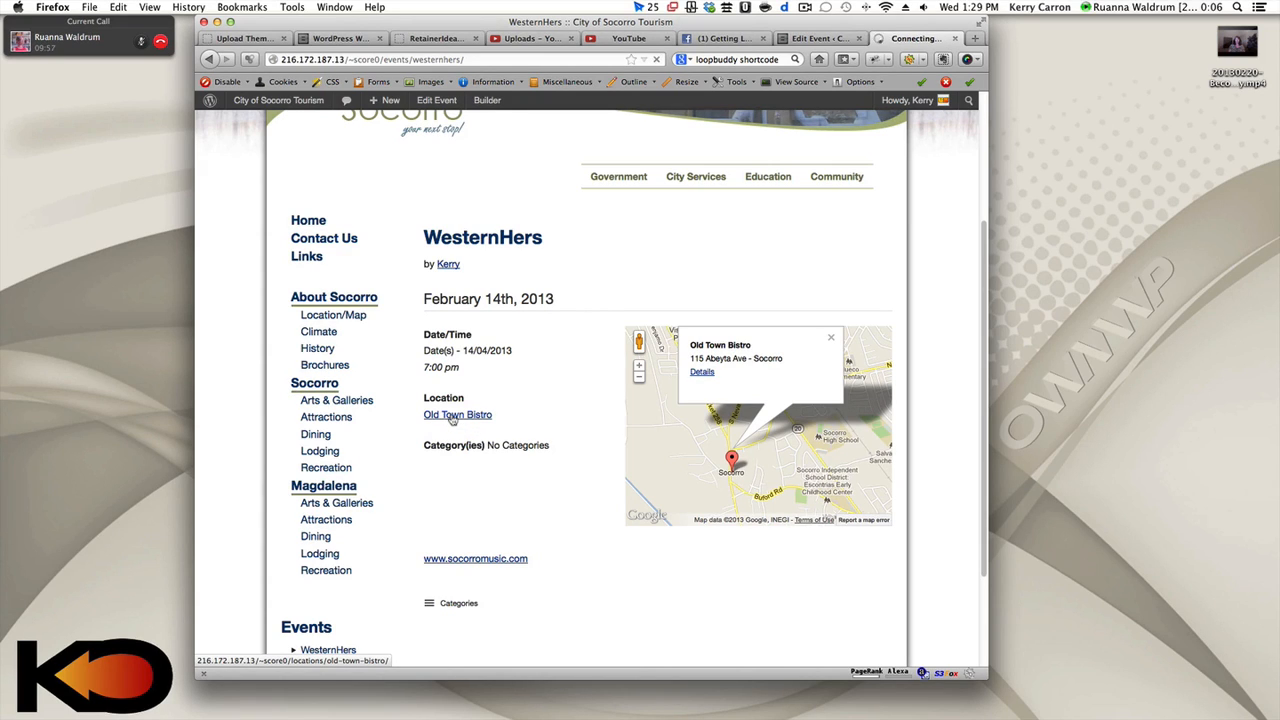
Check Old Town Bistro's Upcoming Events, then the Where section of the WesternHers editor
{"action": "left_click", "coordinate": [456, 414]}
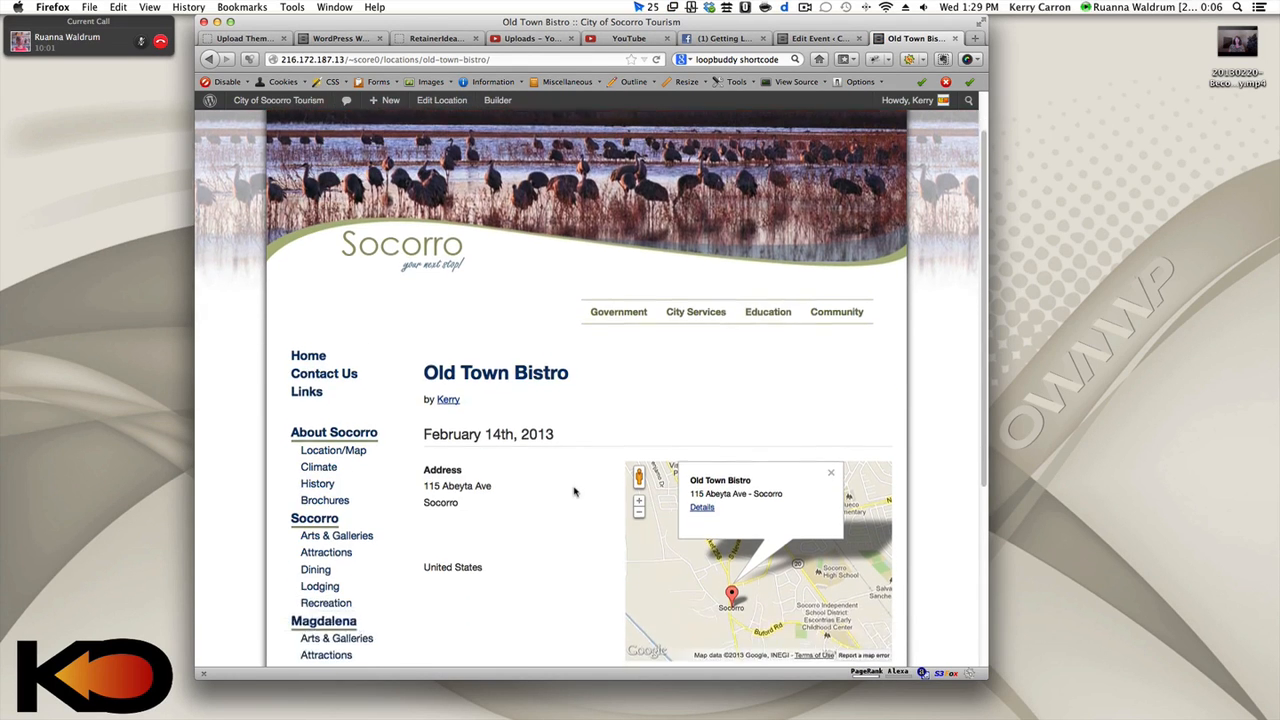
{"action": "scroll", "scroll_direction": "down", "scroll_amount": 3}
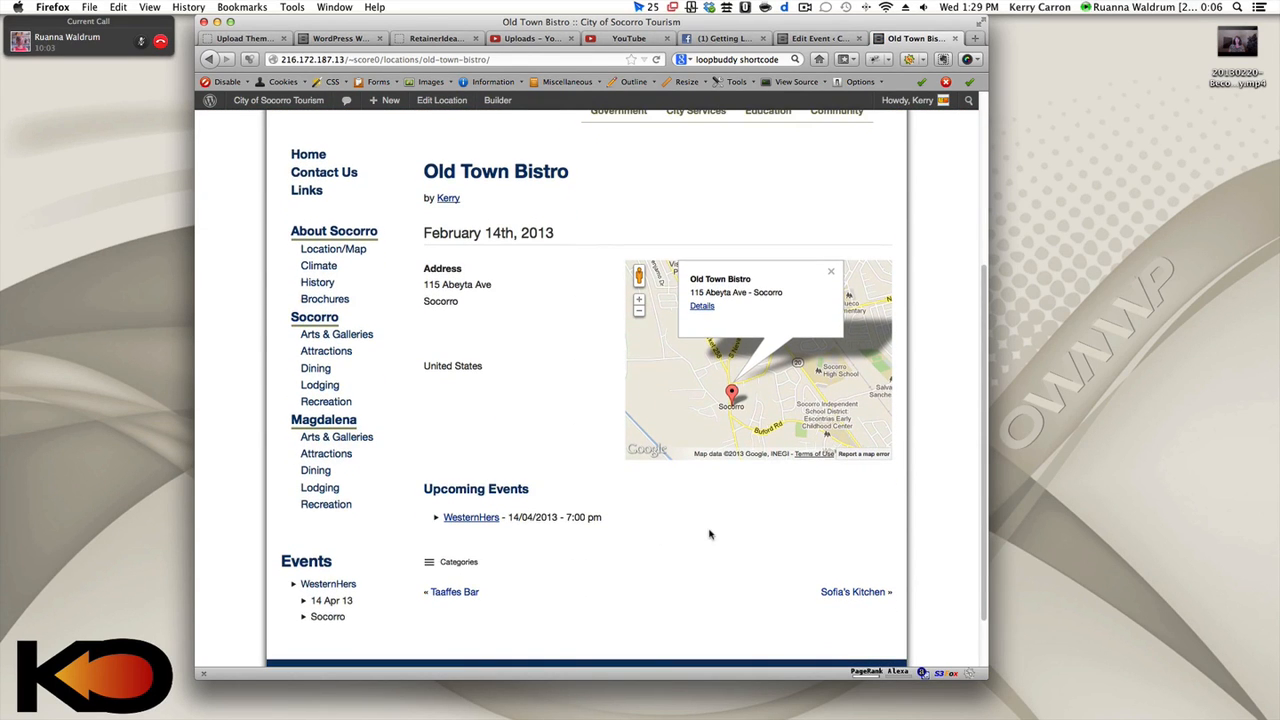
{"action": "mouse_move", "coordinate": [502, 376]}
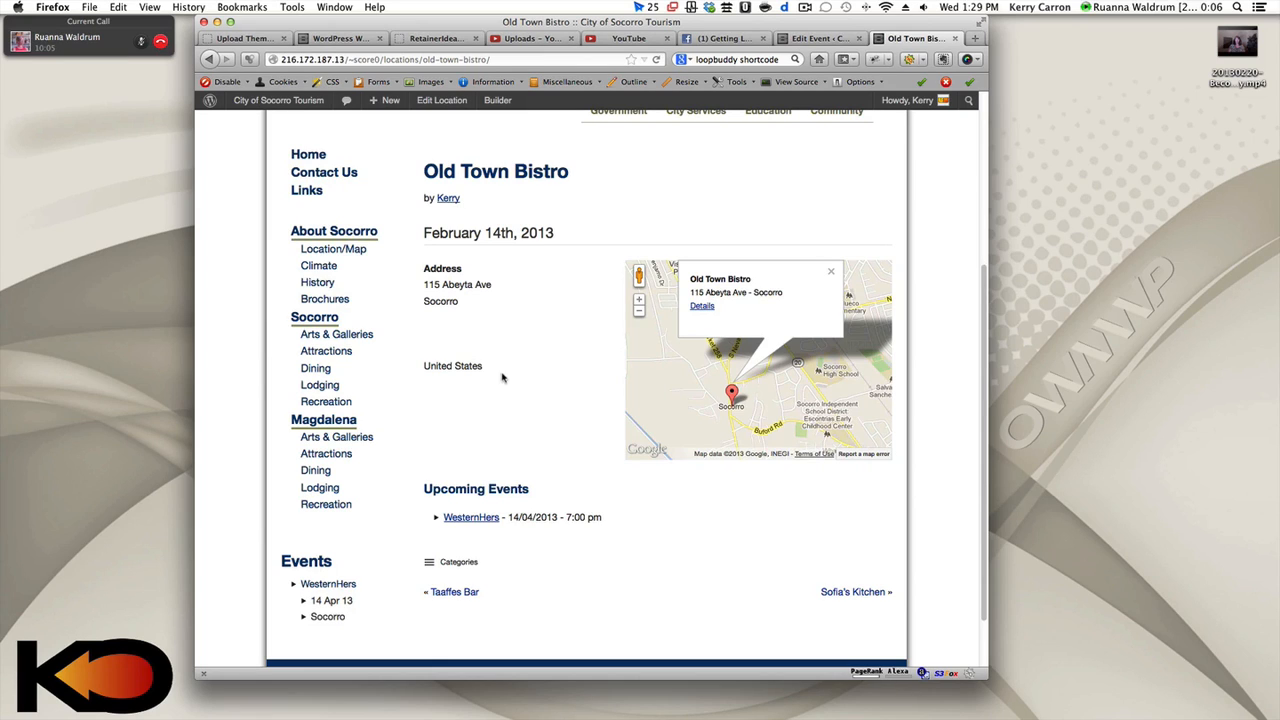
{"action": "mouse_move", "coordinate": [508, 350]}
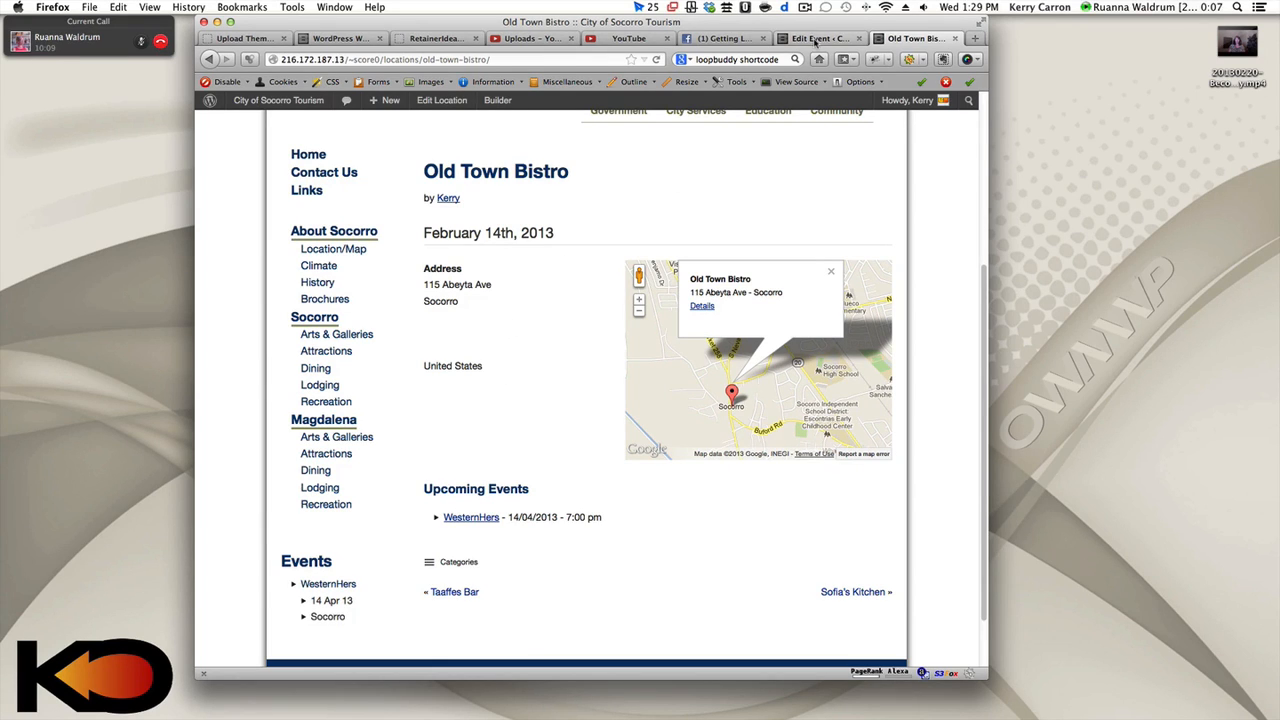
{"action": "left_click", "coordinate": [818, 38]}
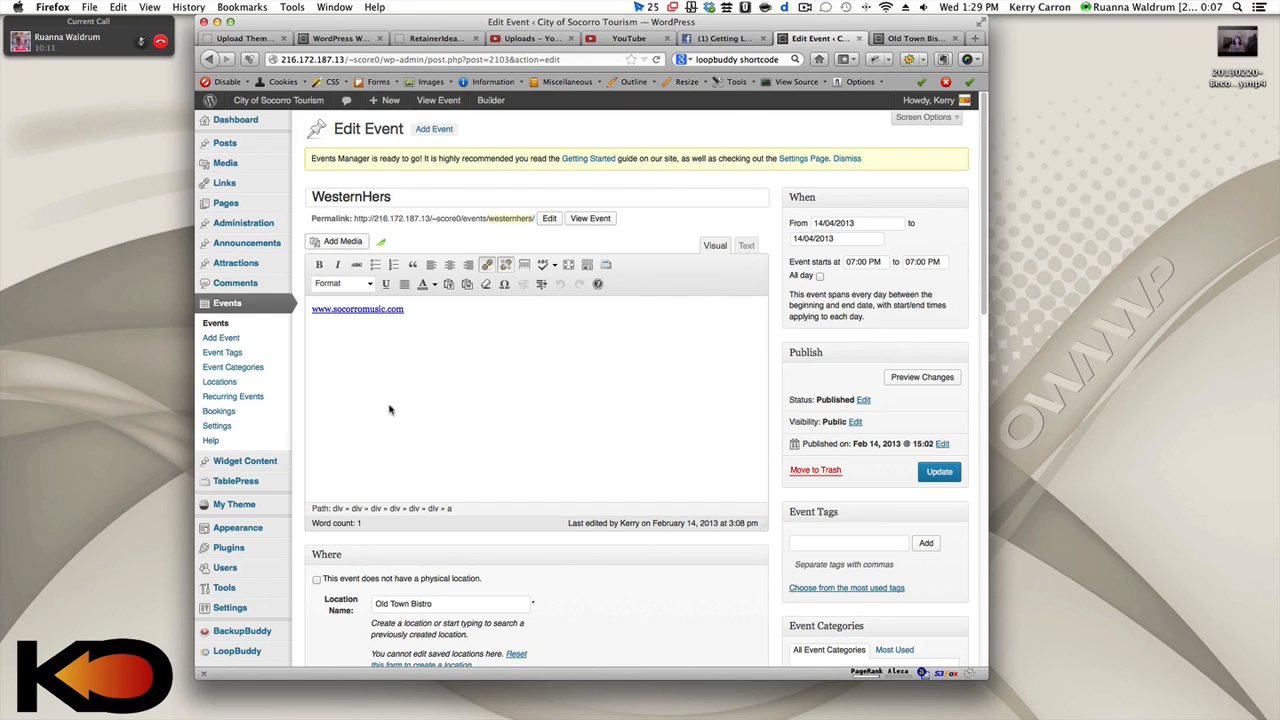
{"action": "scroll", "scroll_direction": "down", "scroll_amount": 3}
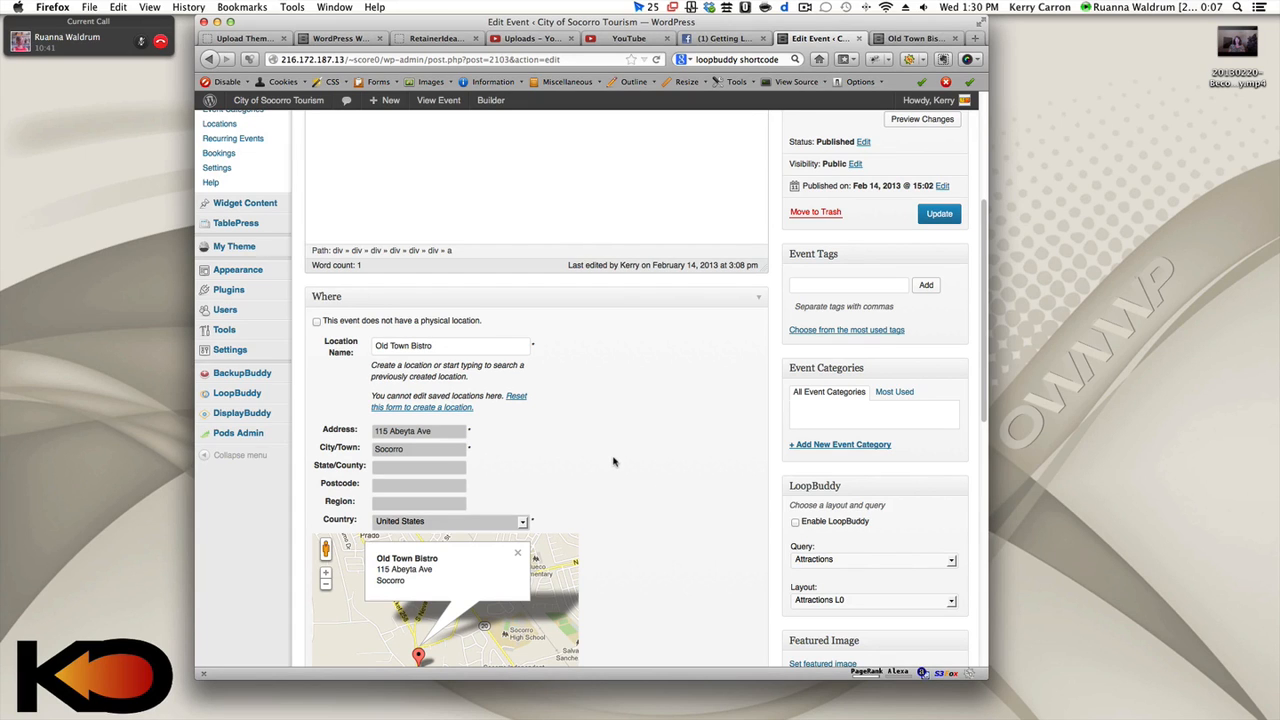
{"action": "mouse_move", "coordinate": [680, 388]}
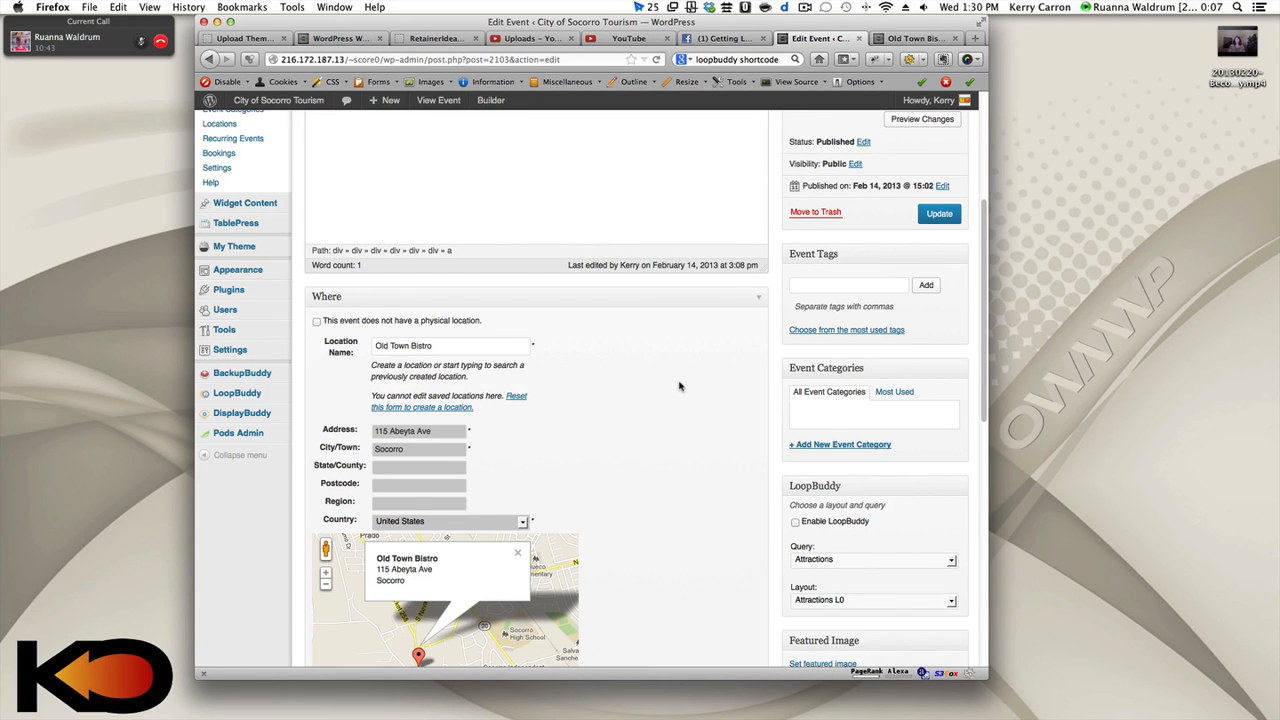
Return to the public Old Town Bistro location page with its address and map
{"action": "scroll", "scroll_direction": "up", "scroll_amount": 3}
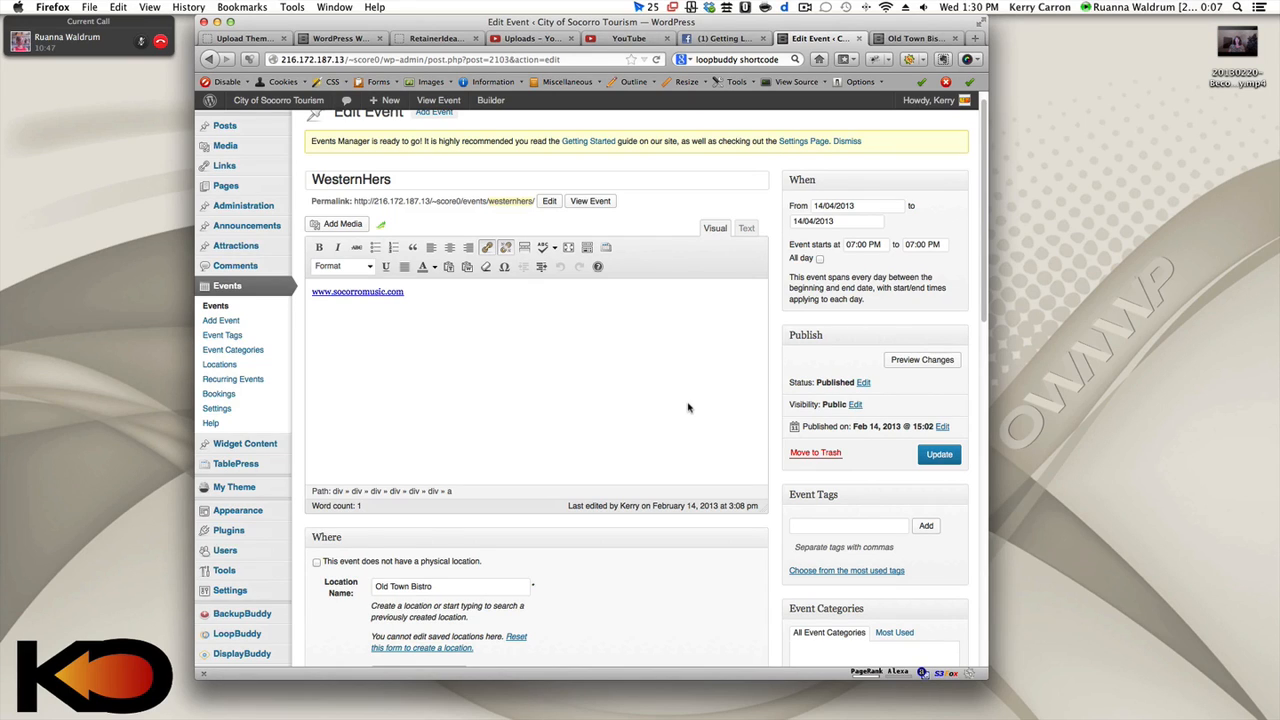
{"action": "mouse_move", "coordinate": [308, 308]}
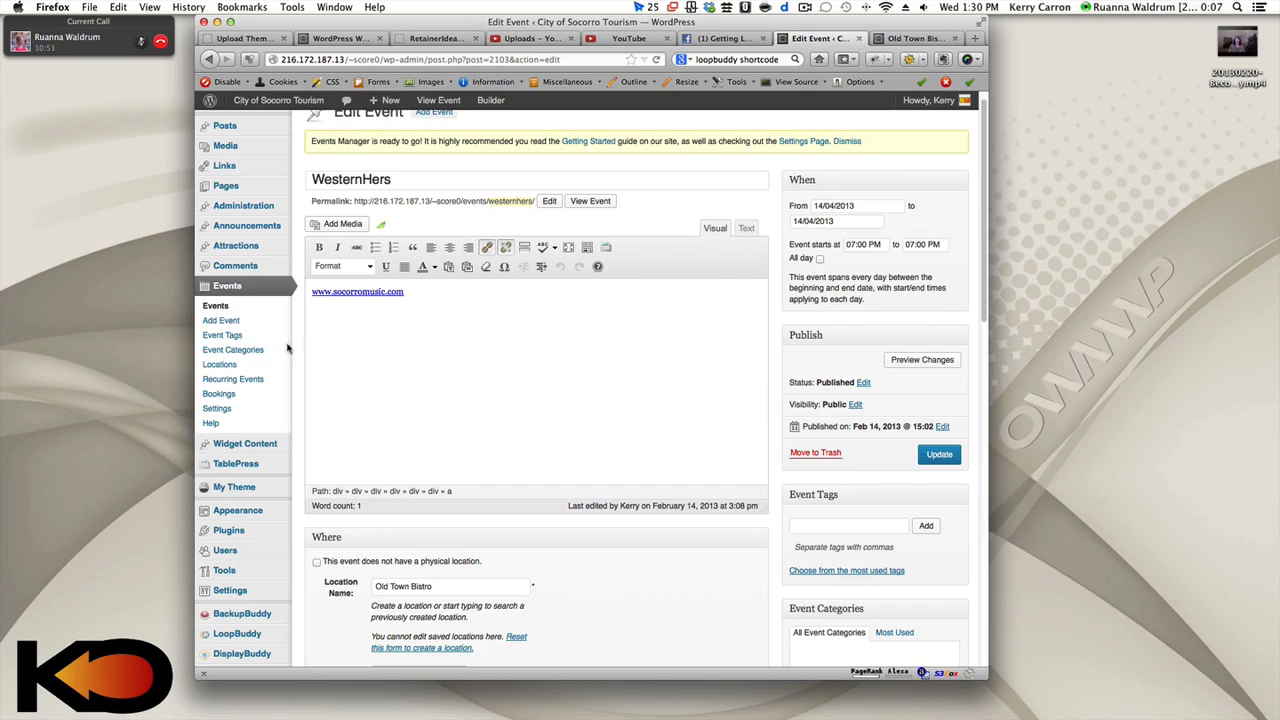
{"action": "mouse_move", "coordinate": [220, 364]}
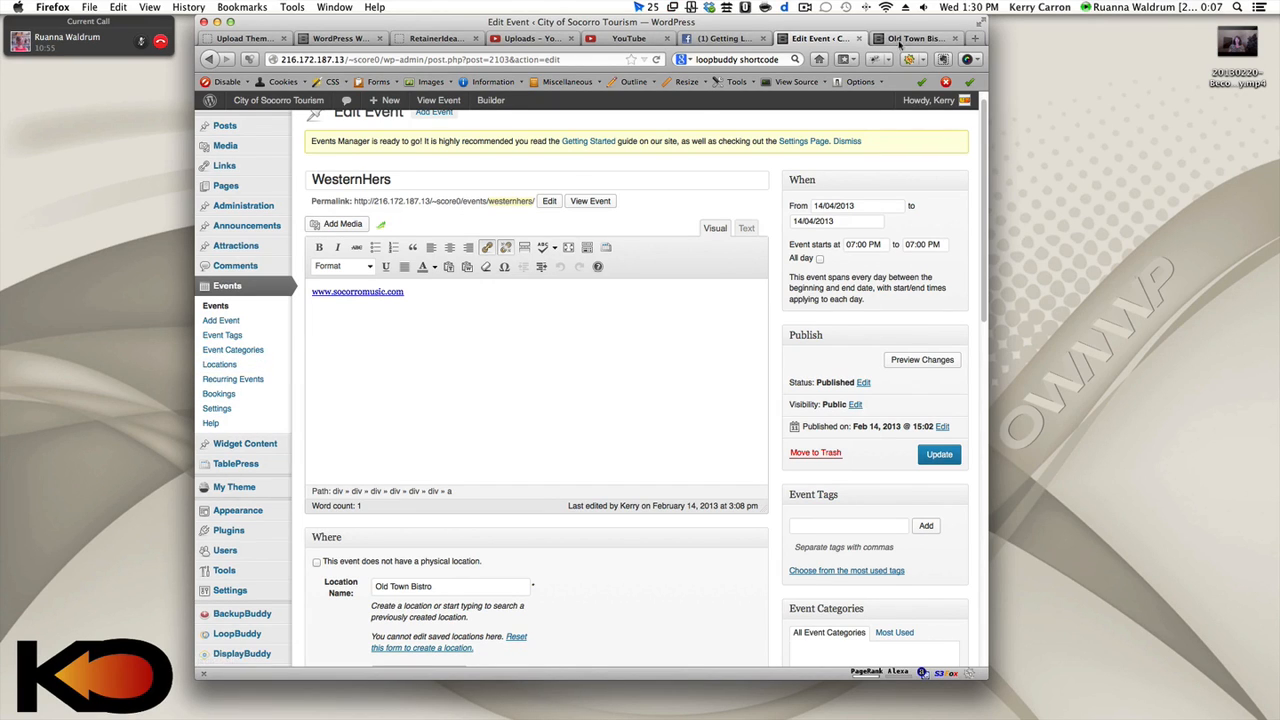
{"action": "left_click", "coordinate": [916, 38]}
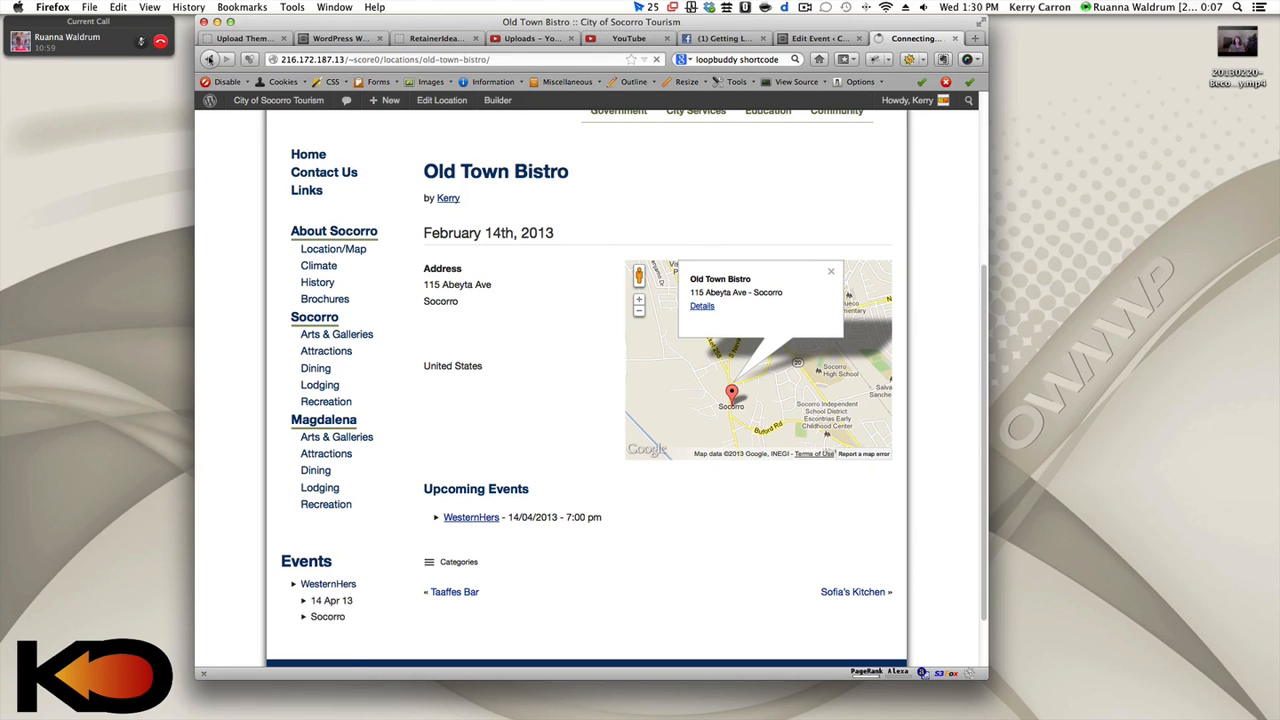
Recheck the WesternHers site page, then open the Locations list in a new tab from the event editor
{"action": "left_click", "coordinate": [472, 516]}
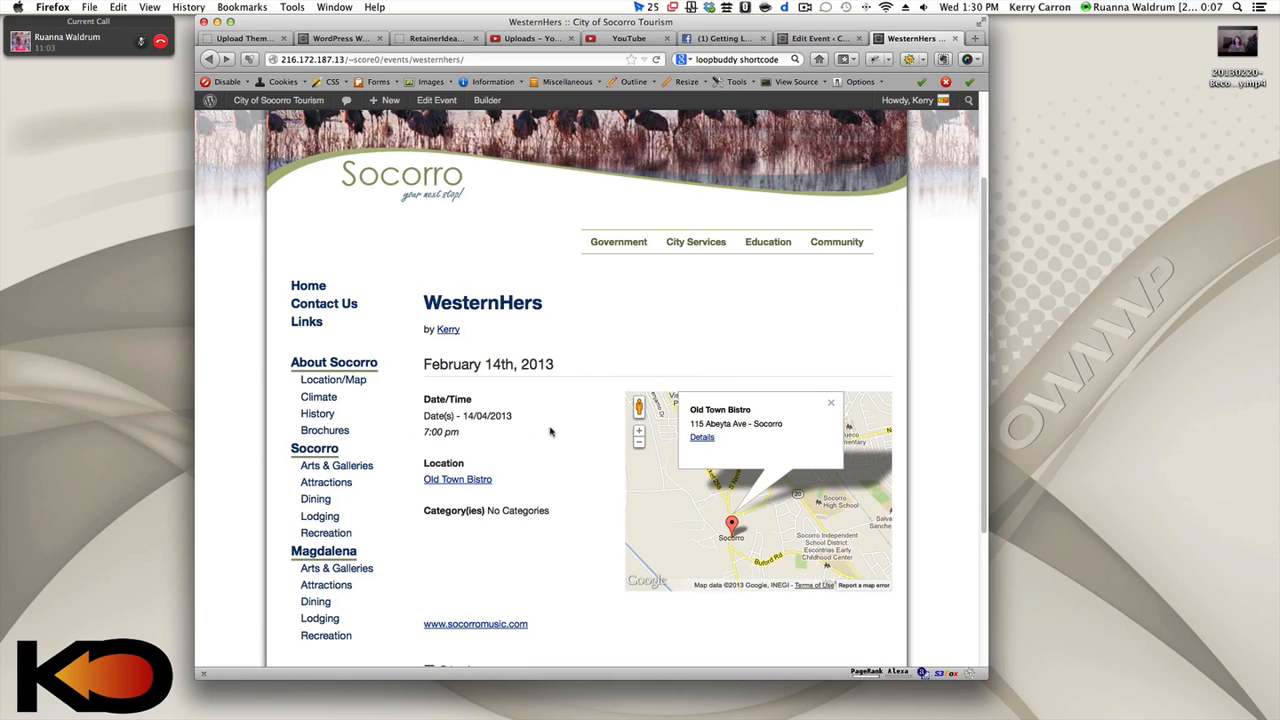
{"action": "scroll", "scroll_direction": "down", "scroll_amount": 3}
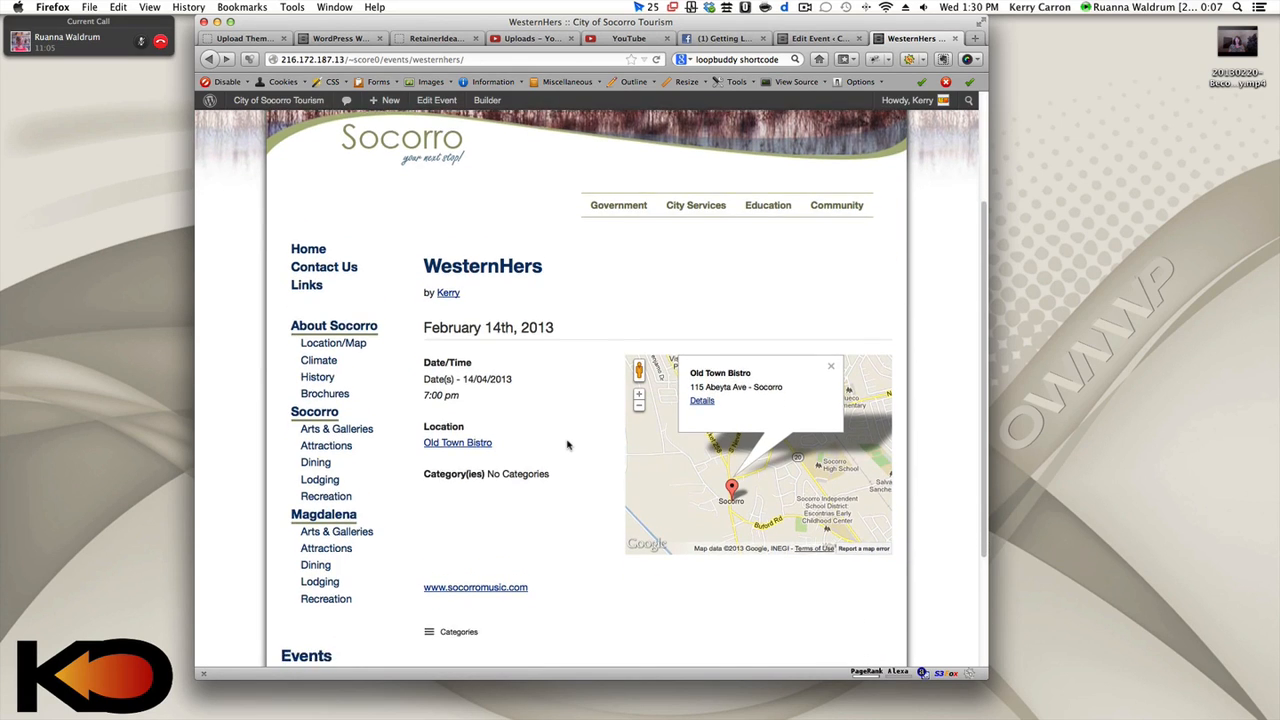
{"action": "scroll", "scroll_direction": "down", "scroll_amount": 3}
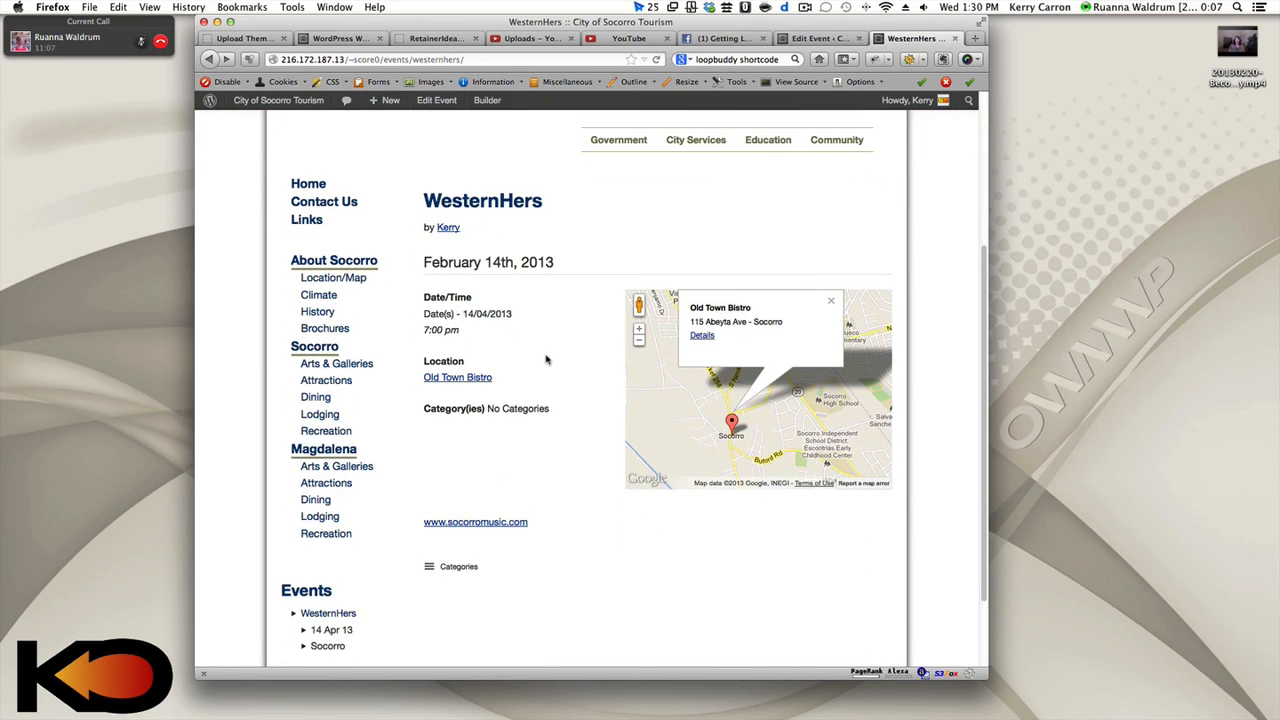
{"action": "mouse_move", "coordinate": [456, 376]}
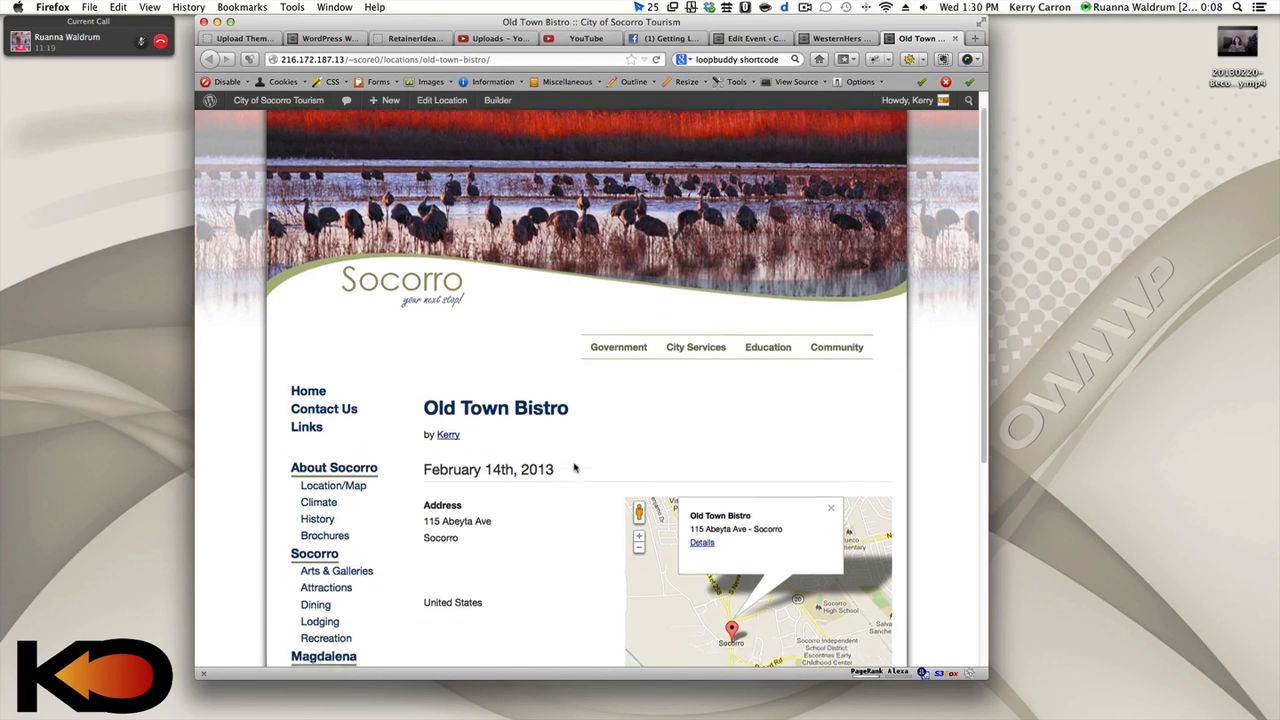
{"action": "scroll", "scroll_direction": "down", "scroll_amount": 3}
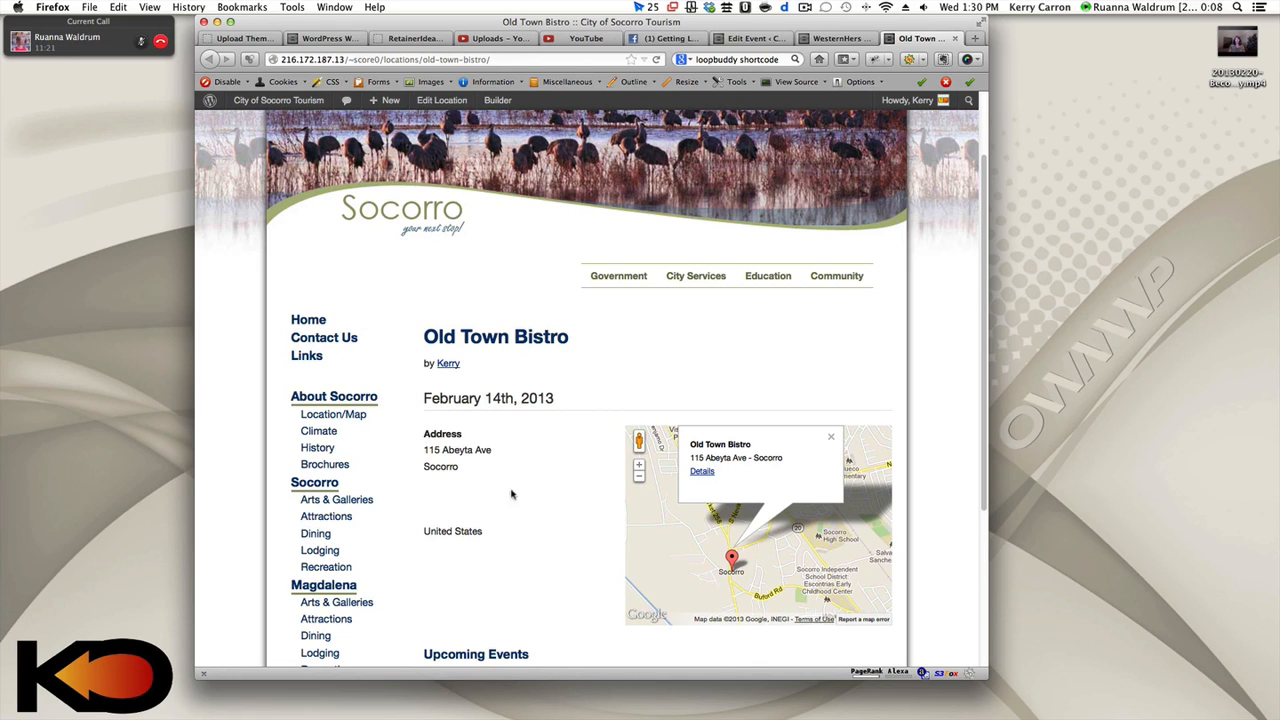
{"action": "left_click", "coordinate": [750, 38]}
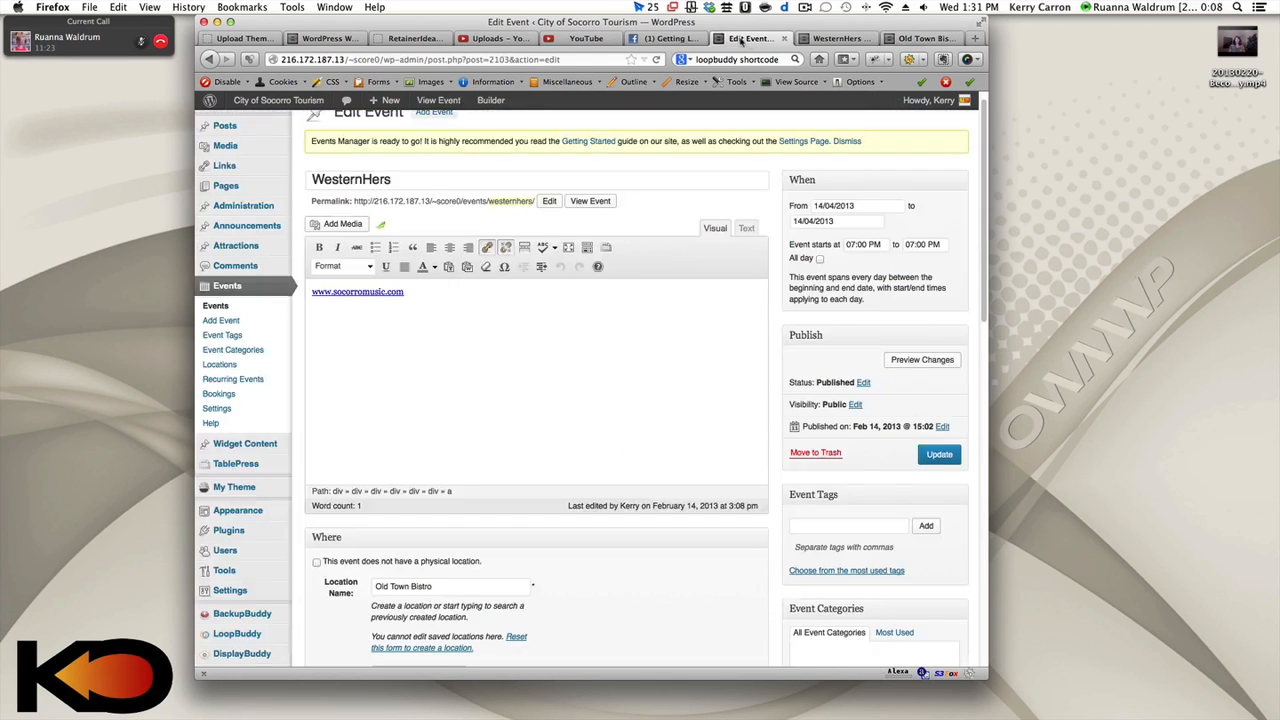
{"action": "right_click", "coordinate": [220, 364]}
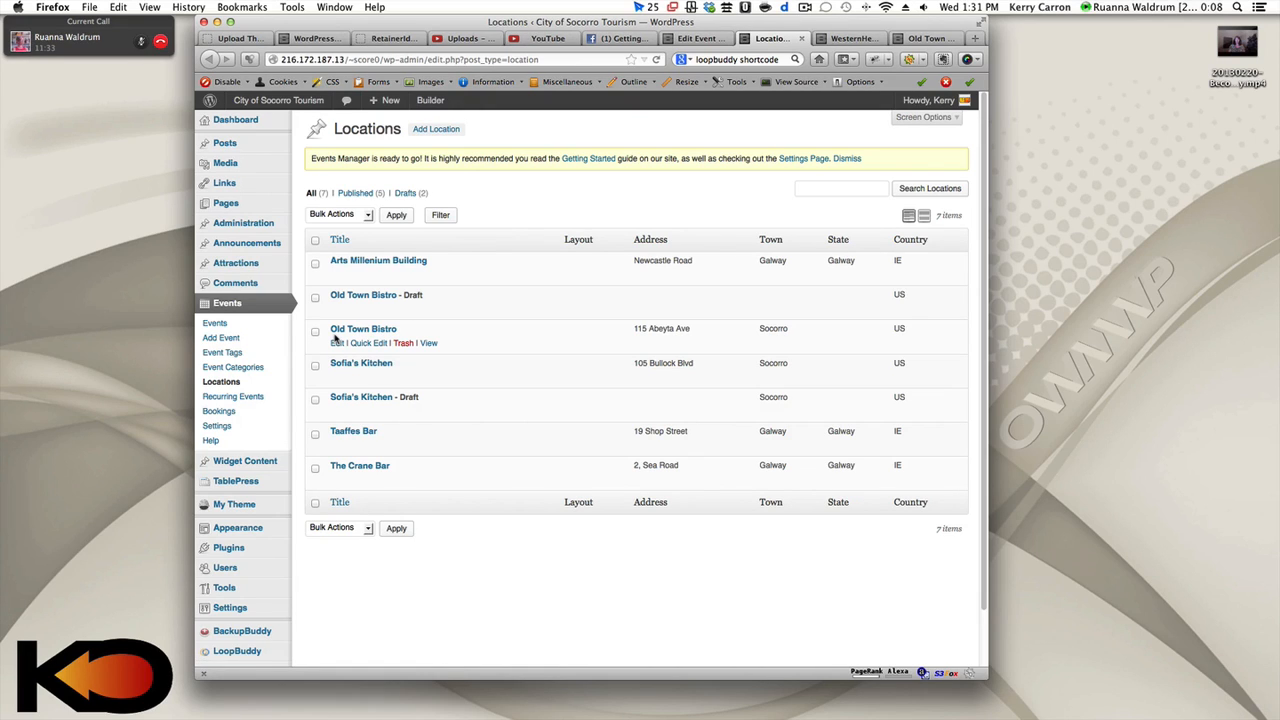
{"action": "mouse_move", "coordinate": [336, 344]}
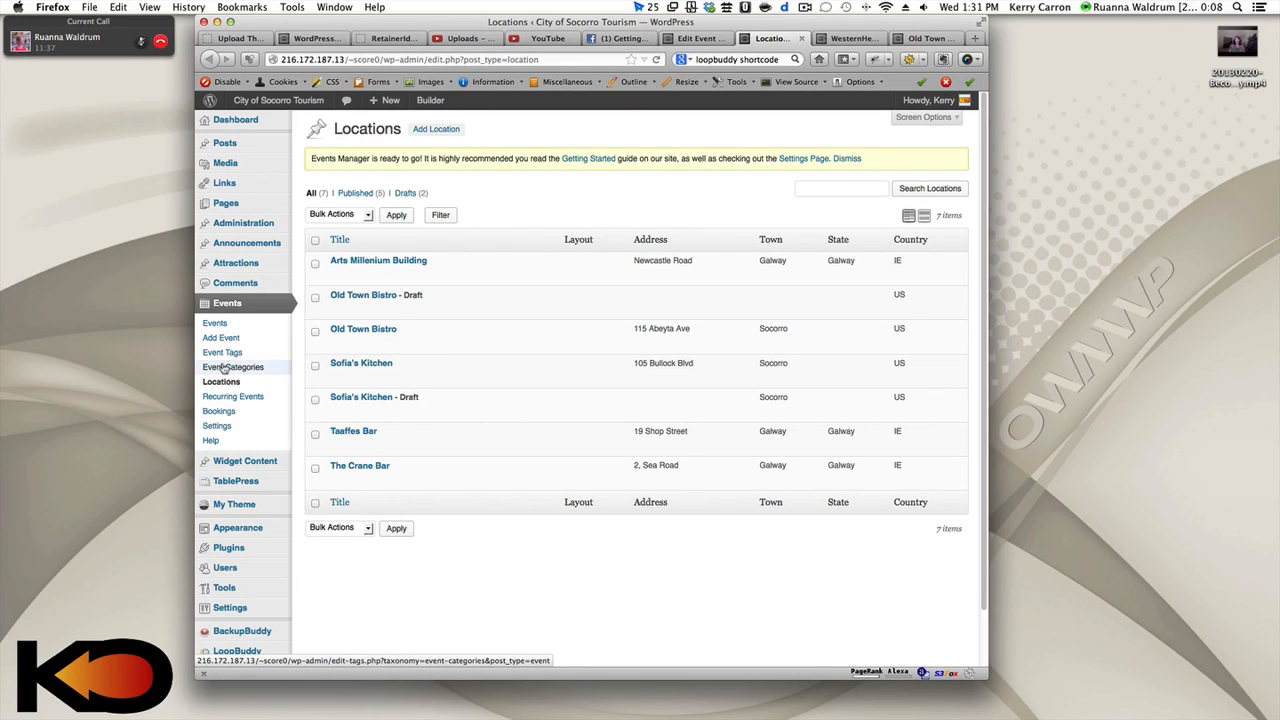
{"action": "mouse_move", "coordinate": [364, 328]}
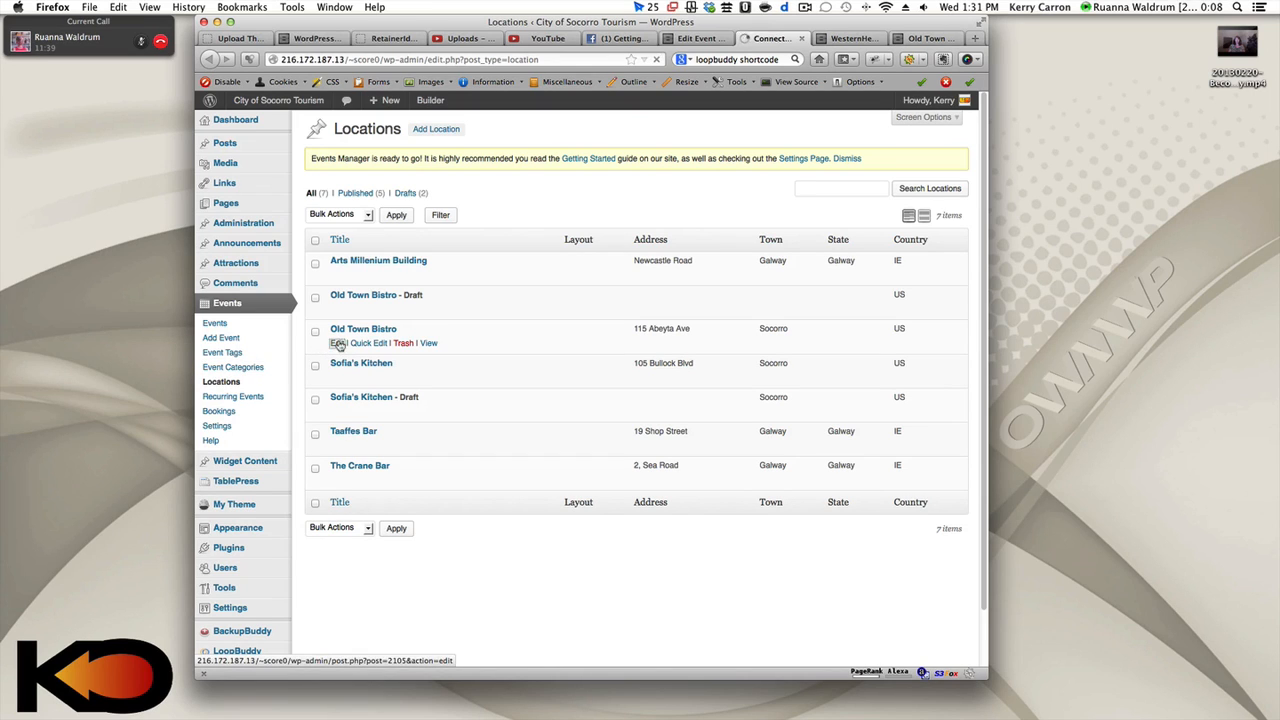
Edit Old Town Bistro, enter the description 'Historical Location' and update it
{"action": "left_click", "coordinate": [364, 328]}
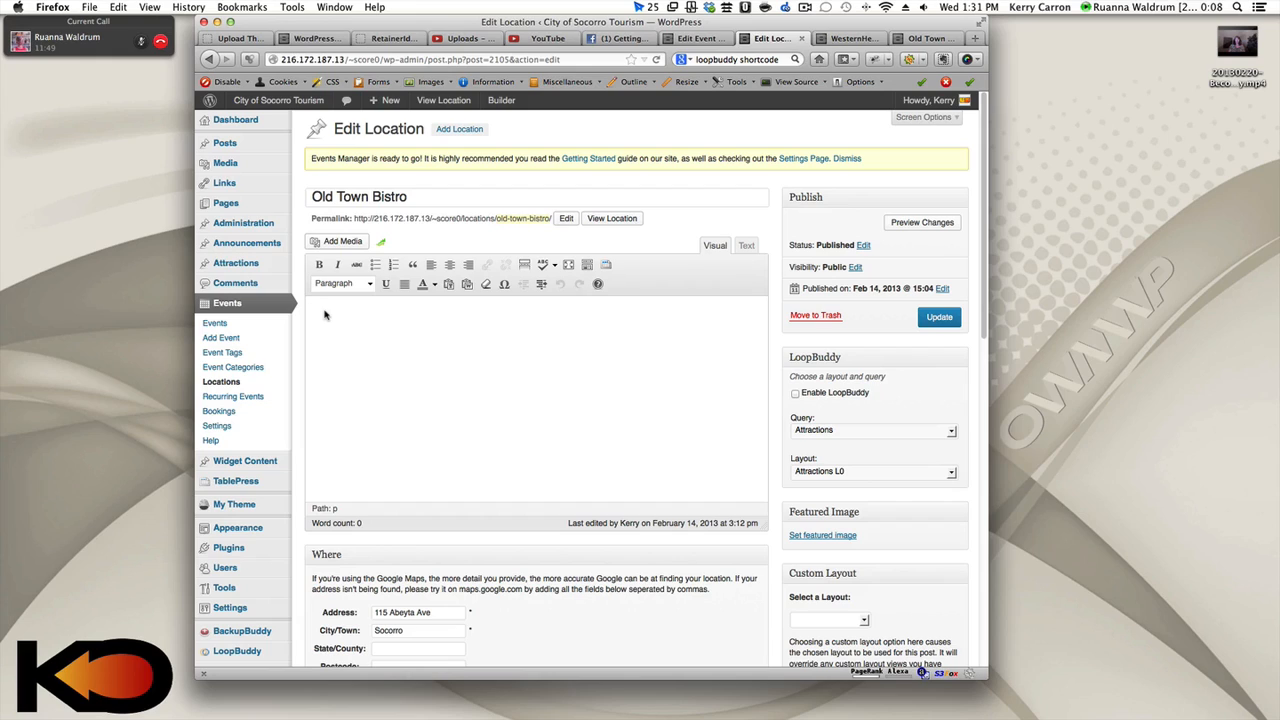
{"action": "left_click", "coordinate": [312, 308]}
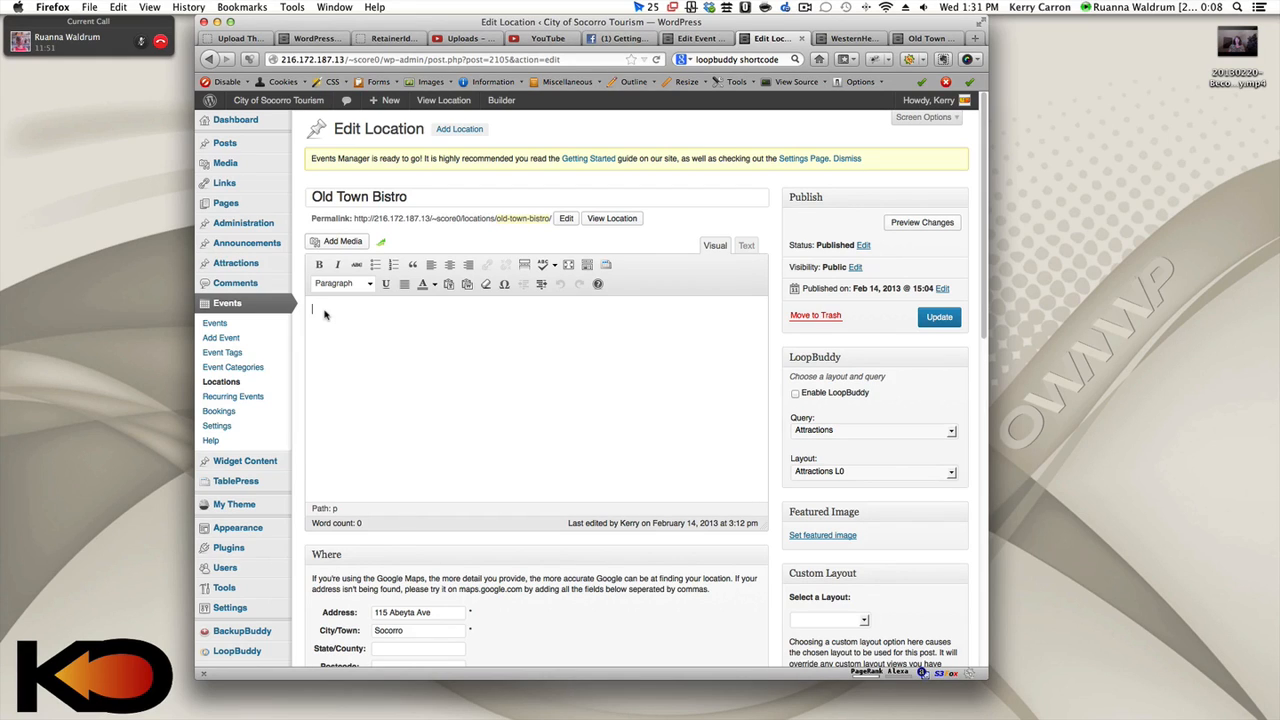
{"action": "type", "text": "Historic"}
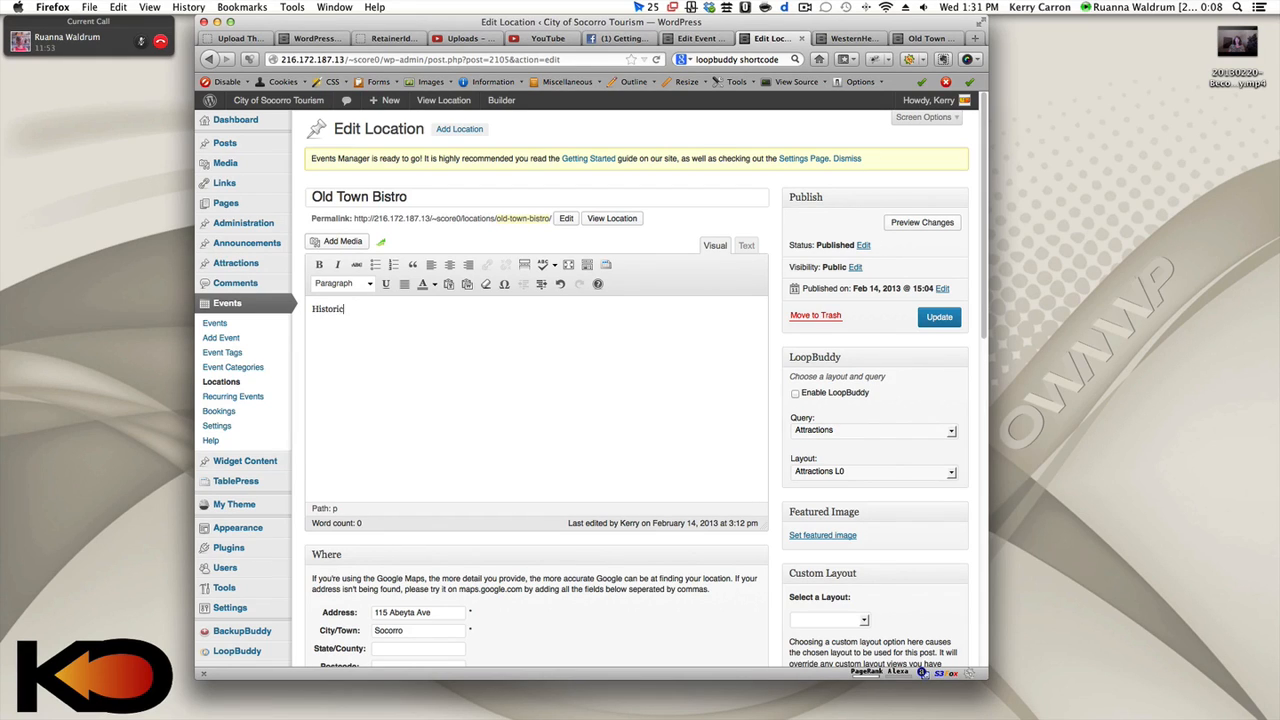
{"action": "type", "text": "al Location"}
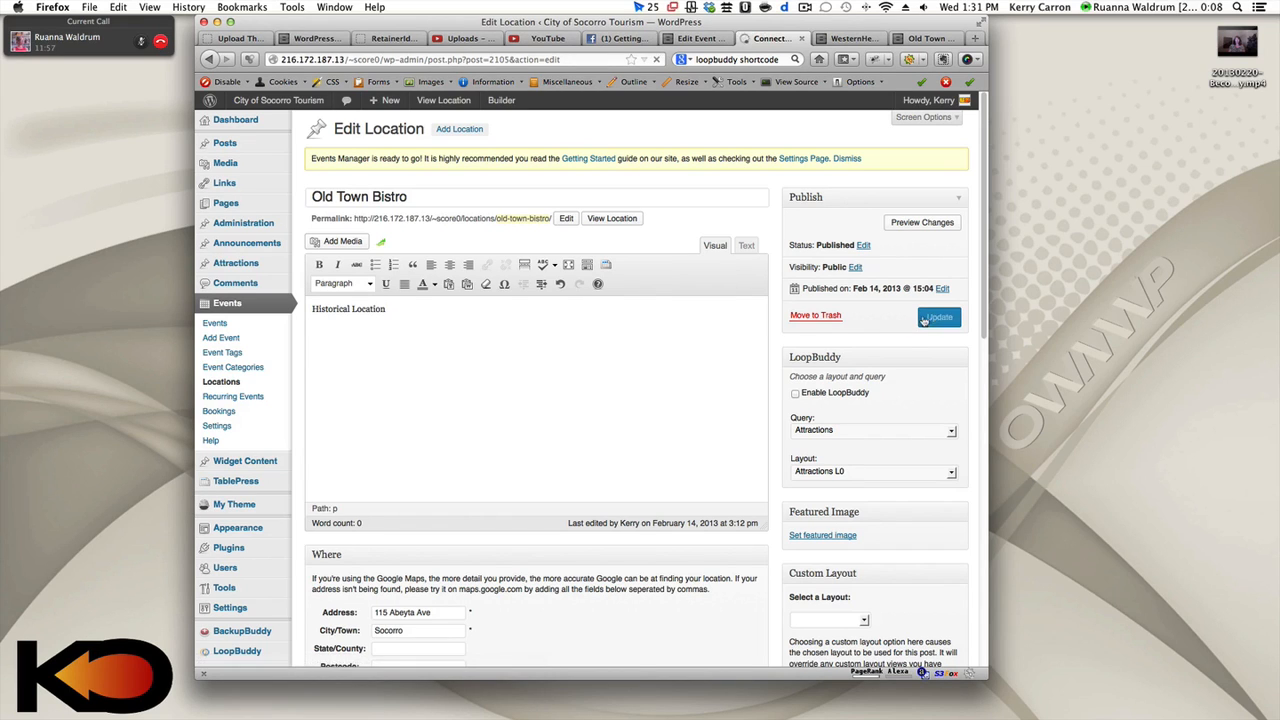
{"action": "left_click", "coordinate": [936, 316]}
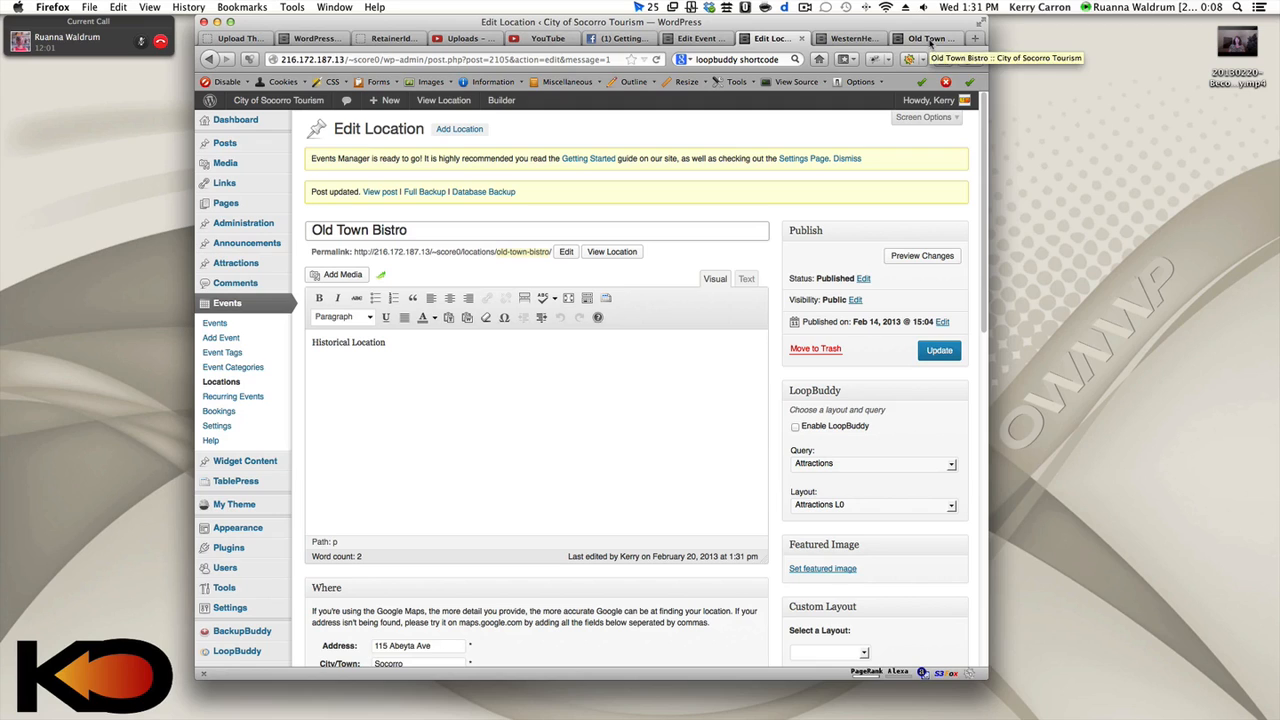
From the WesternHers page, load Old Town Bistro and scroll to the new 'Historical Location' text
{"action": "left_click", "coordinate": [850, 38]}
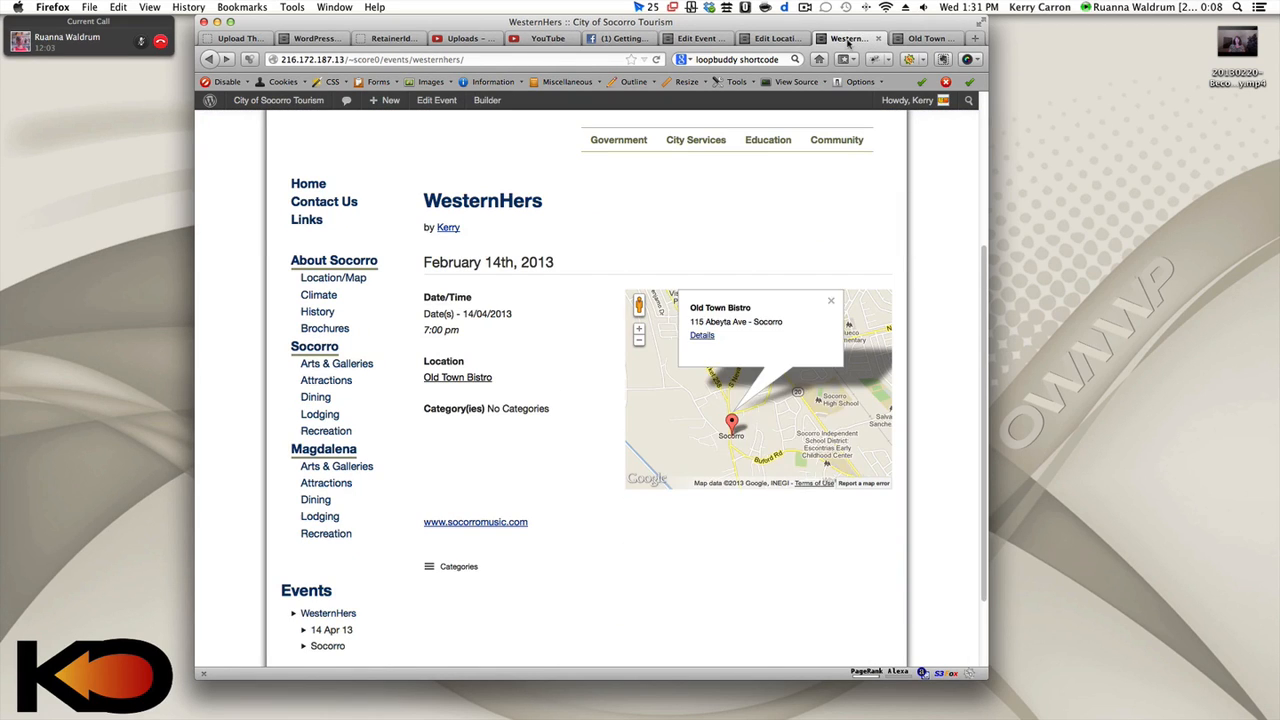
{"action": "mouse_move", "coordinate": [496, 216]}
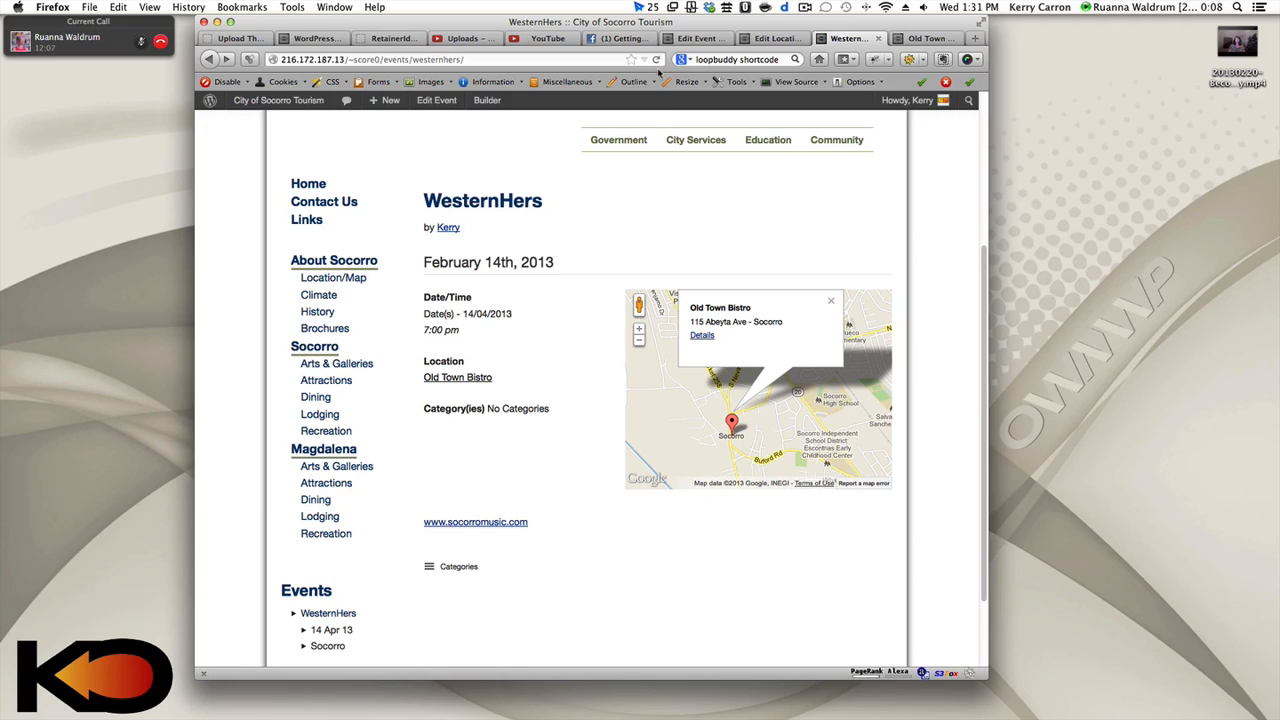
{"action": "scroll", "scroll_direction": "down", "scroll_amount": 3}
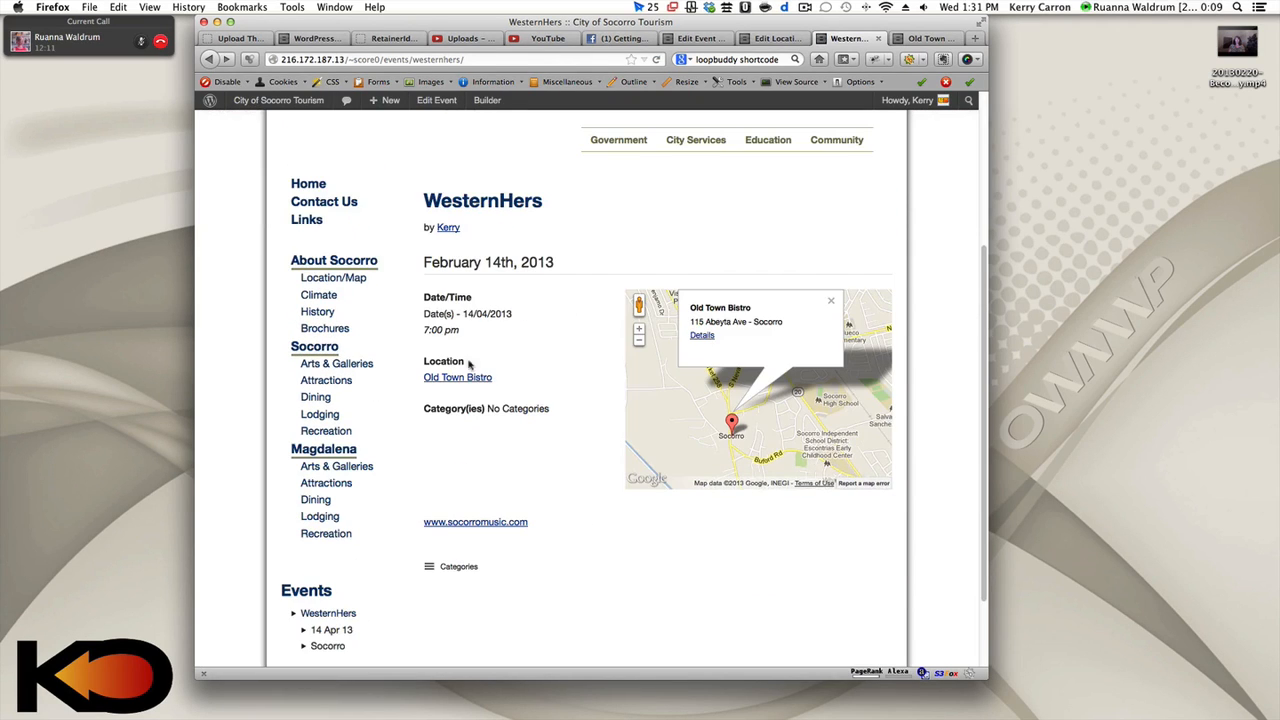
{"action": "mouse_move", "coordinate": [464, 180]}
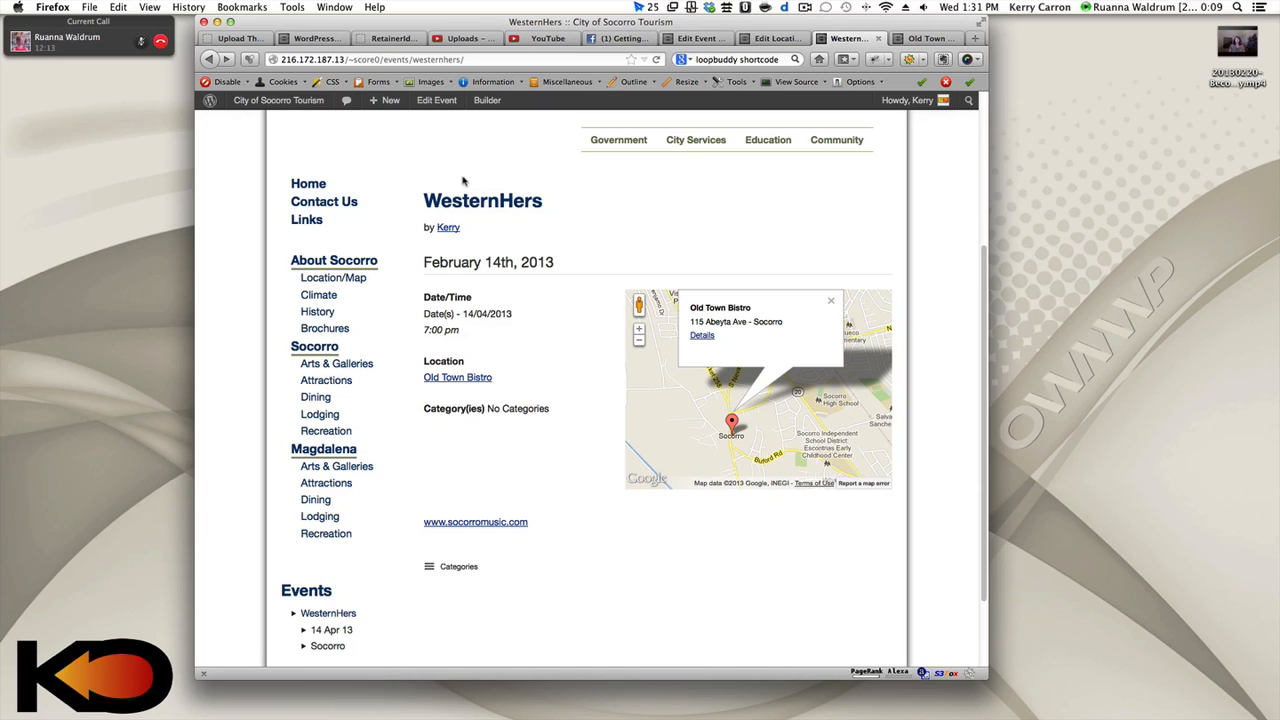
{"action": "left_click", "coordinate": [456, 376]}
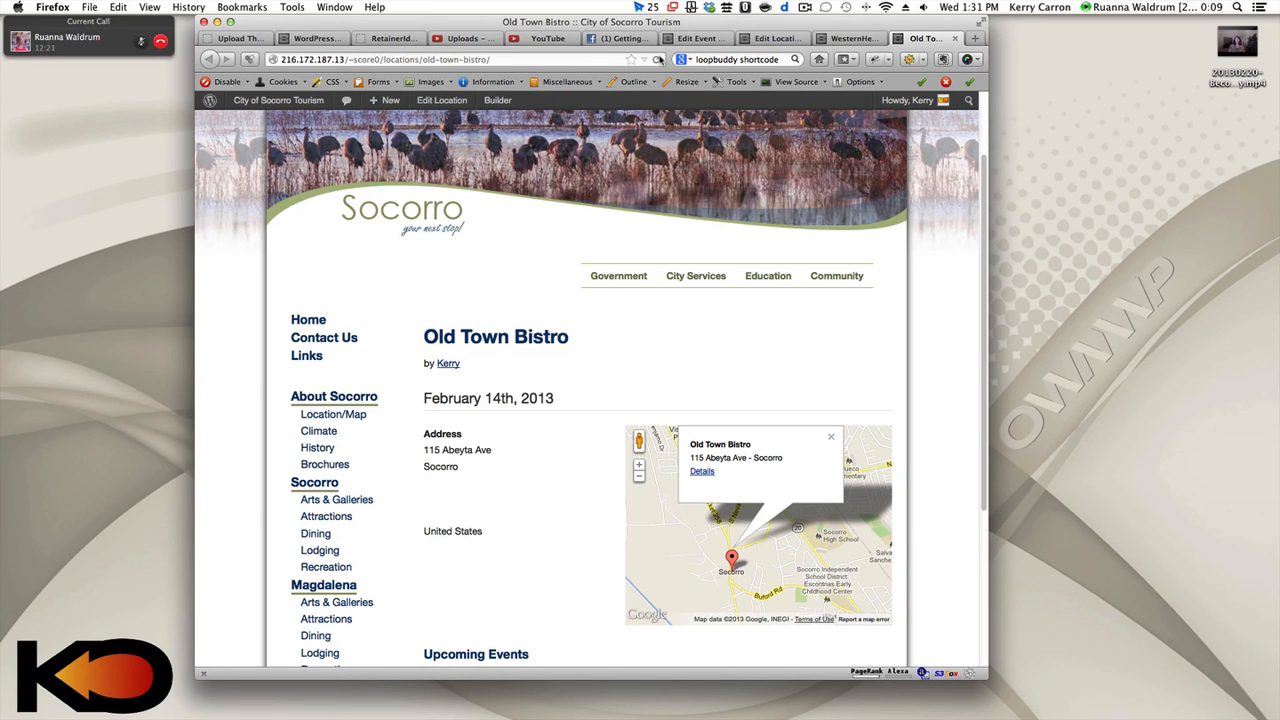
{"action": "scroll", "scroll_direction": "down", "scroll_amount": 3}
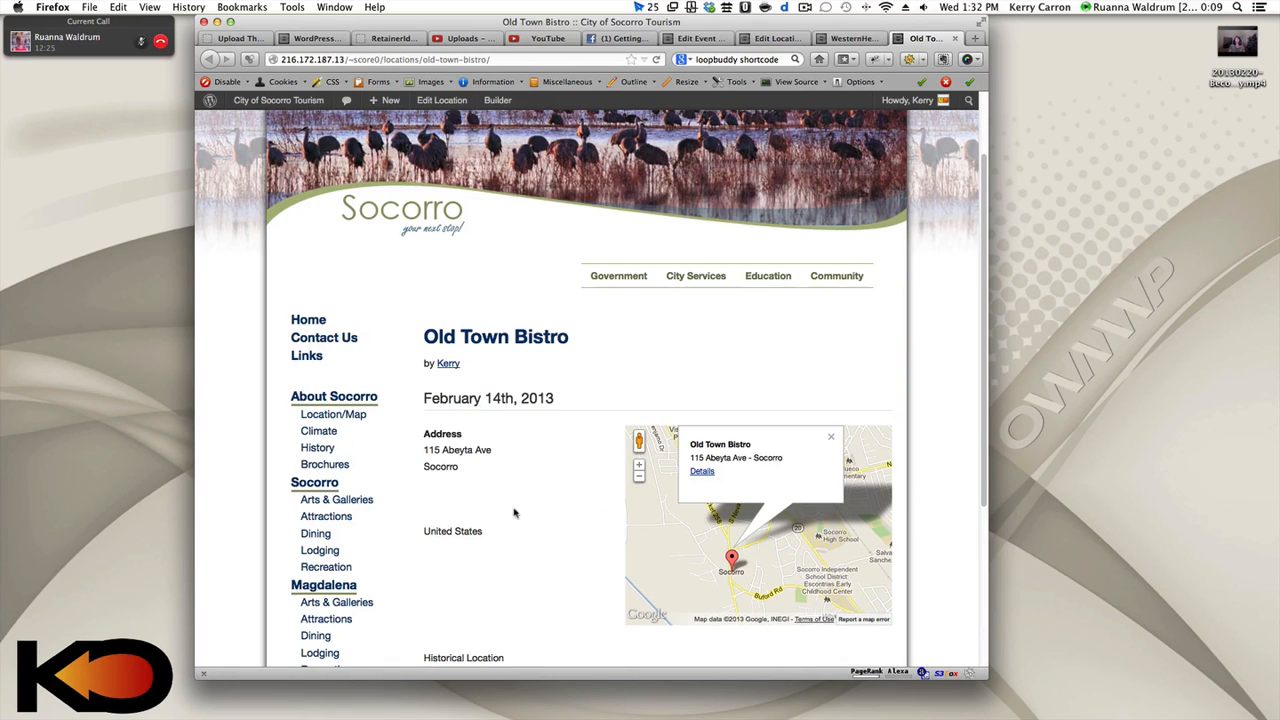
{"action": "scroll", "scroll_direction": "down", "scroll_amount": 3}
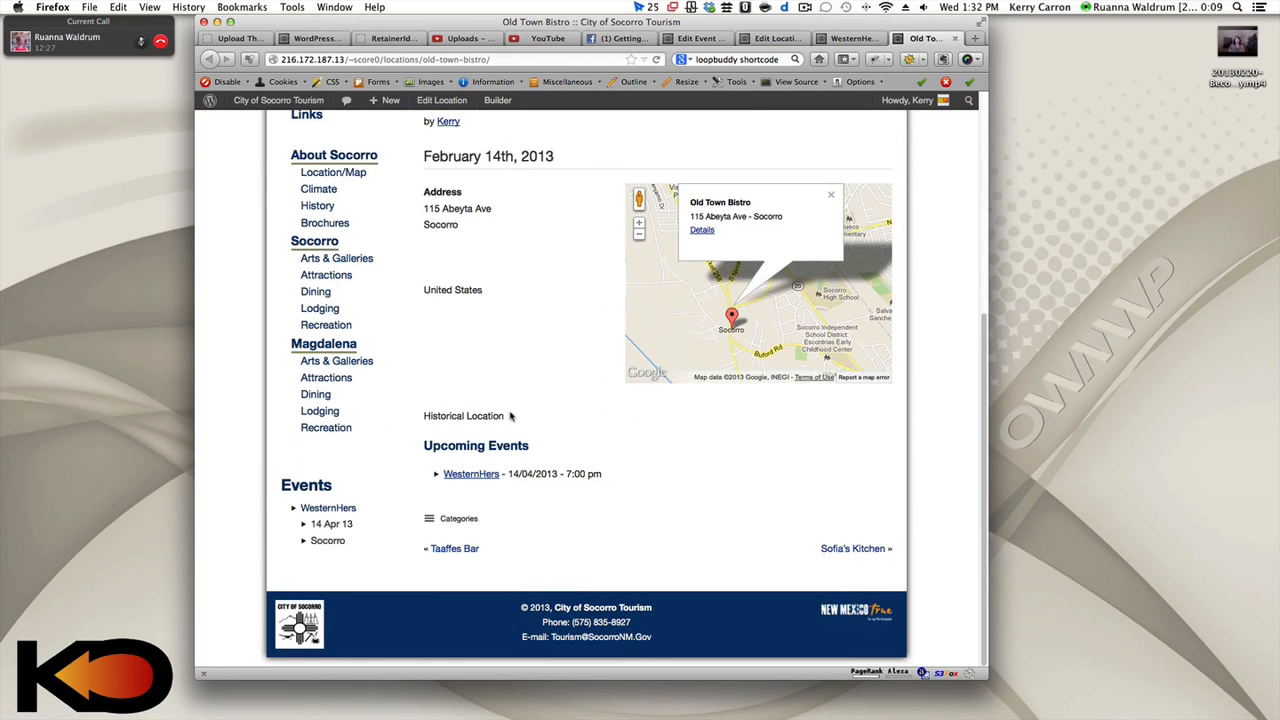
{"action": "mouse_move", "coordinate": [548, 424]}
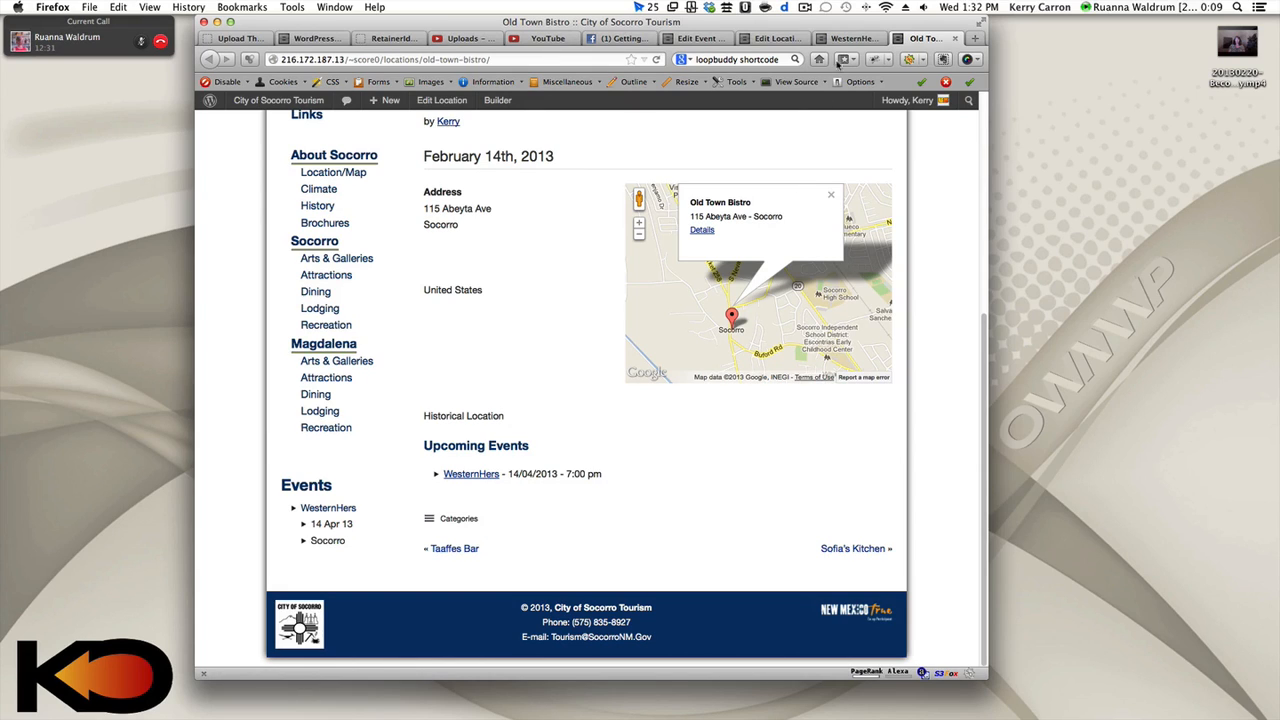
{"action": "mouse_move", "coordinate": [852, 38]}
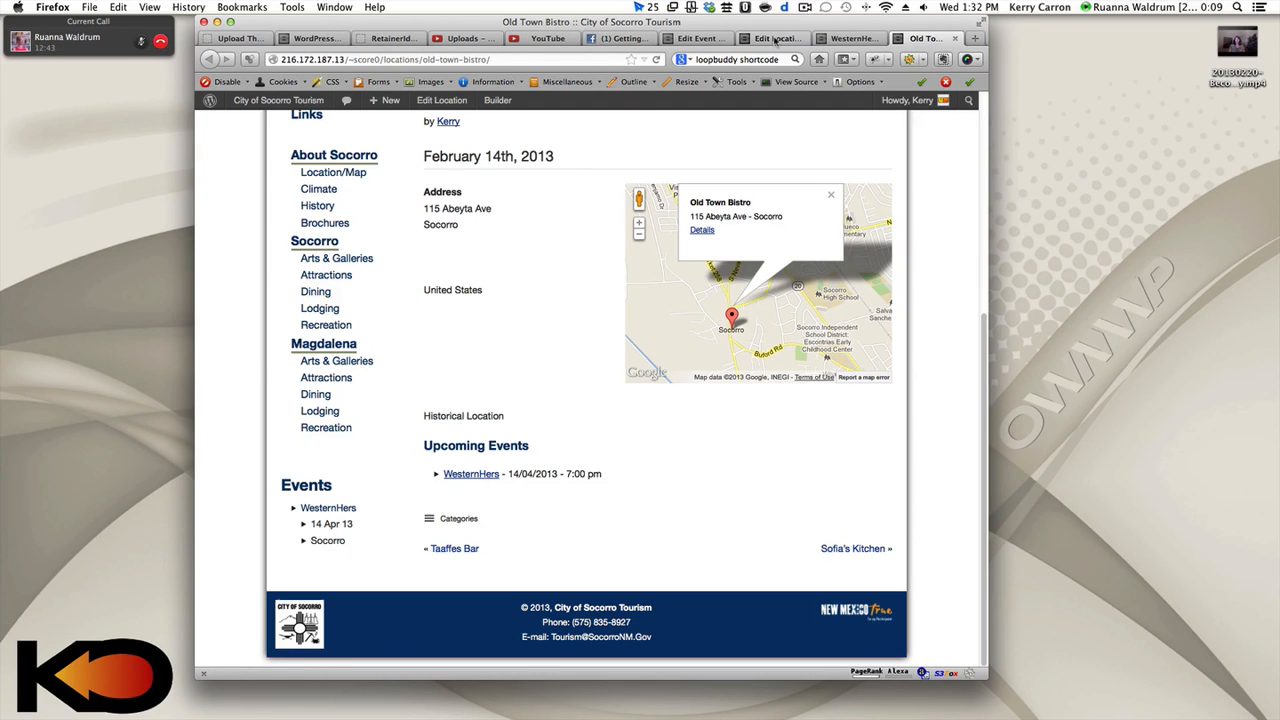
Check the empty Event Categories and Recurring Events lists, then reopen the WesternHers editor
{"action": "left_click", "coordinate": [778, 38]}
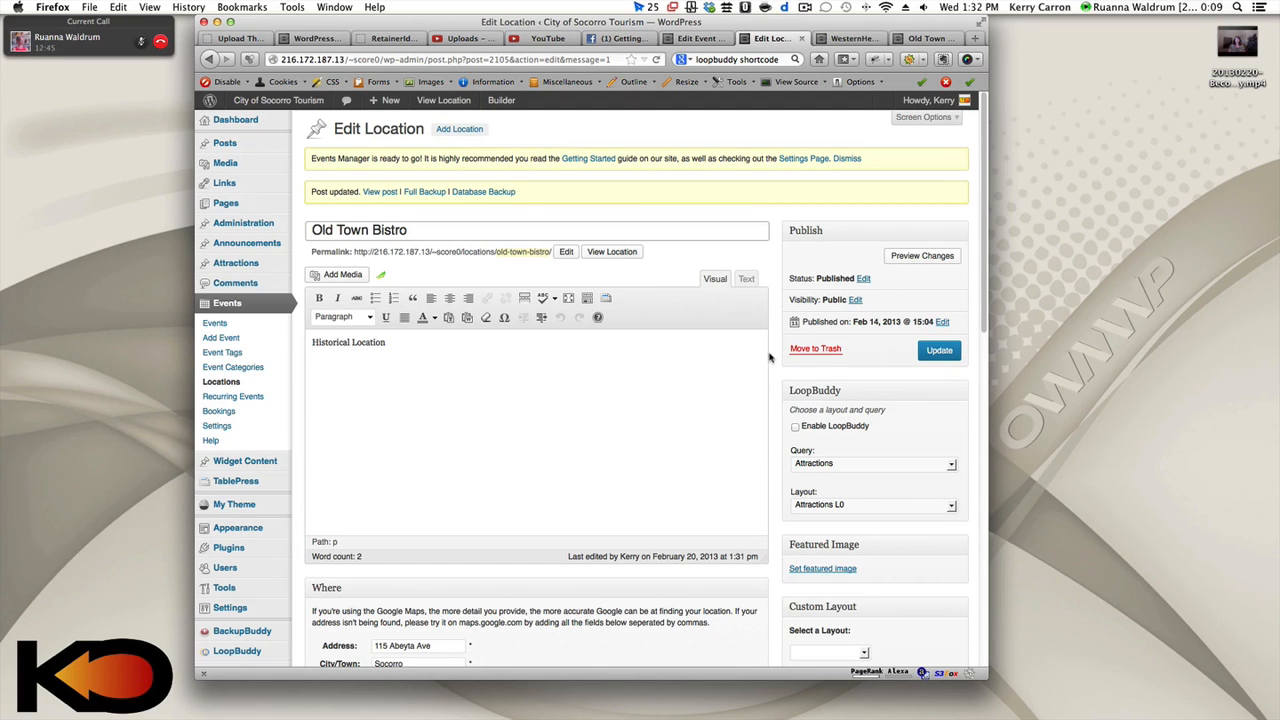
{"action": "scroll", "scroll_direction": "down", "scroll_amount": 3}
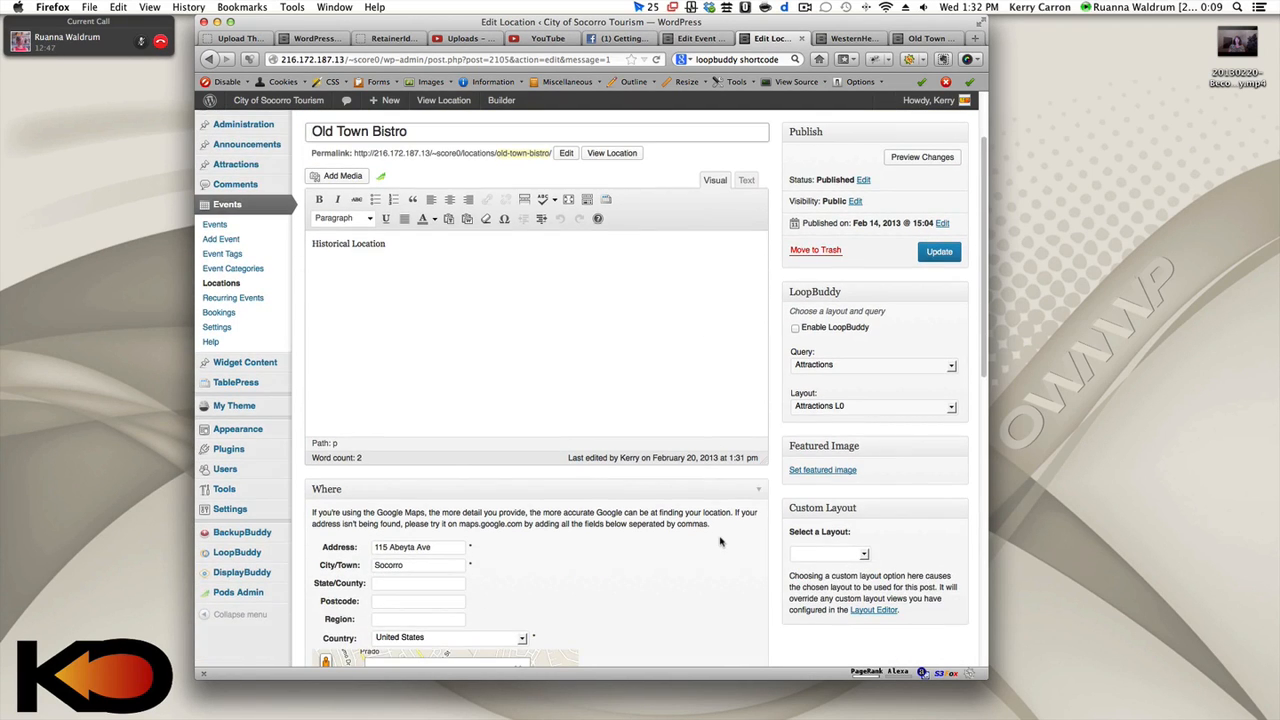
{"action": "mouse_move", "coordinate": [232, 298]}
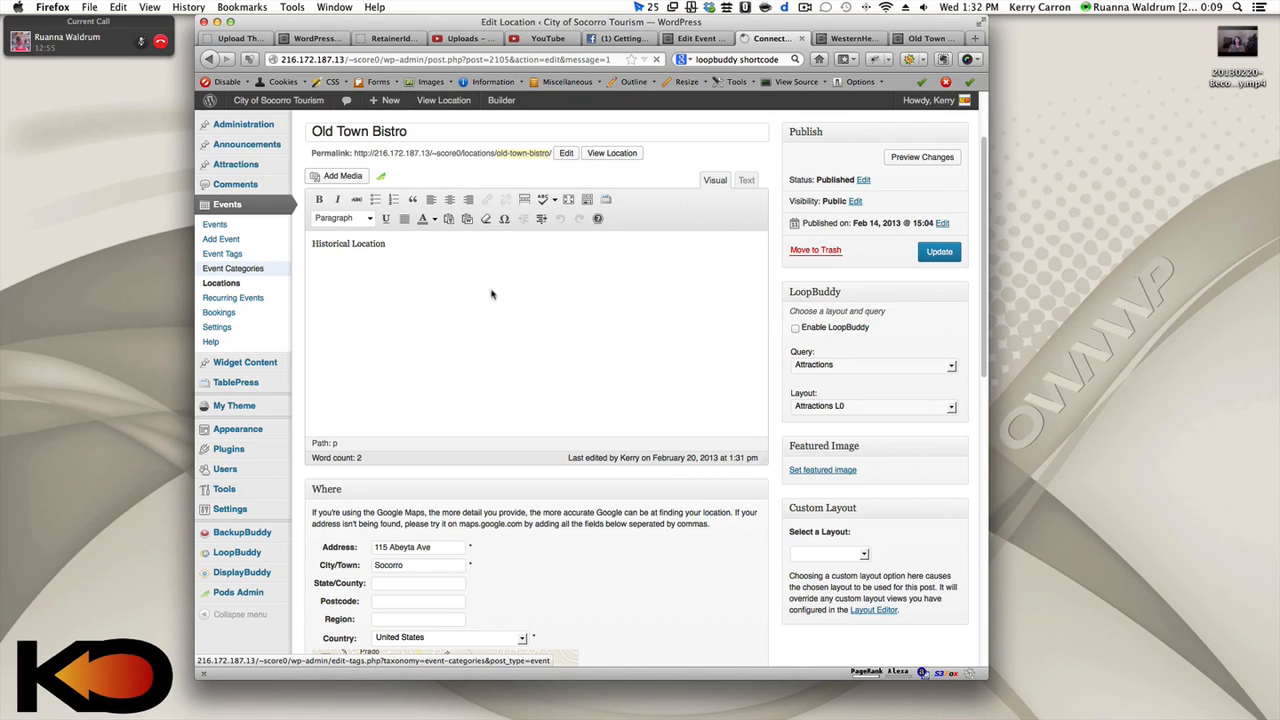
{"action": "left_click", "coordinate": [232, 268]}
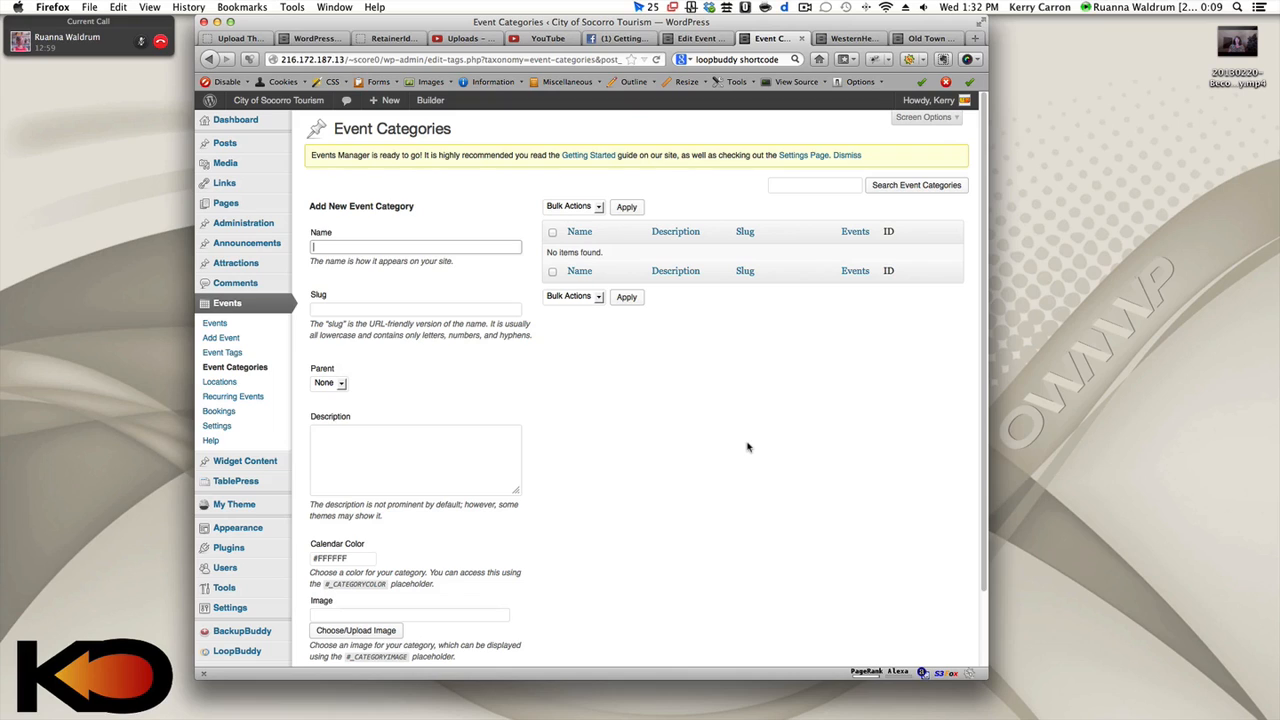
{"action": "mouse_move", "coordinate": [404, 152]}
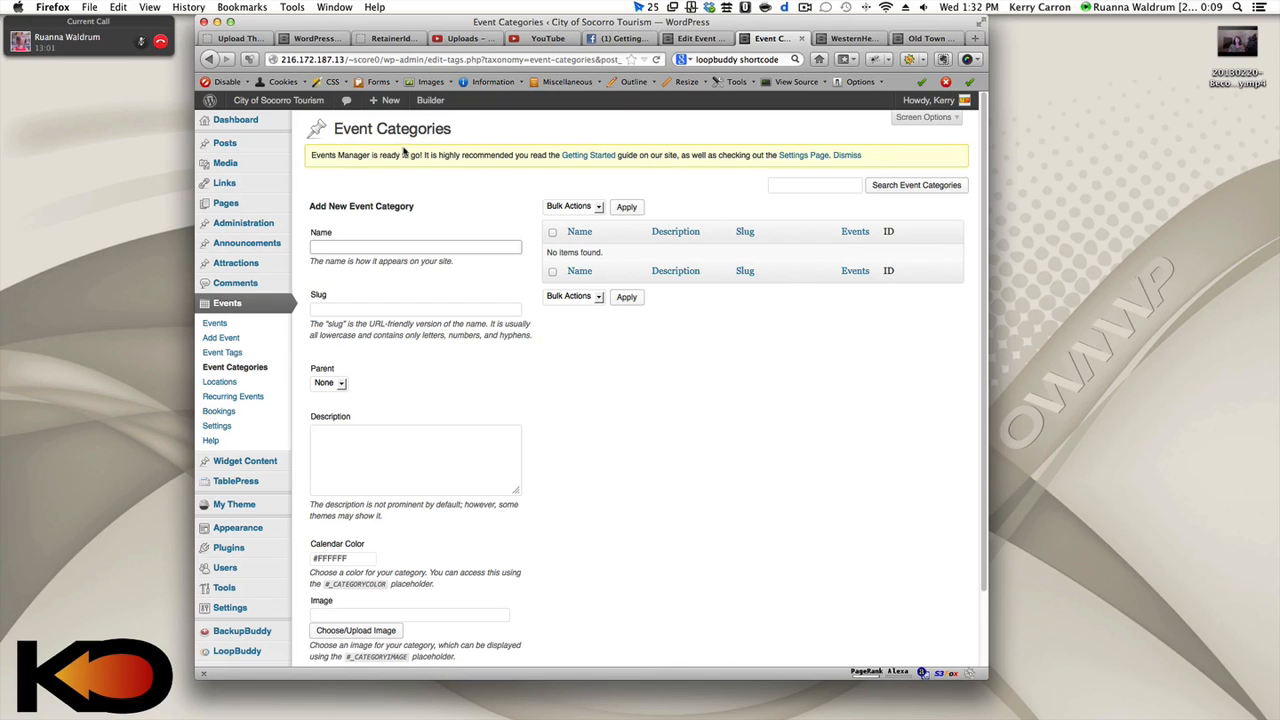
{"action": "mouse_move", "coordinate": [456, 316]}
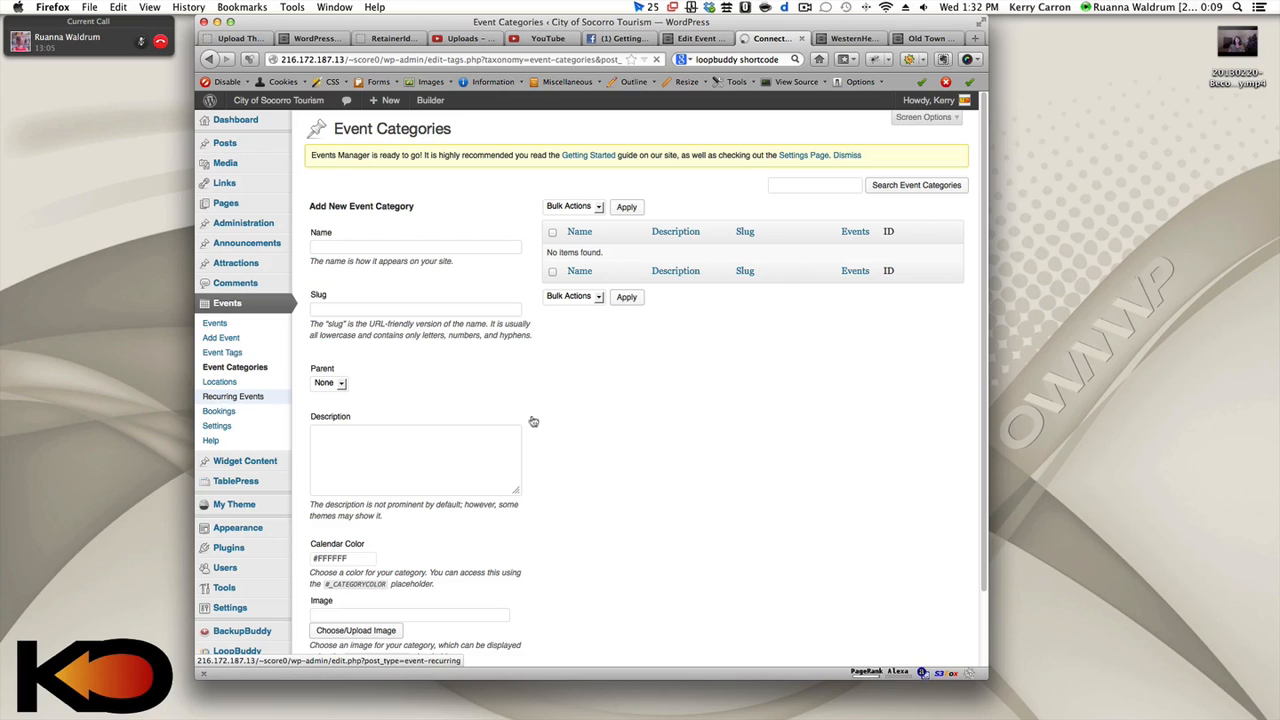
{"action": "left_click", "coordinate": [232, 396]}
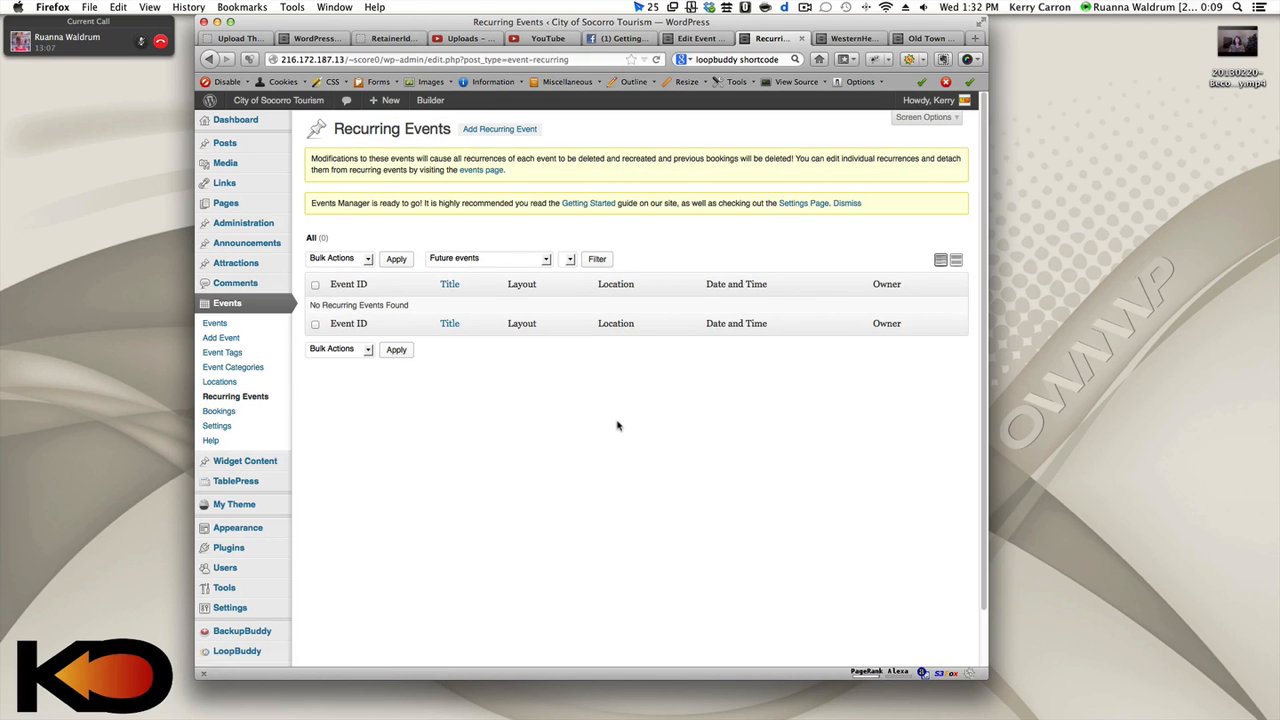
{"action": "mouse_move", "coordinate": [284, 402]}
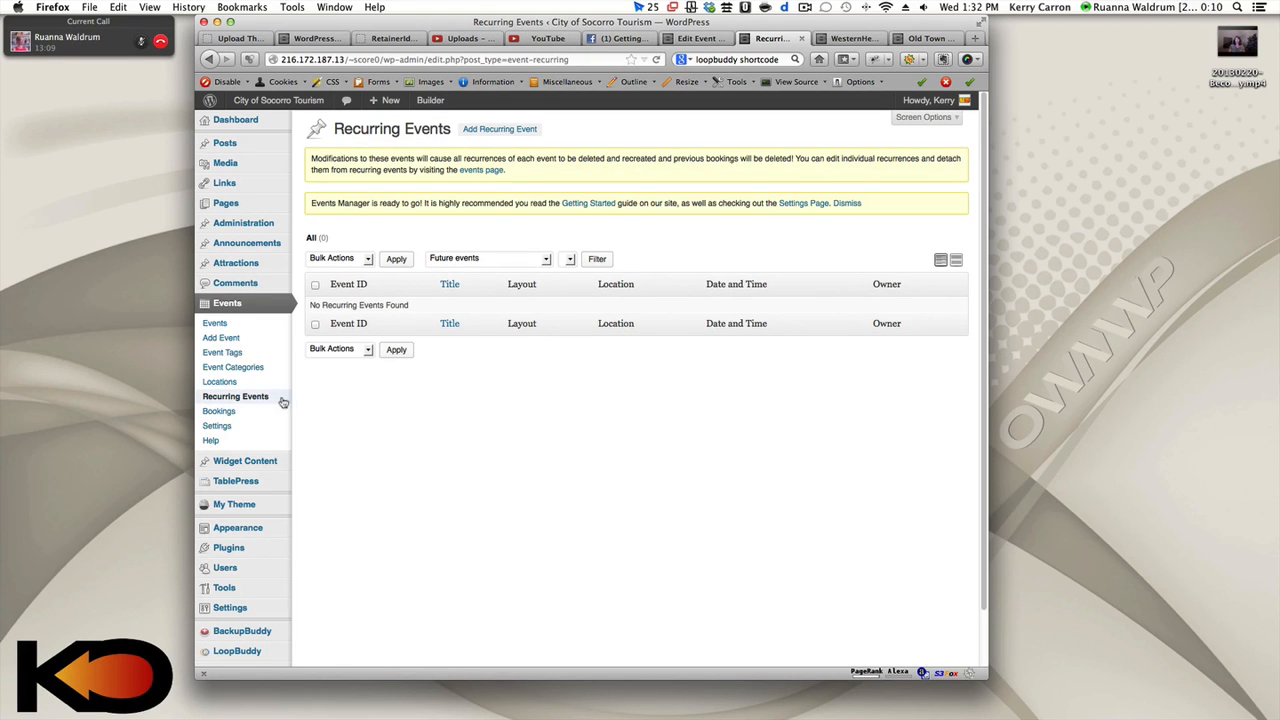
{"action": "mouse_move", "coordinate": [296, 402]}
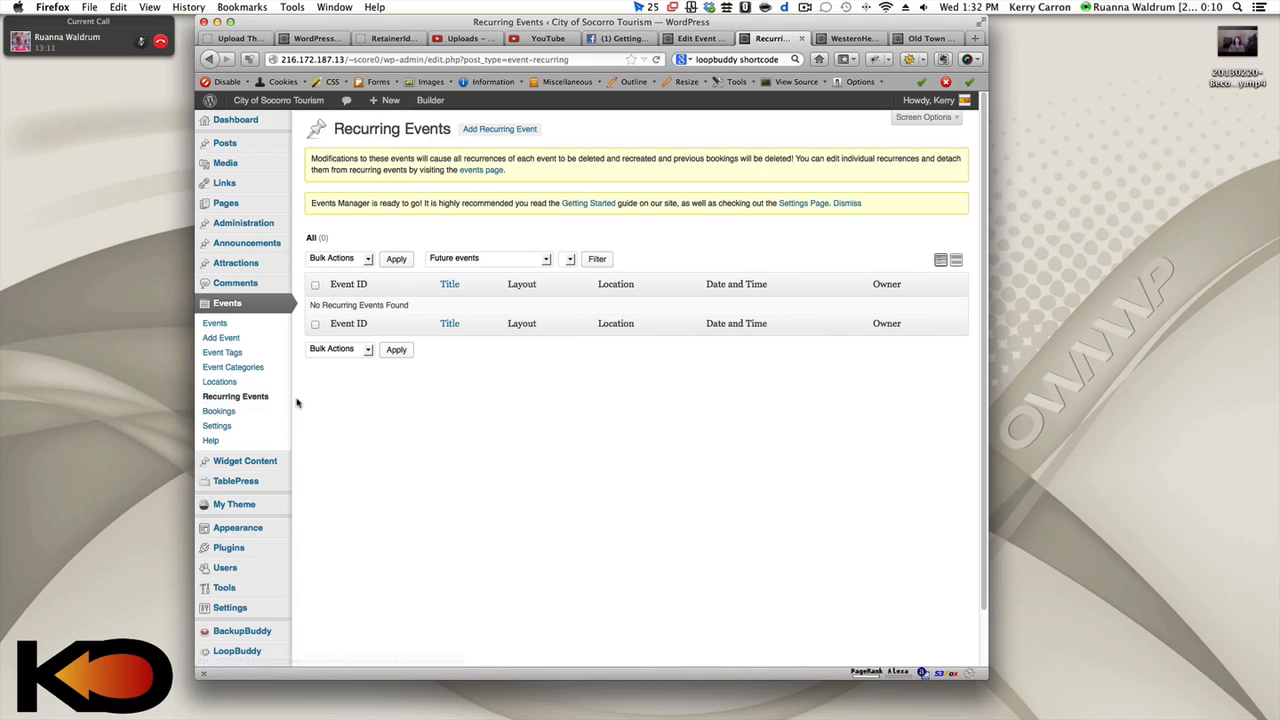
{"action": "mouse_move", "coordinate": [318, 404]}
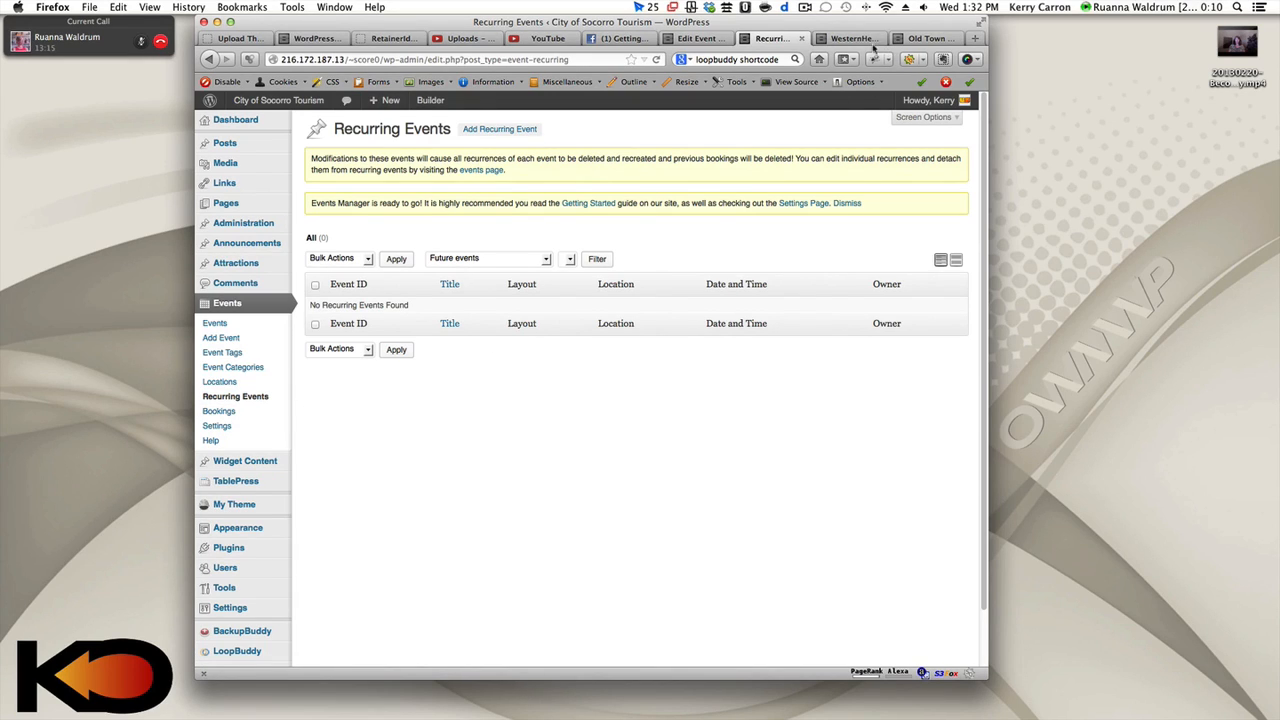
{"action": "left_click", "coordinate": [692, 38]}
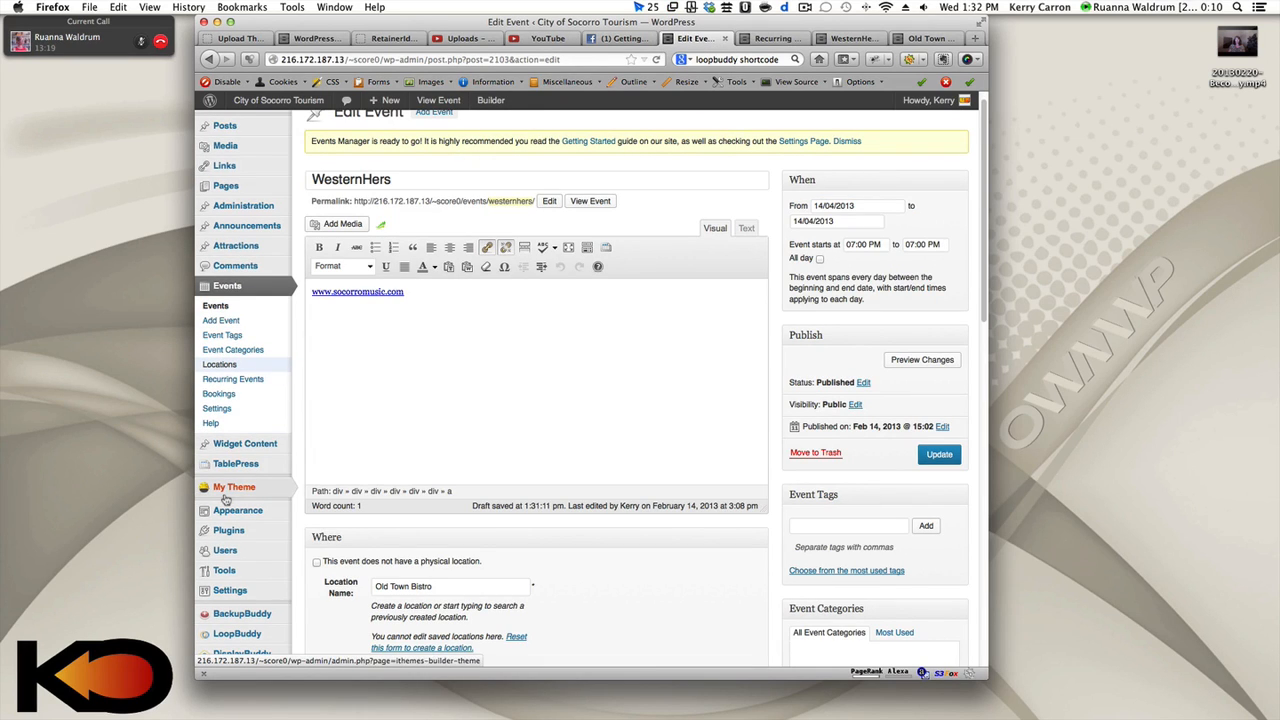
Show the widgets in the Left Sidebar - Content - Left area on the Widgets screen
{"action": "left_click", "coordinate": [238, 510]}
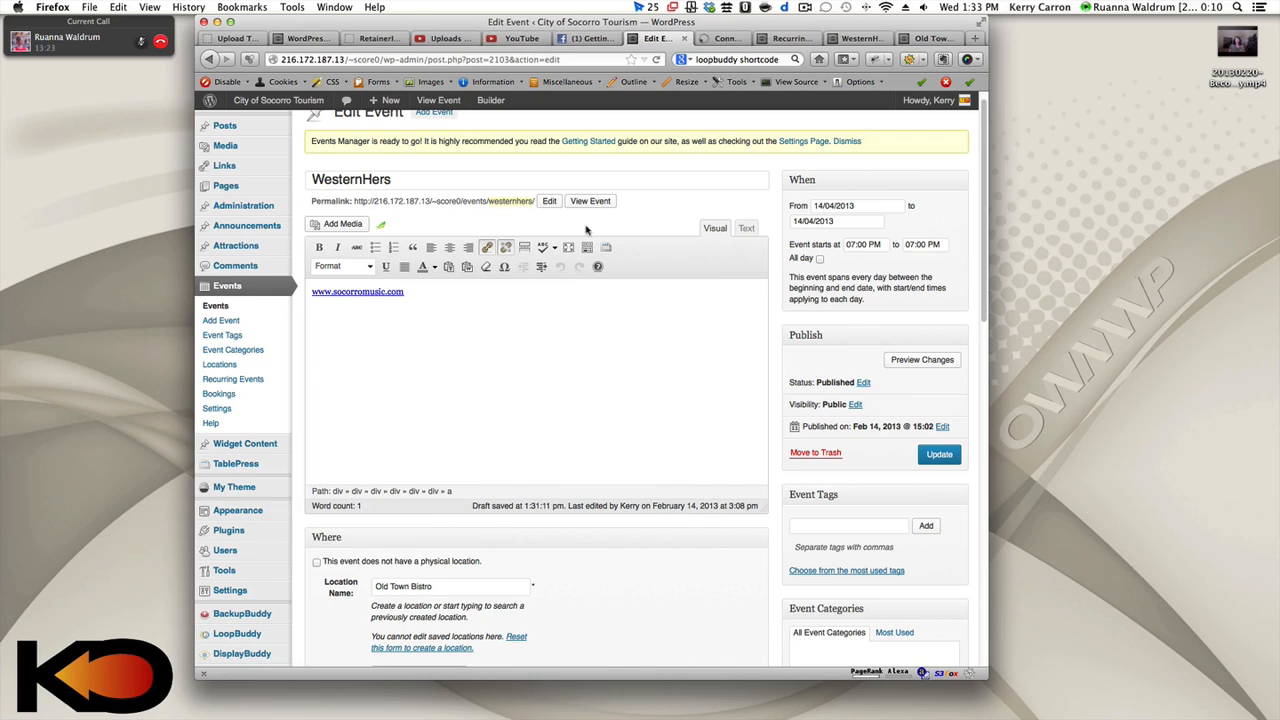
{"action": "left_click", "coordinate": [718, 38]}
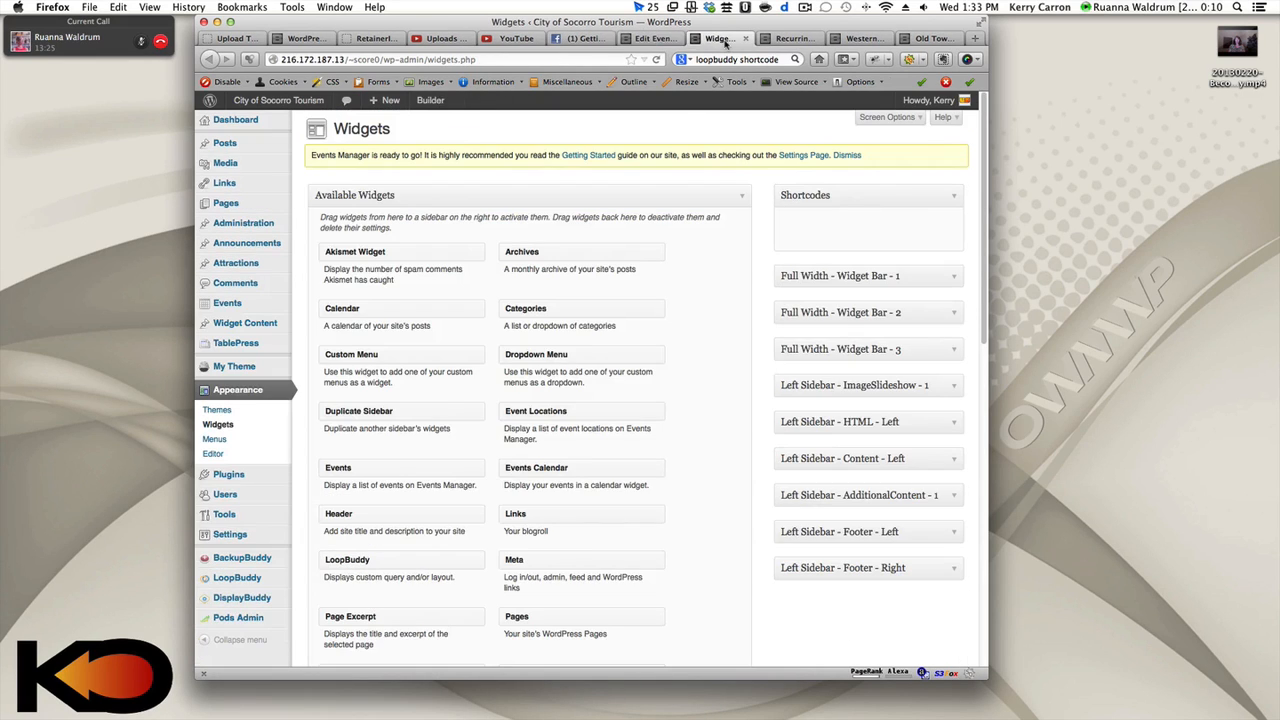
{"action": "mouse_move", "coordinate": [736, 398]}
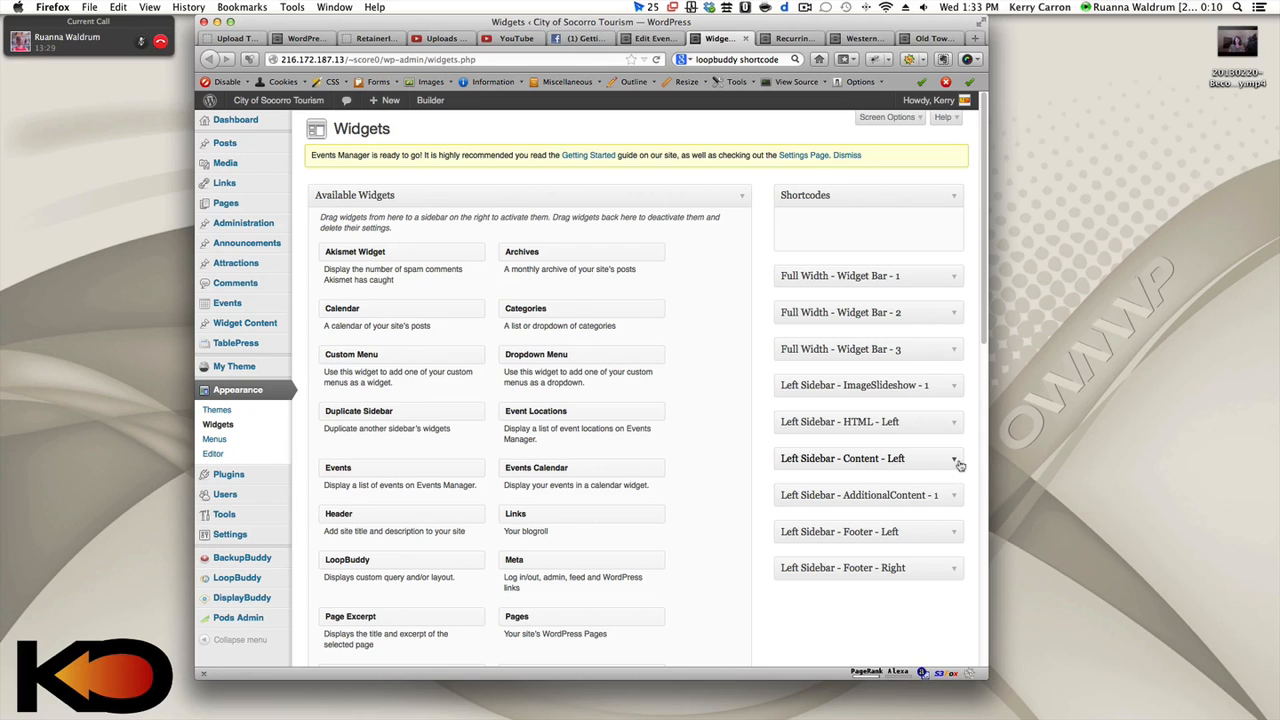
{"action": "left_click", "coordinate": [952, 458]}
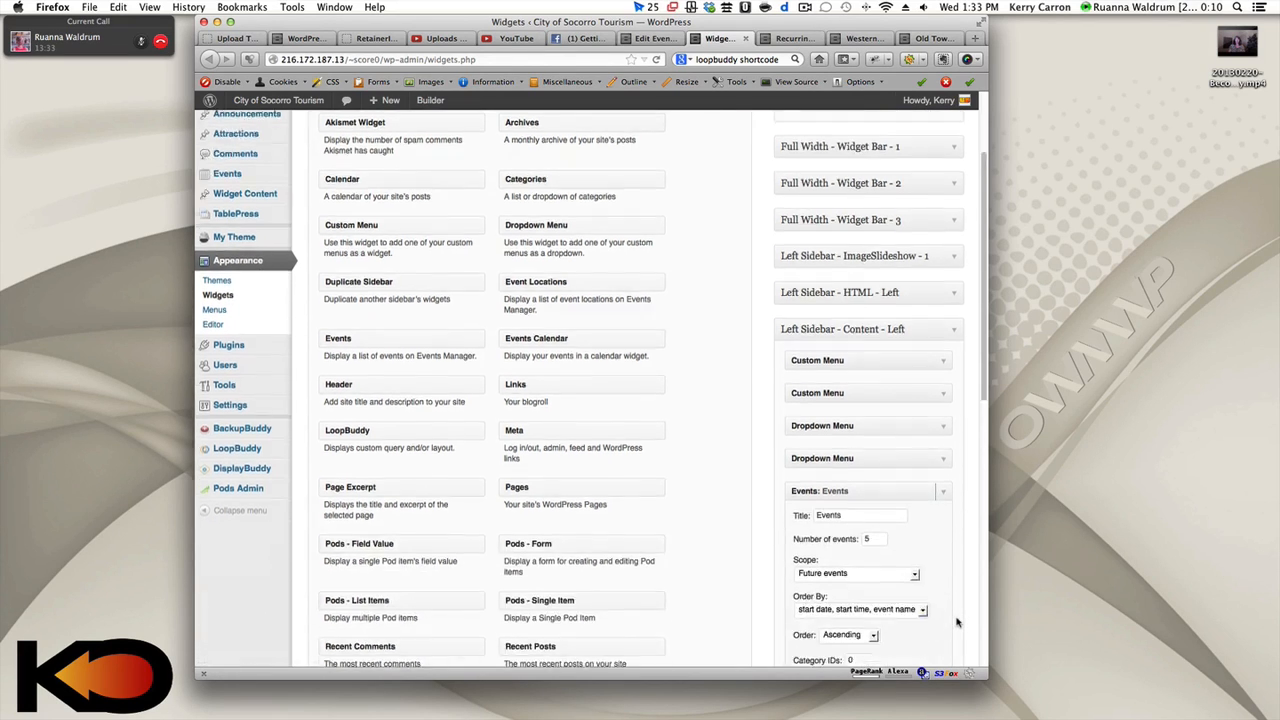
{"action": "scroll", "scroll_direction": "down", "scroll_amount": 3}
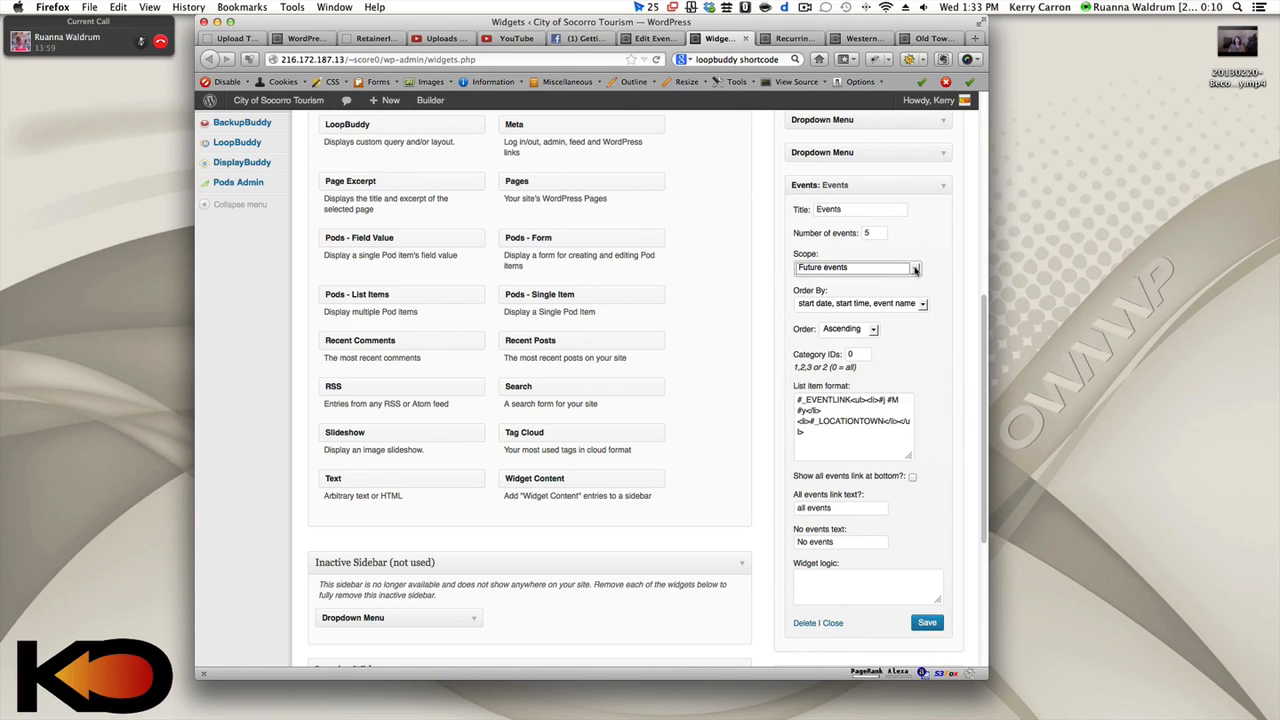
Review the Events widget's Scope choices and keep it at Future events
{"action": "left_click", "coordinate": [912, 268]}
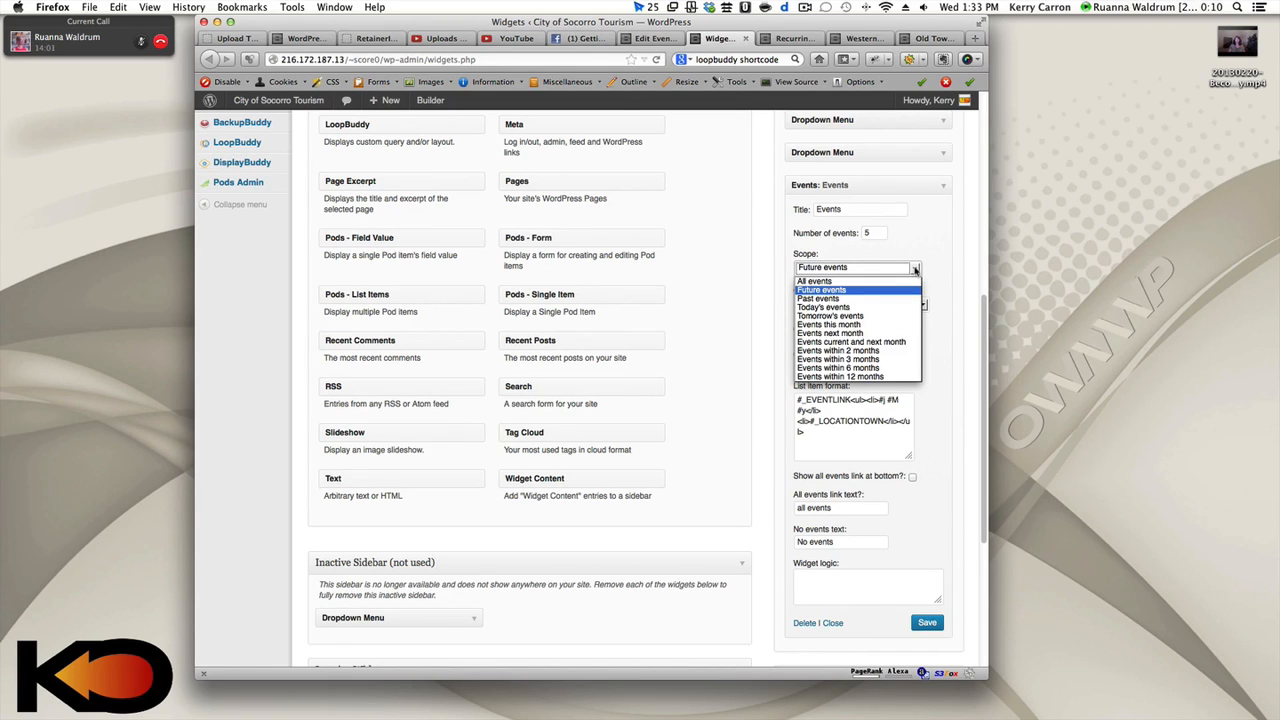
{"action": "mouse_move", "coordinate": [856, 376]}
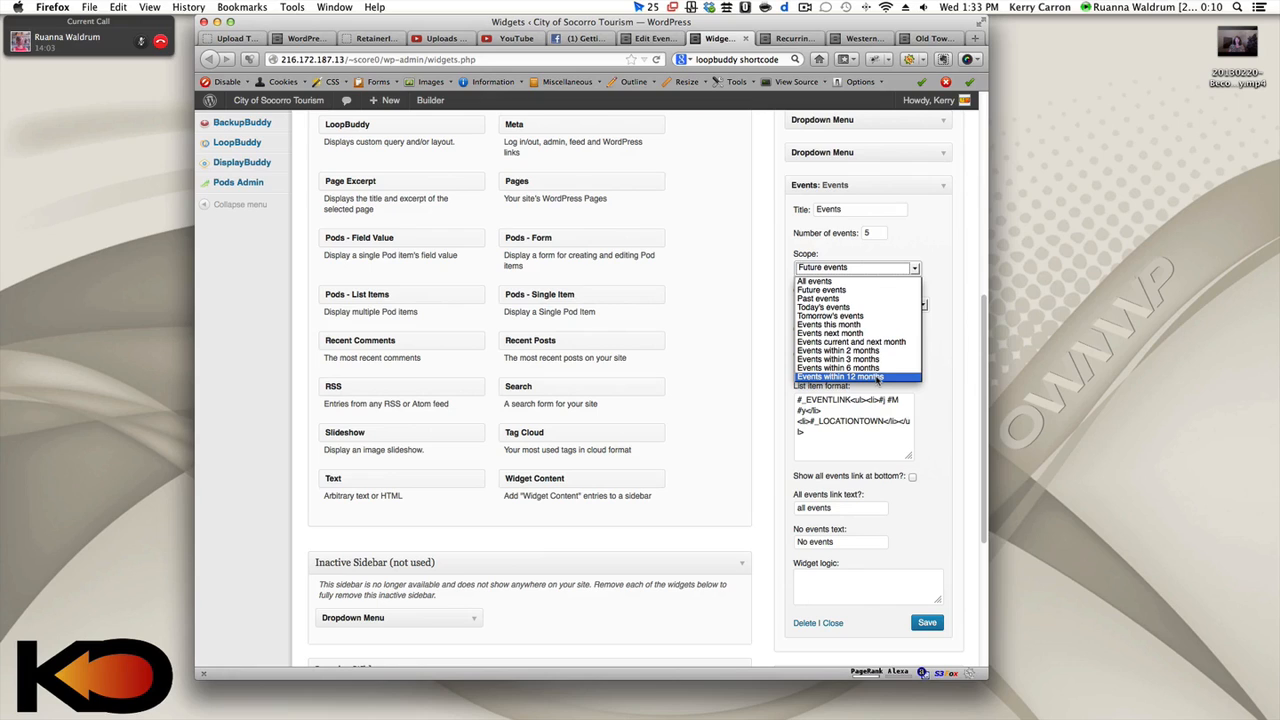
{"action": "mouse_move", "coordinate": [852, 342]}
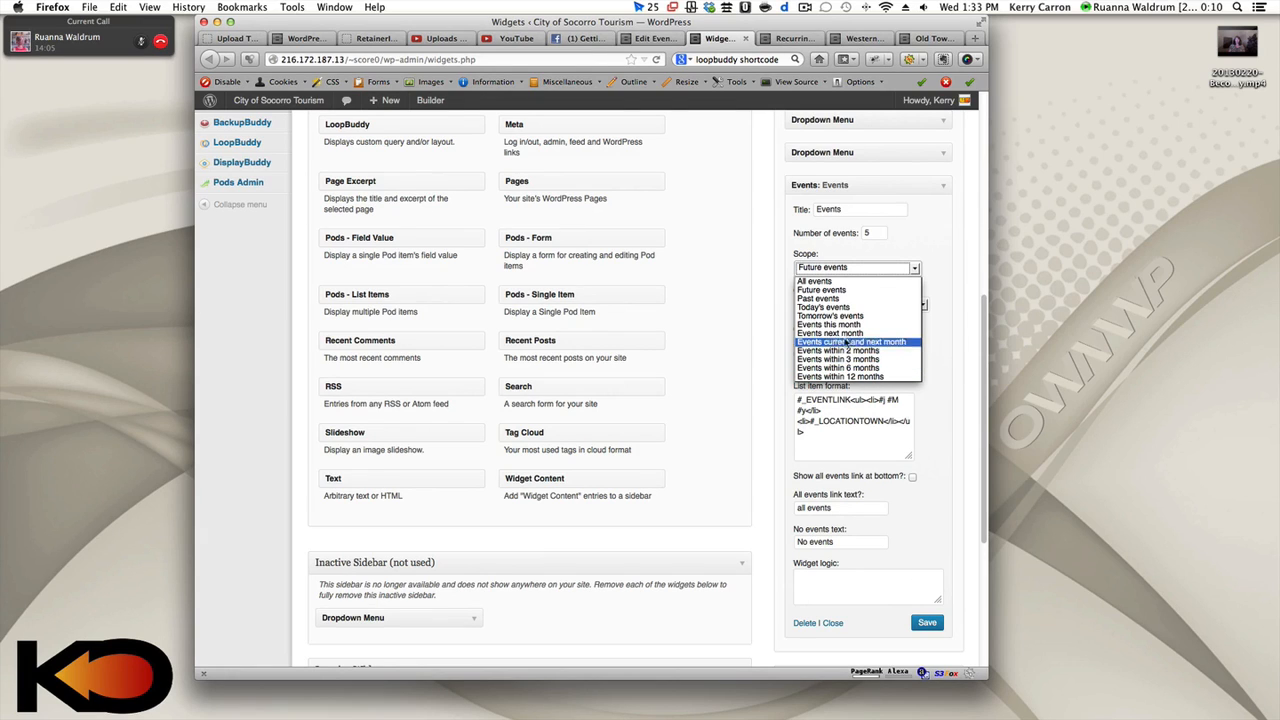
{"action": "left_click", "coordinate": [850, 296]}
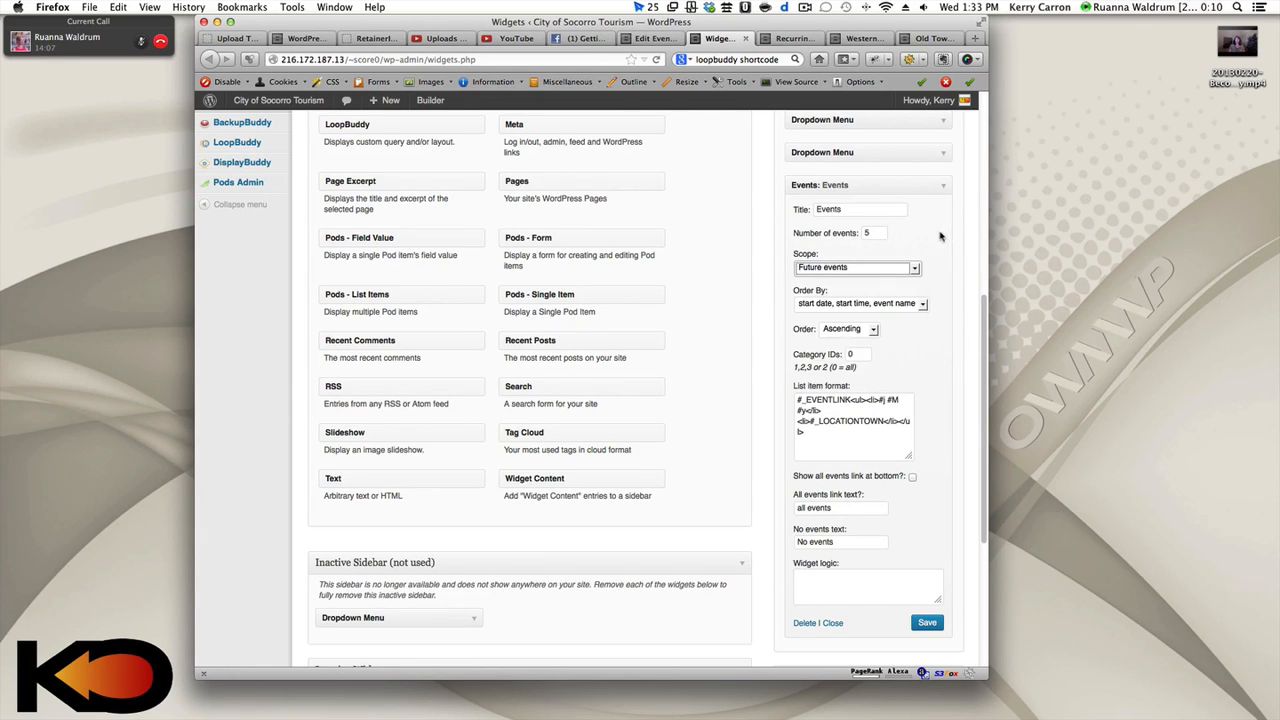
{"action": "mouse_move", "coordinate": [768, 404]}
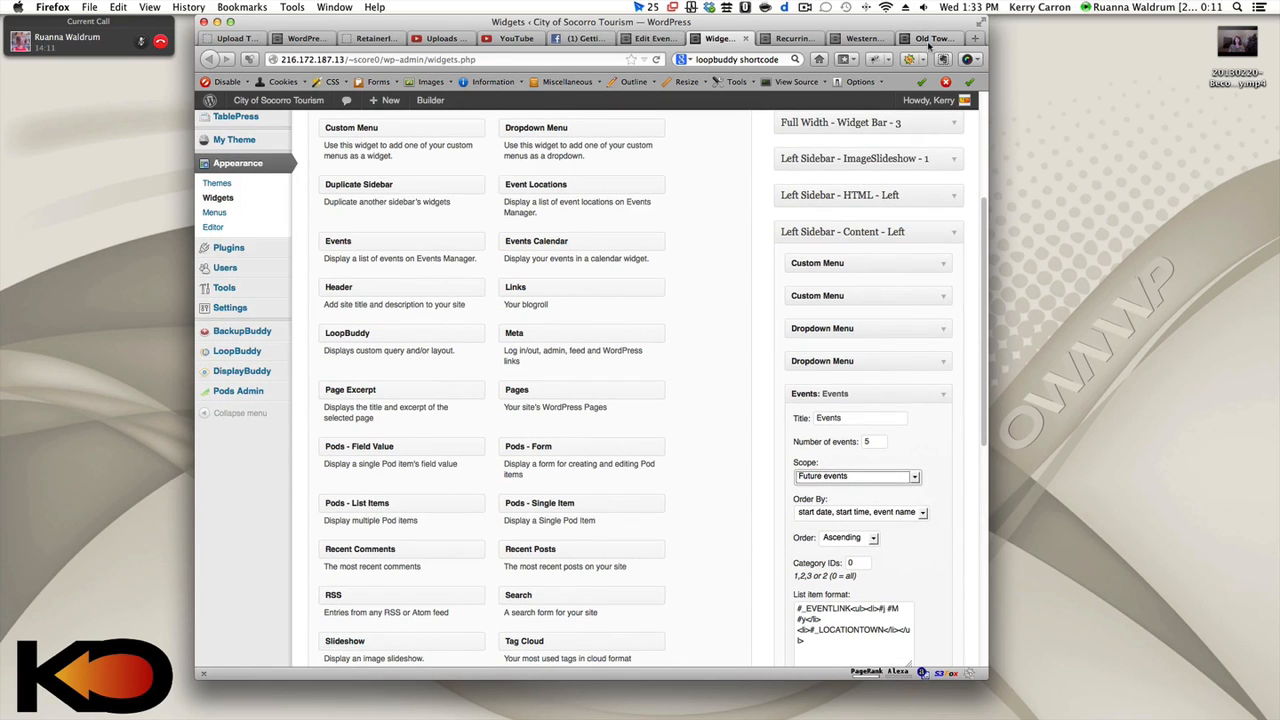
From Old Town Bistro's public page, view the WesternHers event page with its location and map
{"action": "left_click", "coordinate": [932, 38]}
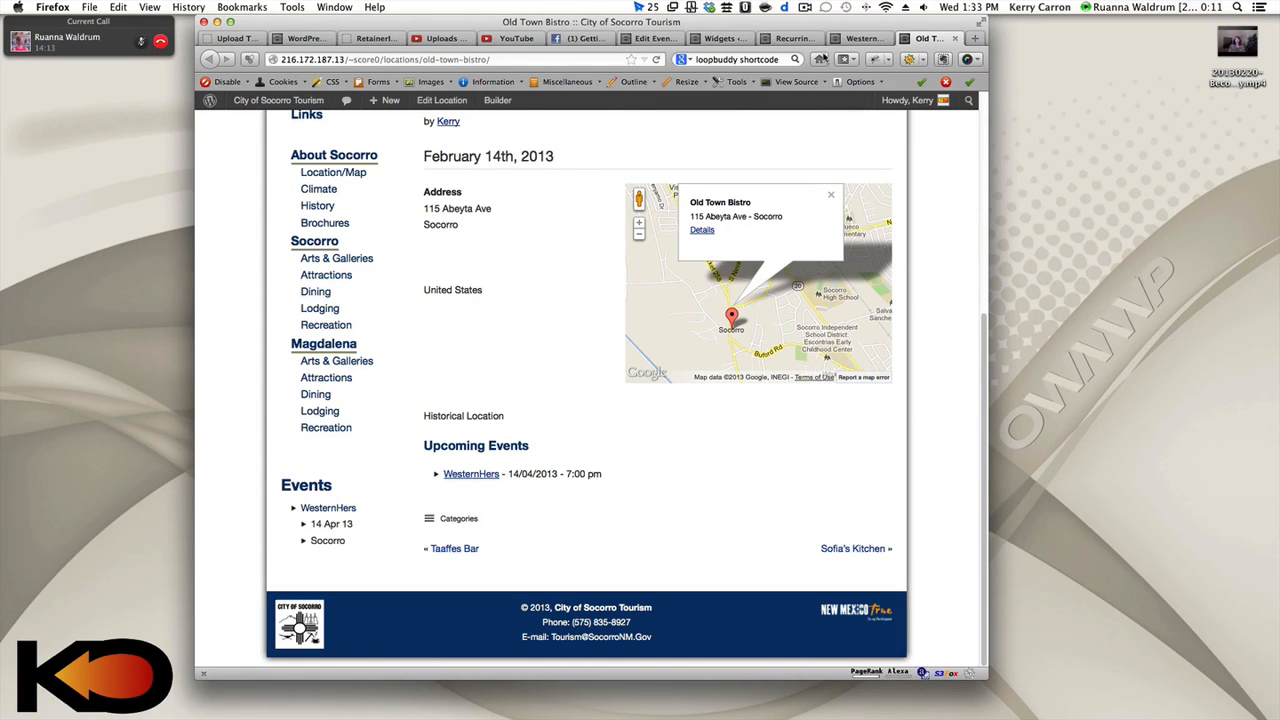
{"action": "left_click", "coordinate": [472, 472]}
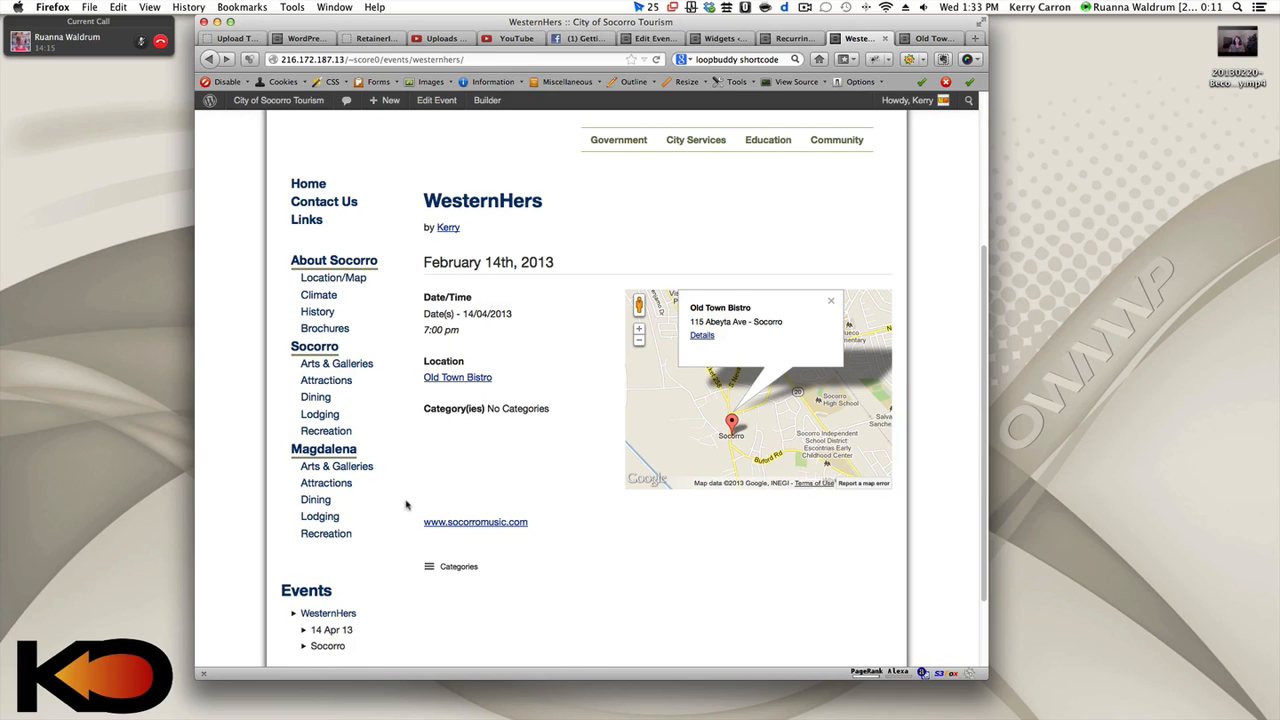
{"action": "scroll", "scroll_direction": "down", "scroll_amount": 3}
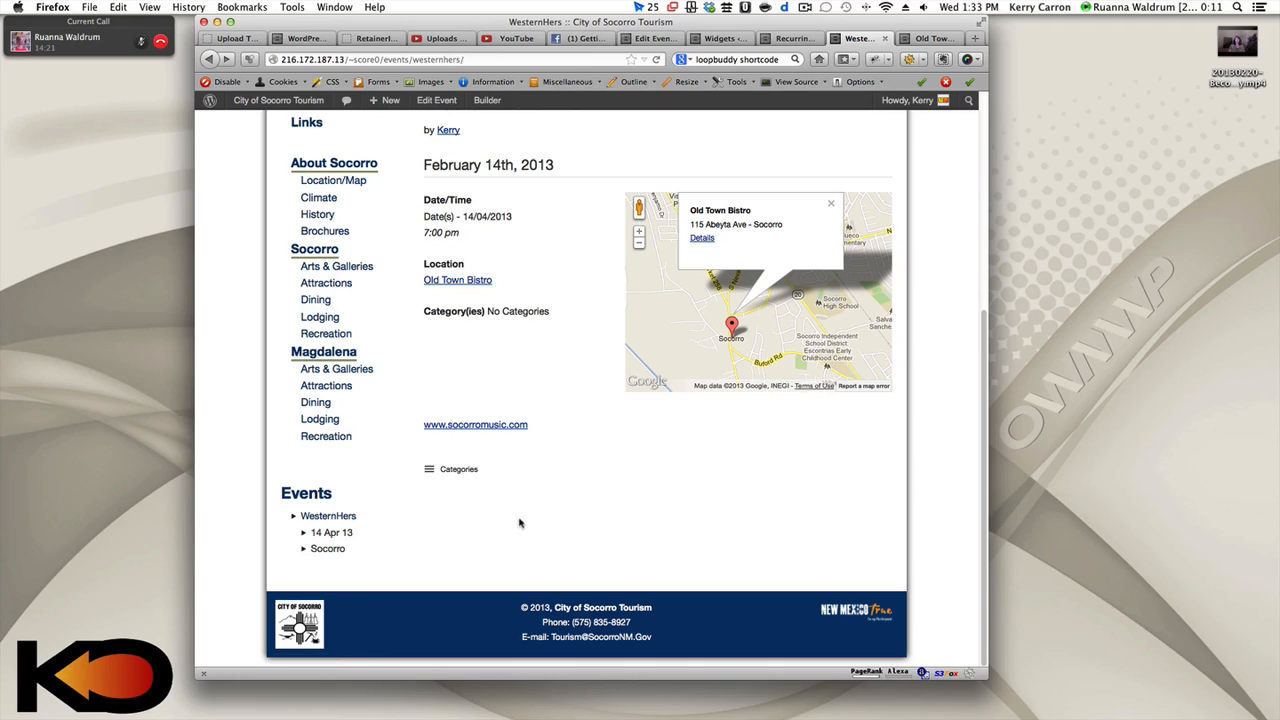
{"action": "mouse_move", "coordinate": [576, 504]}
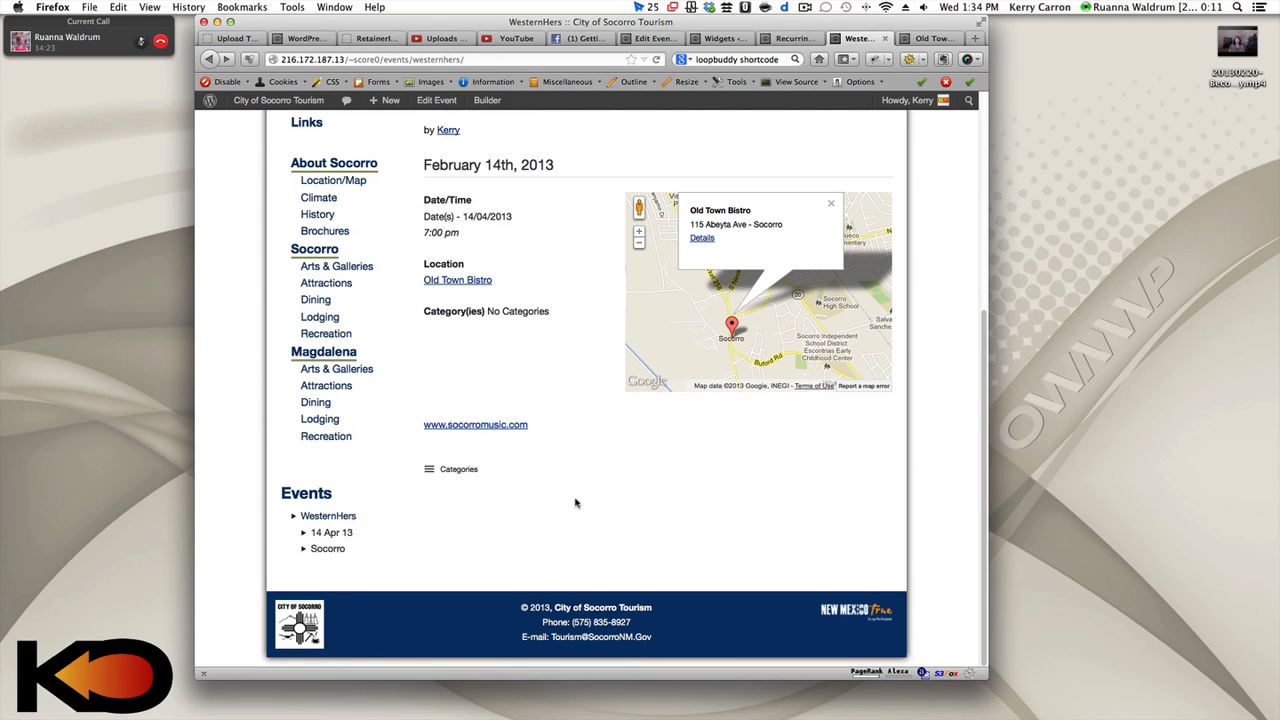